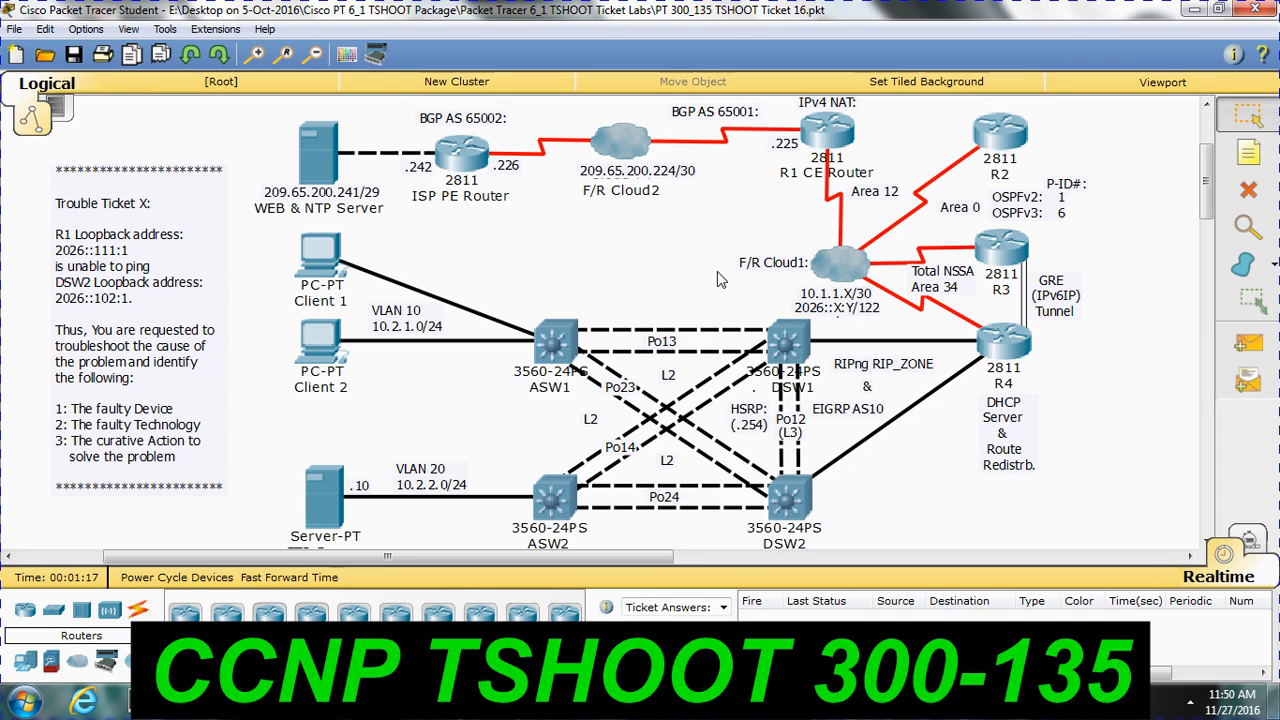
From DSW2's CLI, ping R1's loopback 2026::11 to test reachability
double_click(784, 496)
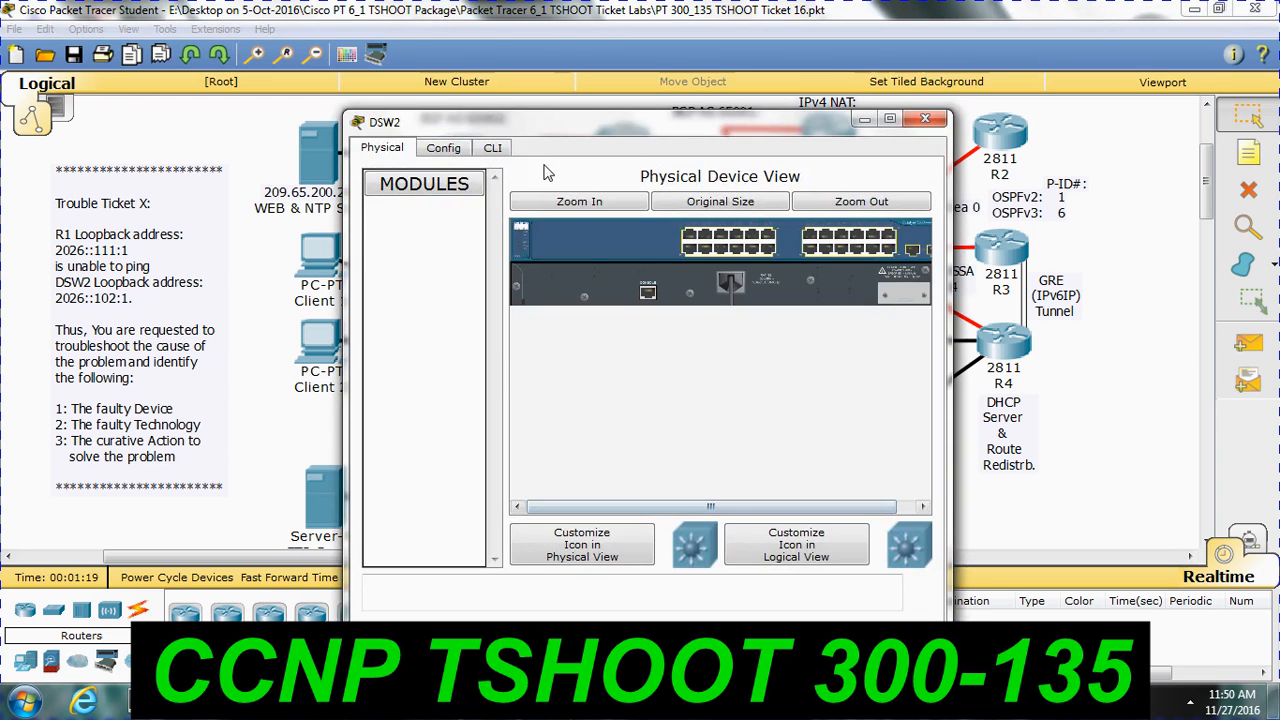
left_click(492, 148)
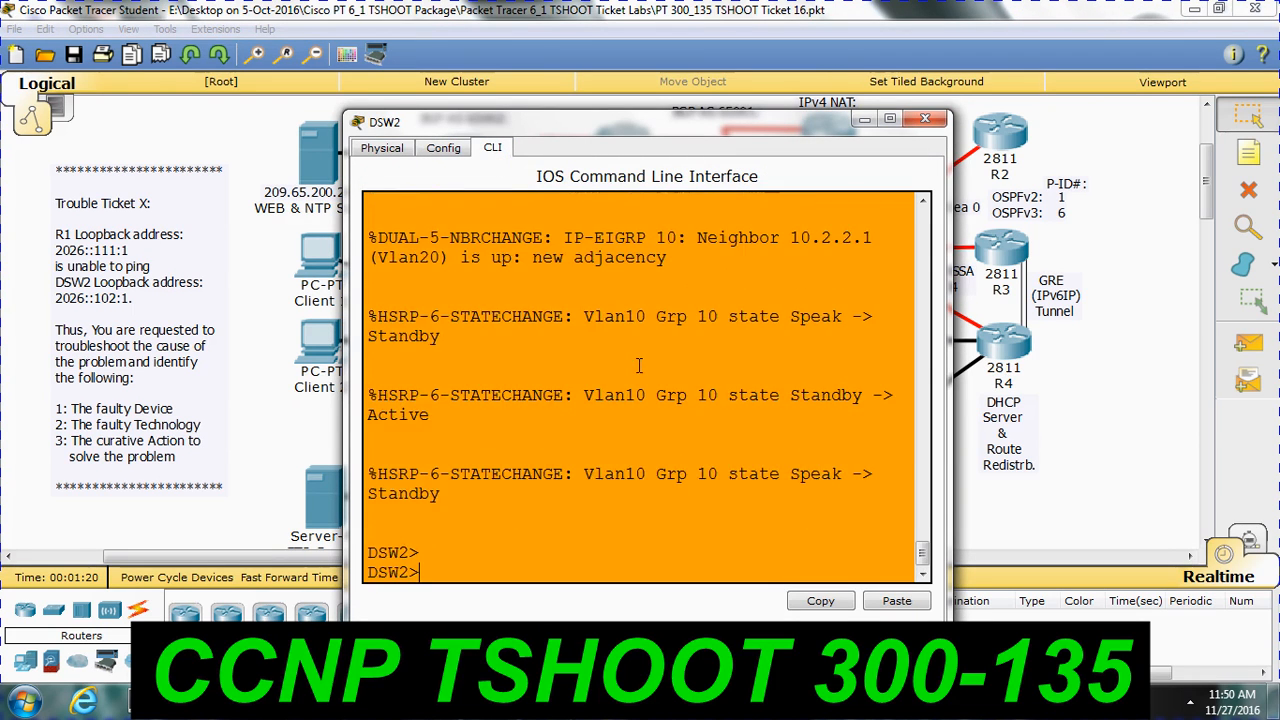
type("ping 20")
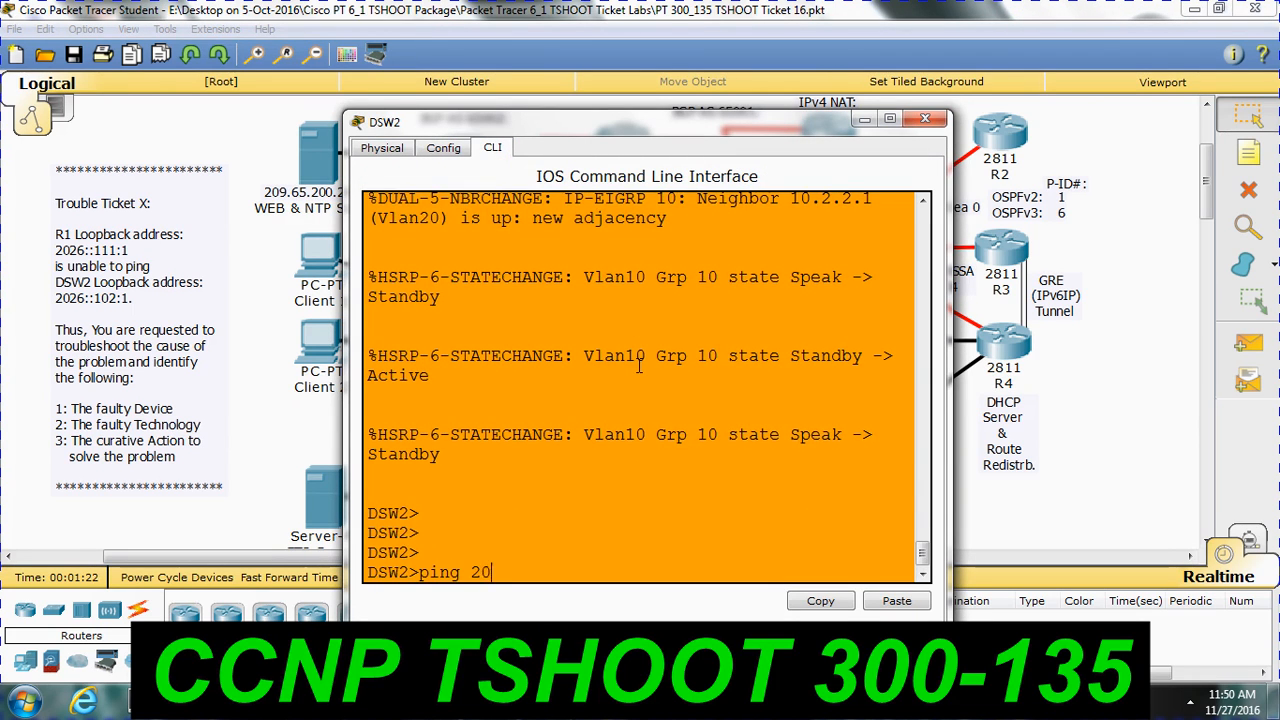
type("26")
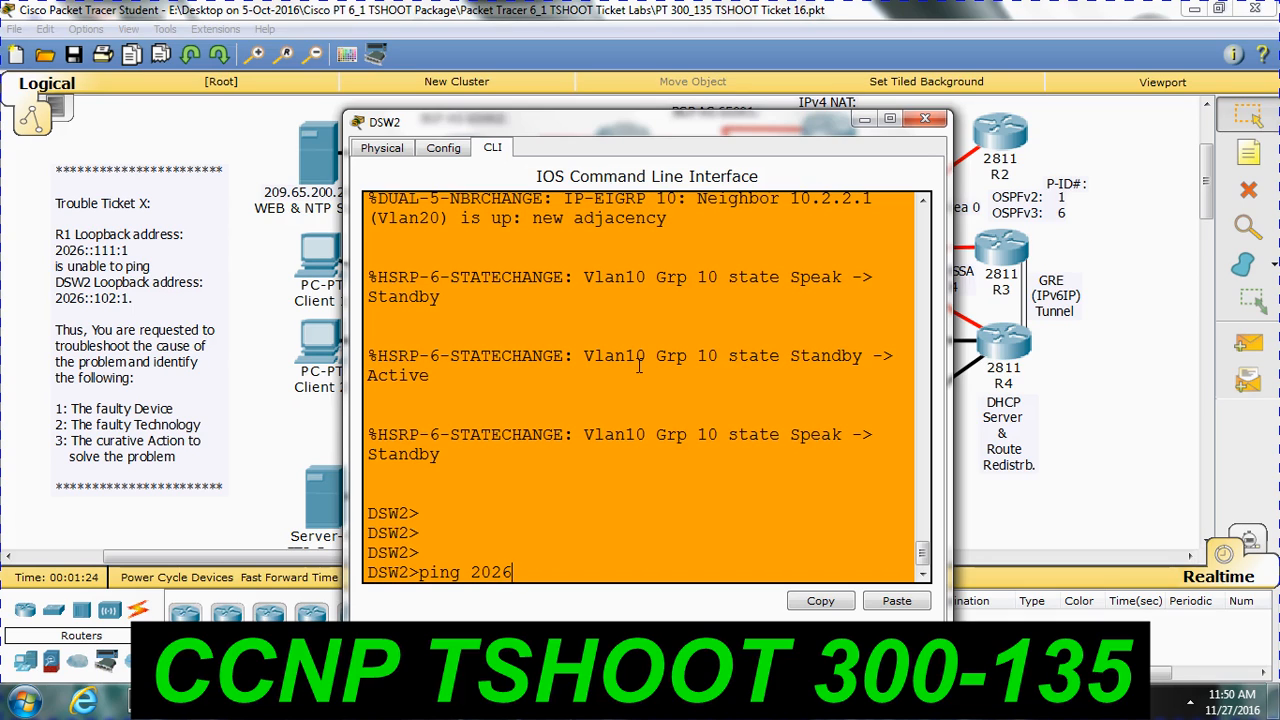
type("::11")
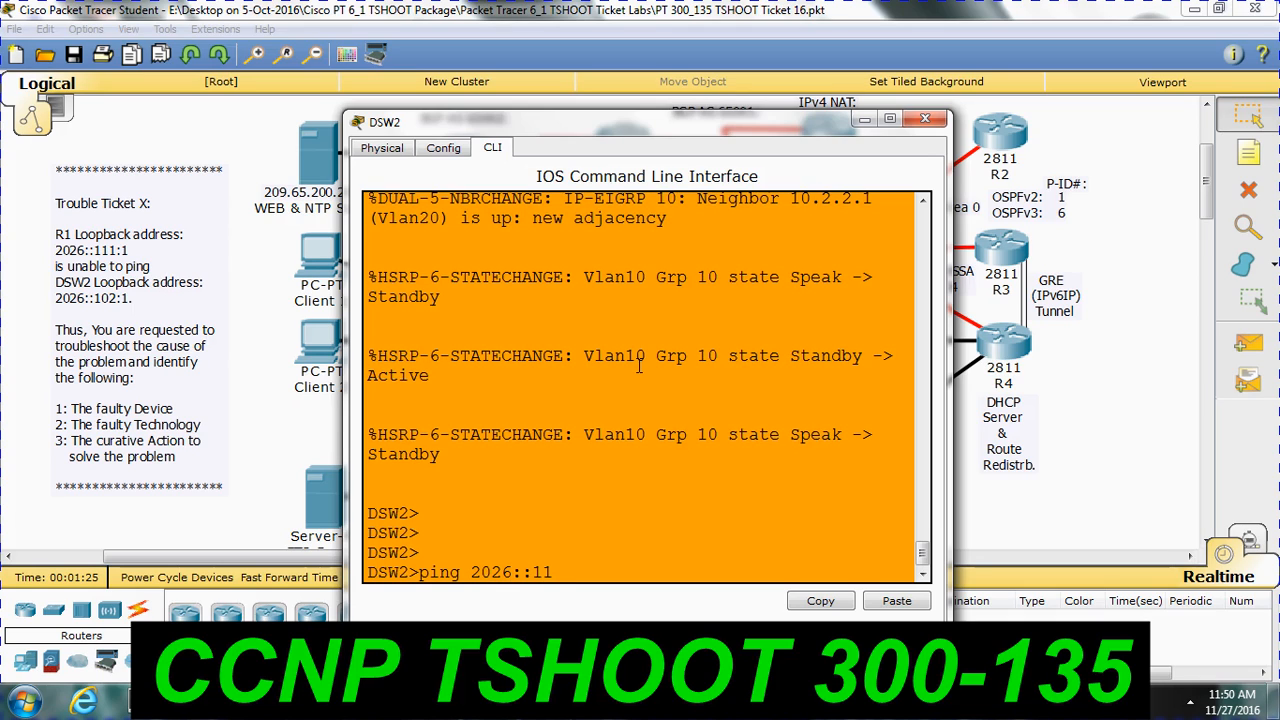
key("enter")
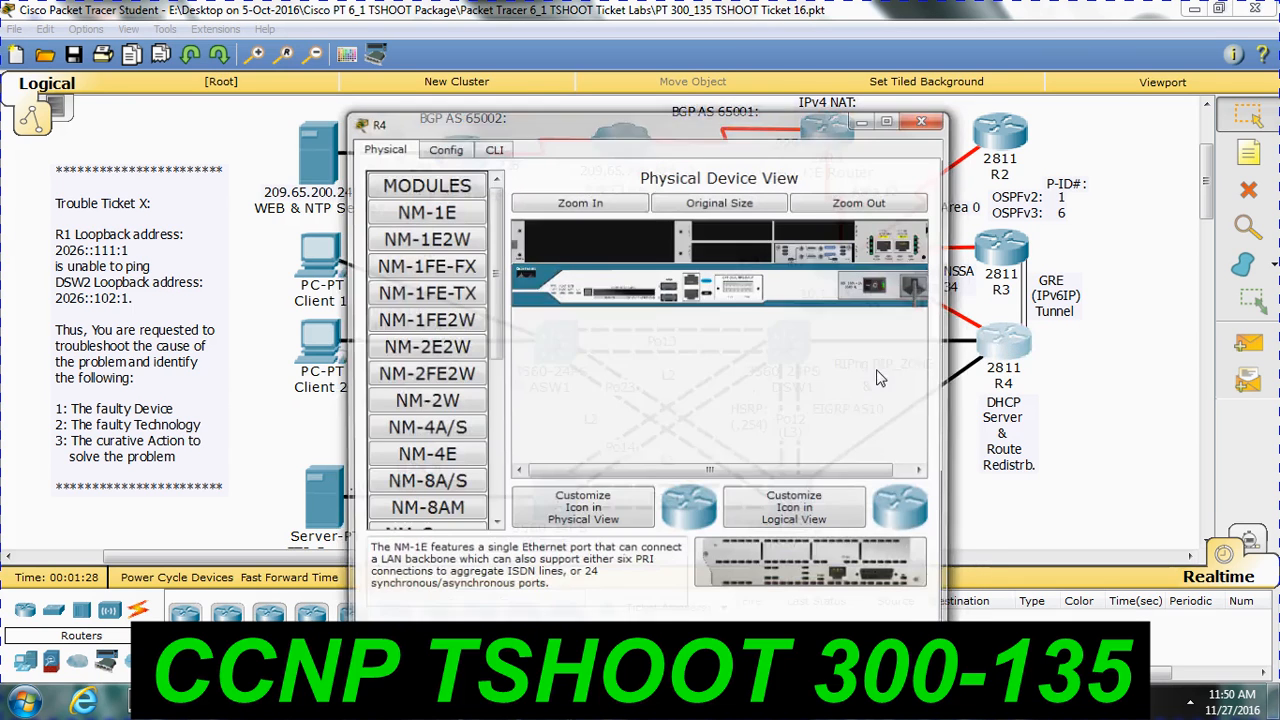
From R4's CLI, ping 2026::111:1 and confirm 100 percent success
left_click(492, 148)
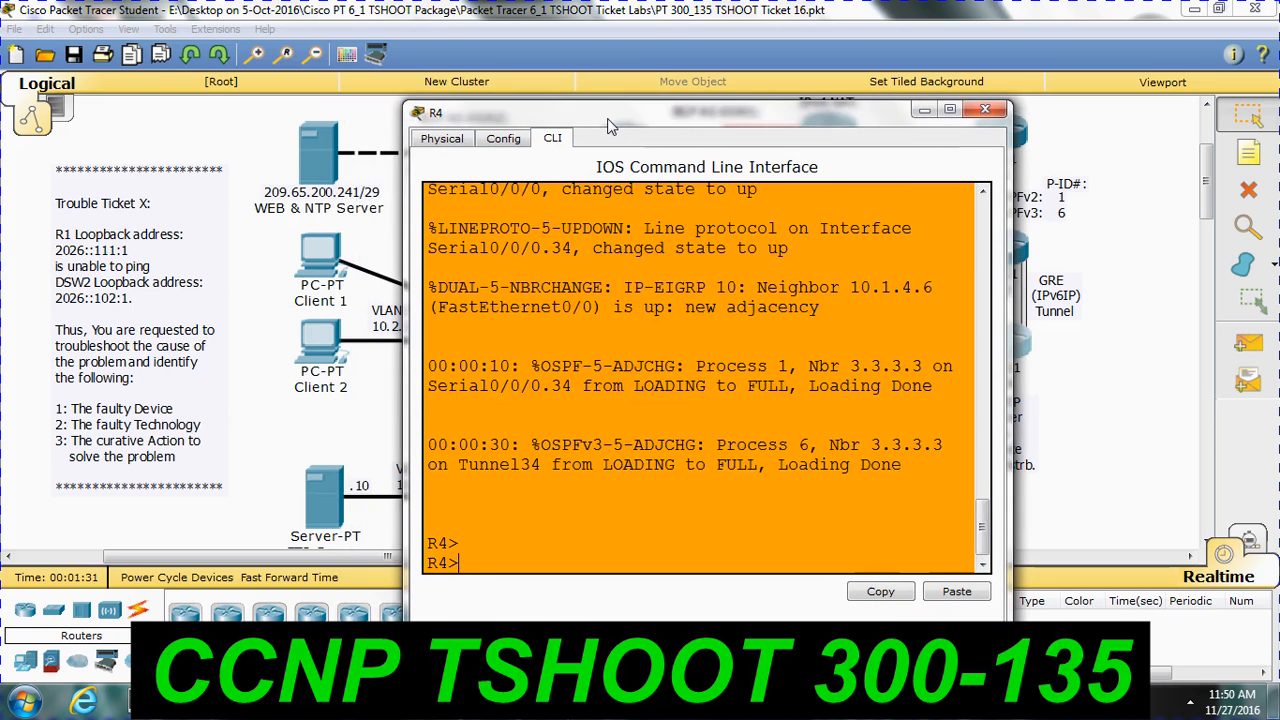
type("ping 2026")
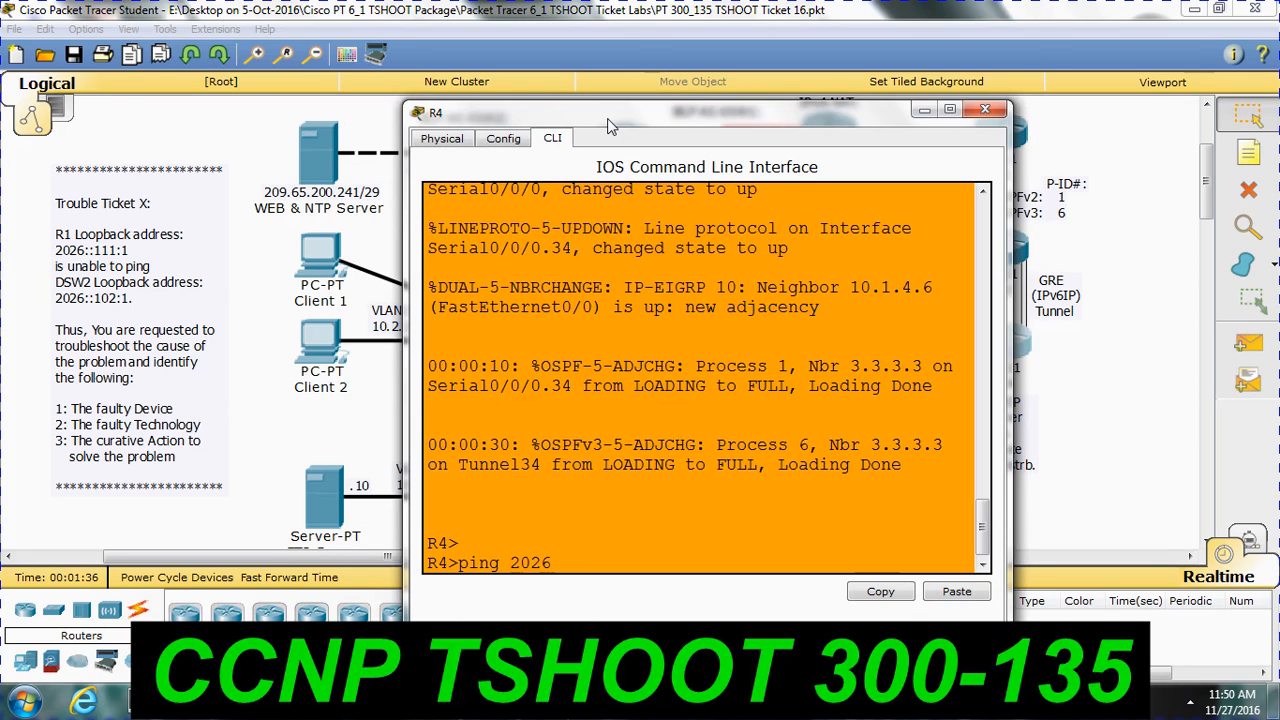
type("::111:1")
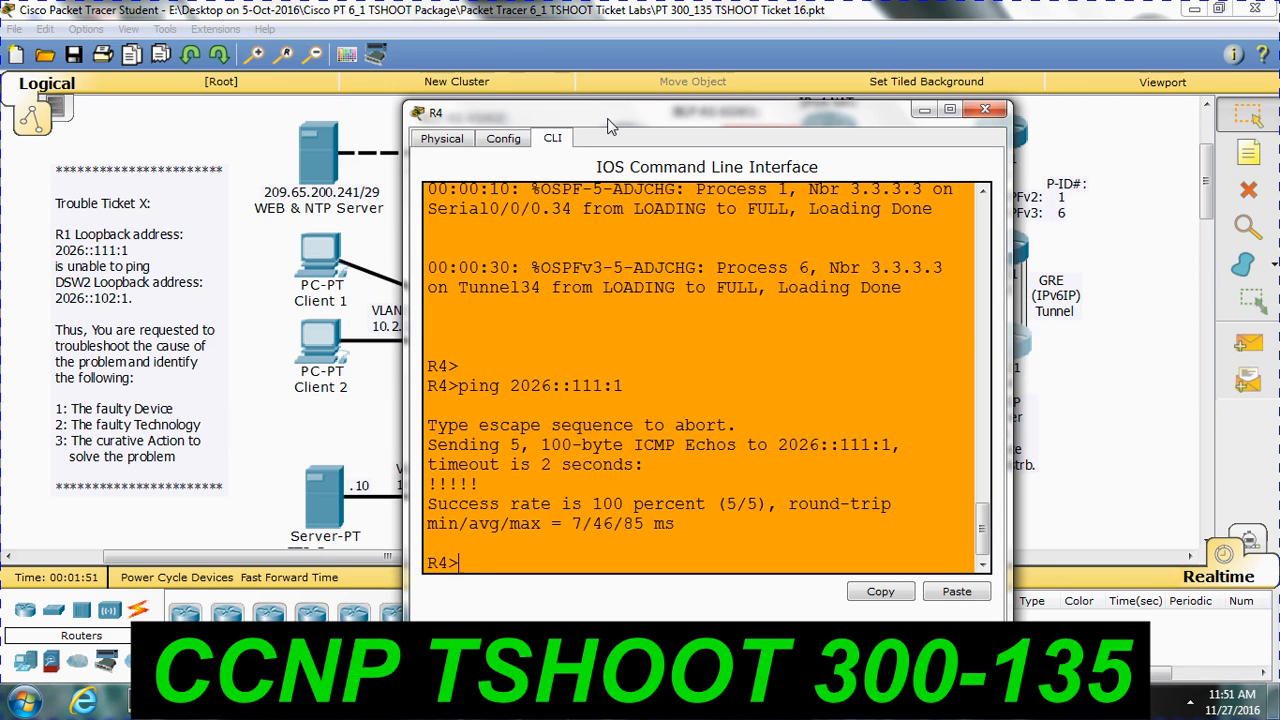
left_click(984, 108)
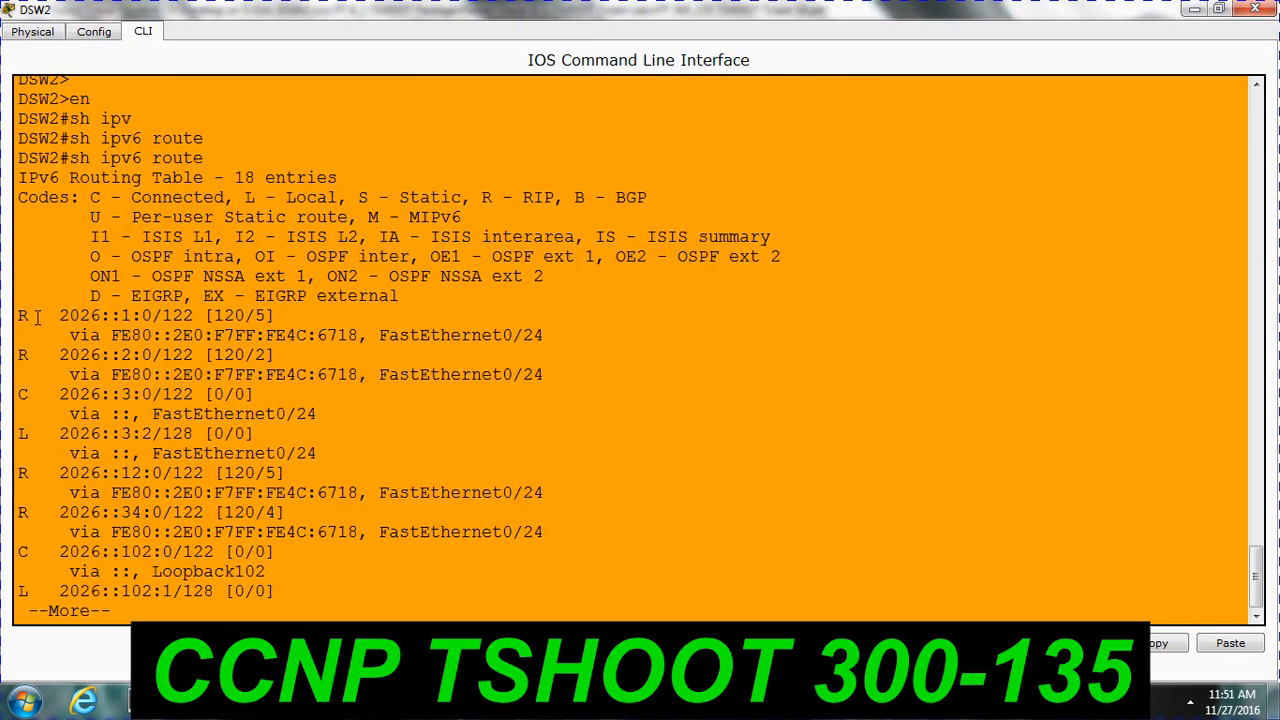
Page through DSW2's IPv6 routing table to the RIP route for 2026::111:1/128, then bring R4 forward
key("space")
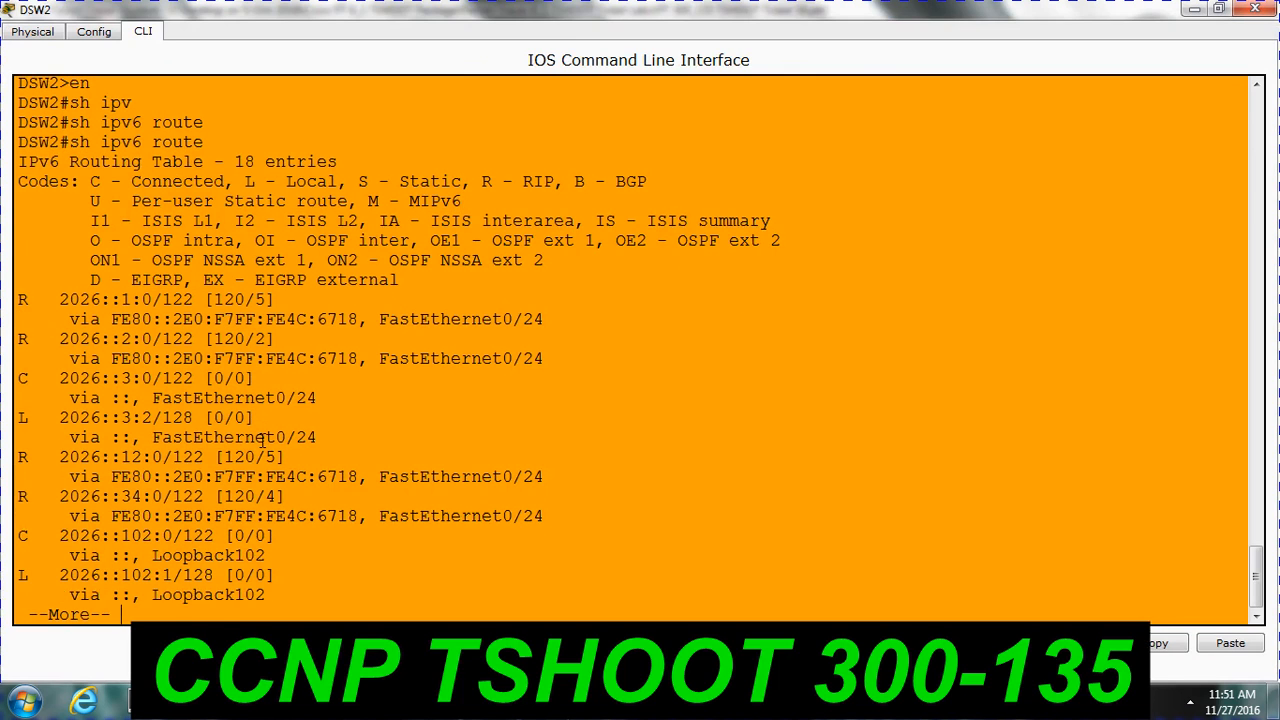
key("space")
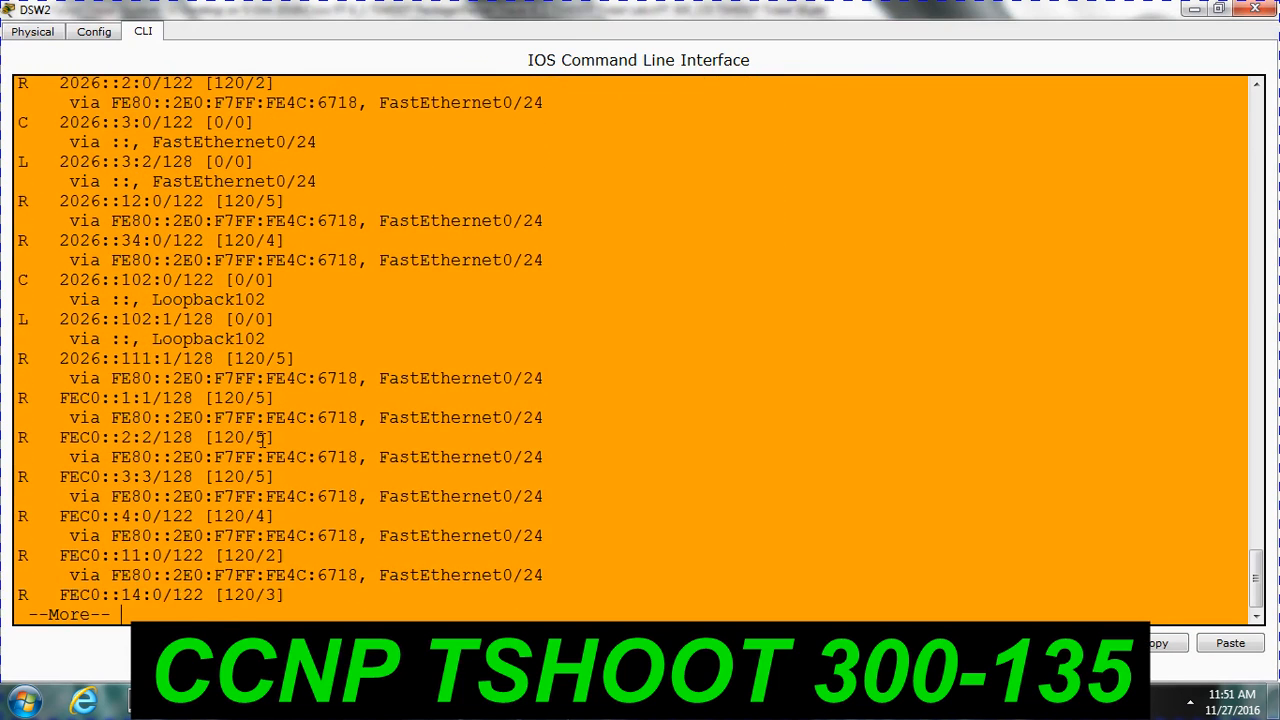
key("space")
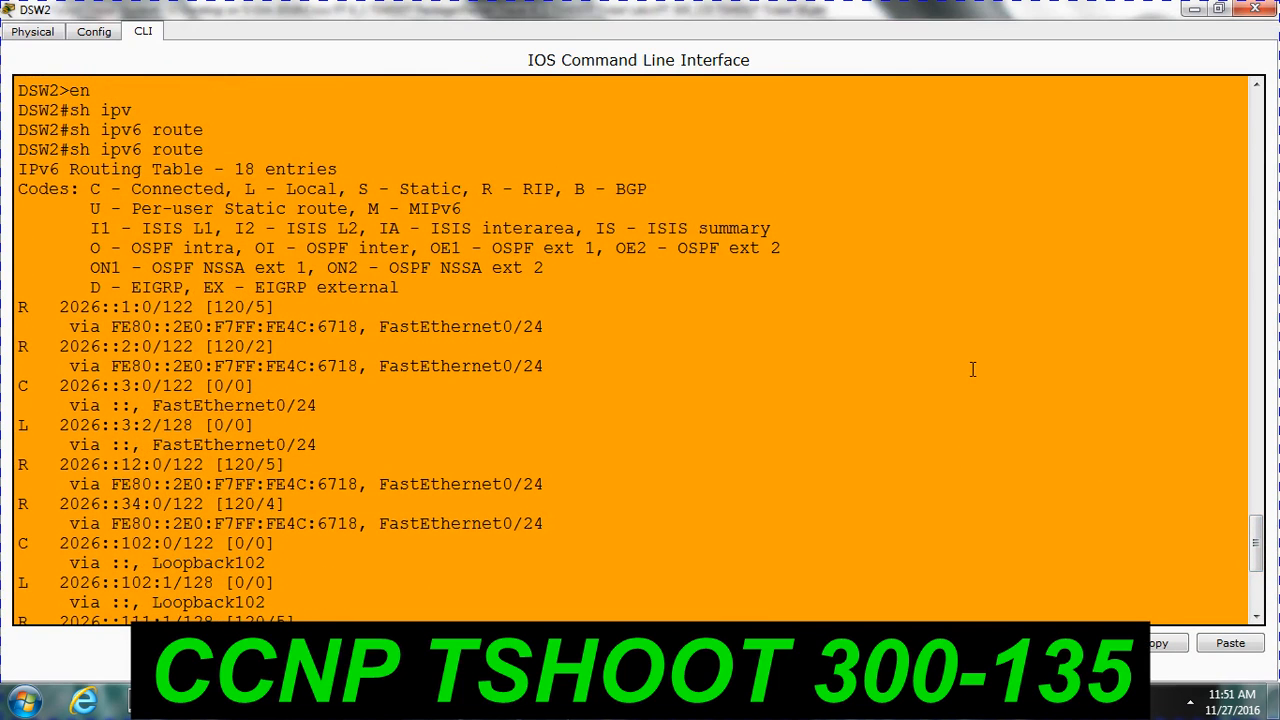
left_click_drag(390, 326, 544, 326)
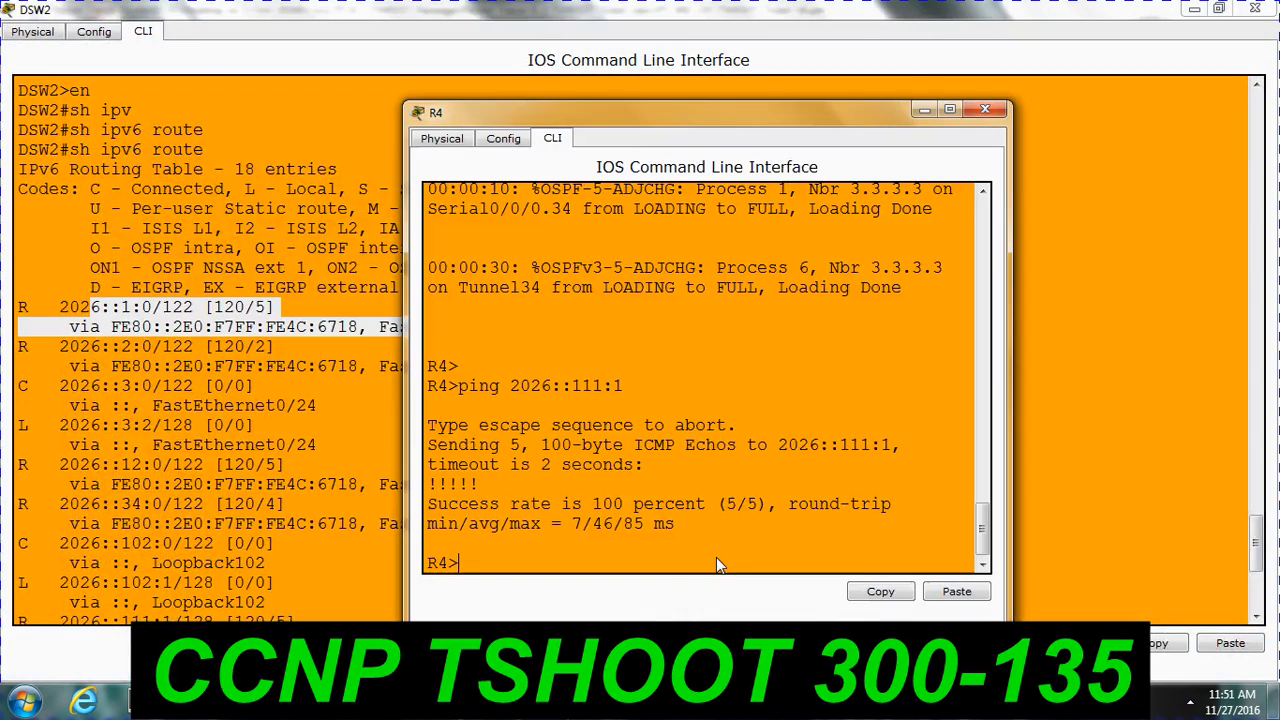
Enable on R4, list its interface status, and request its running configuration
type("en")
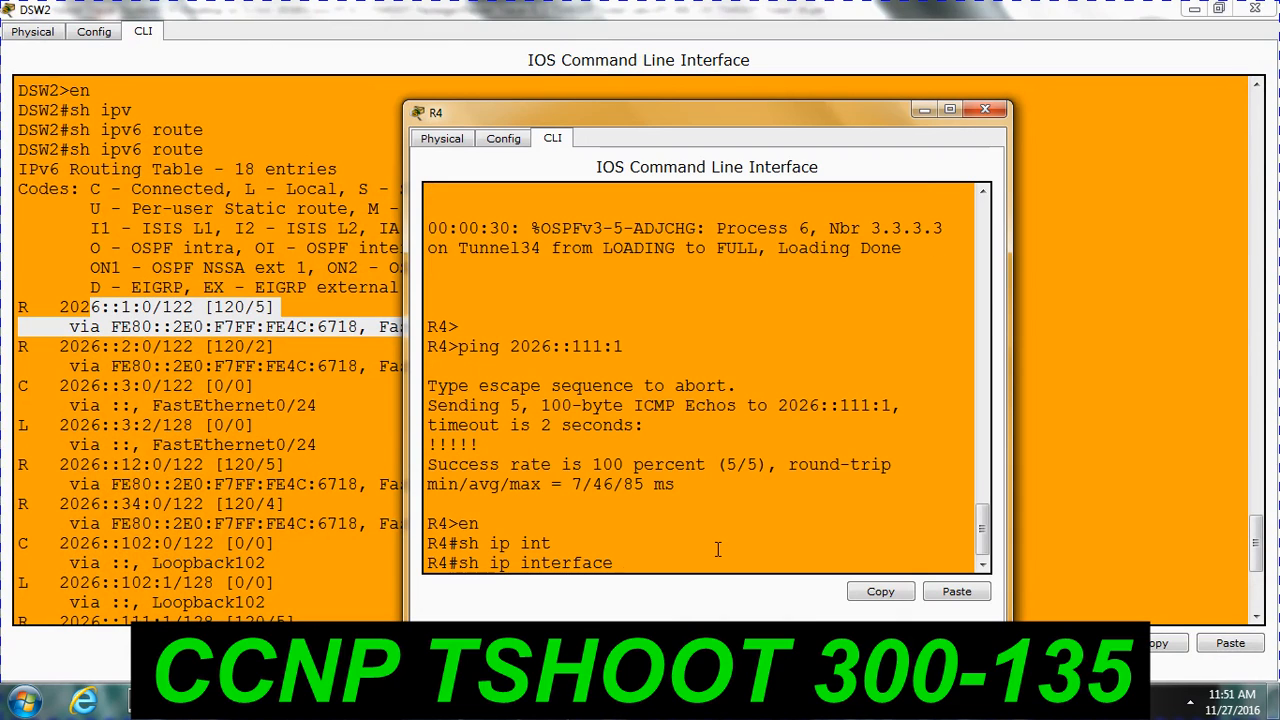
type(" brief")
key("enter")
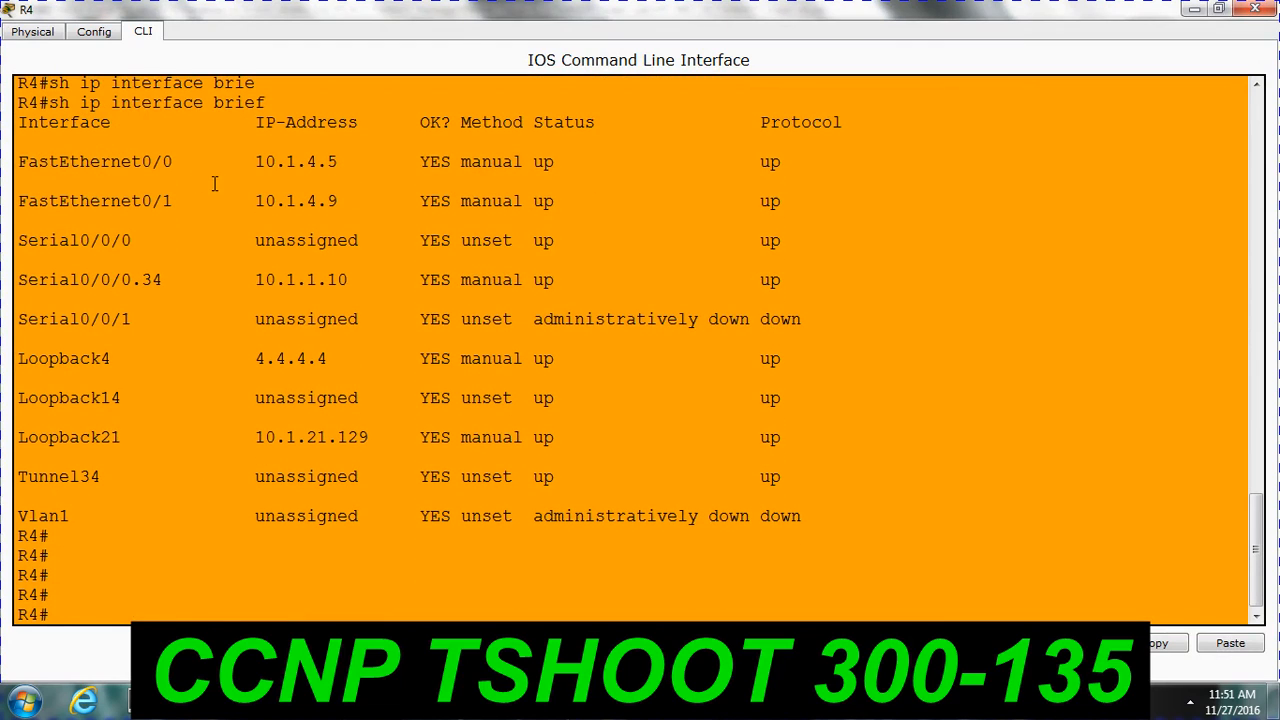
double_click(168, 160)
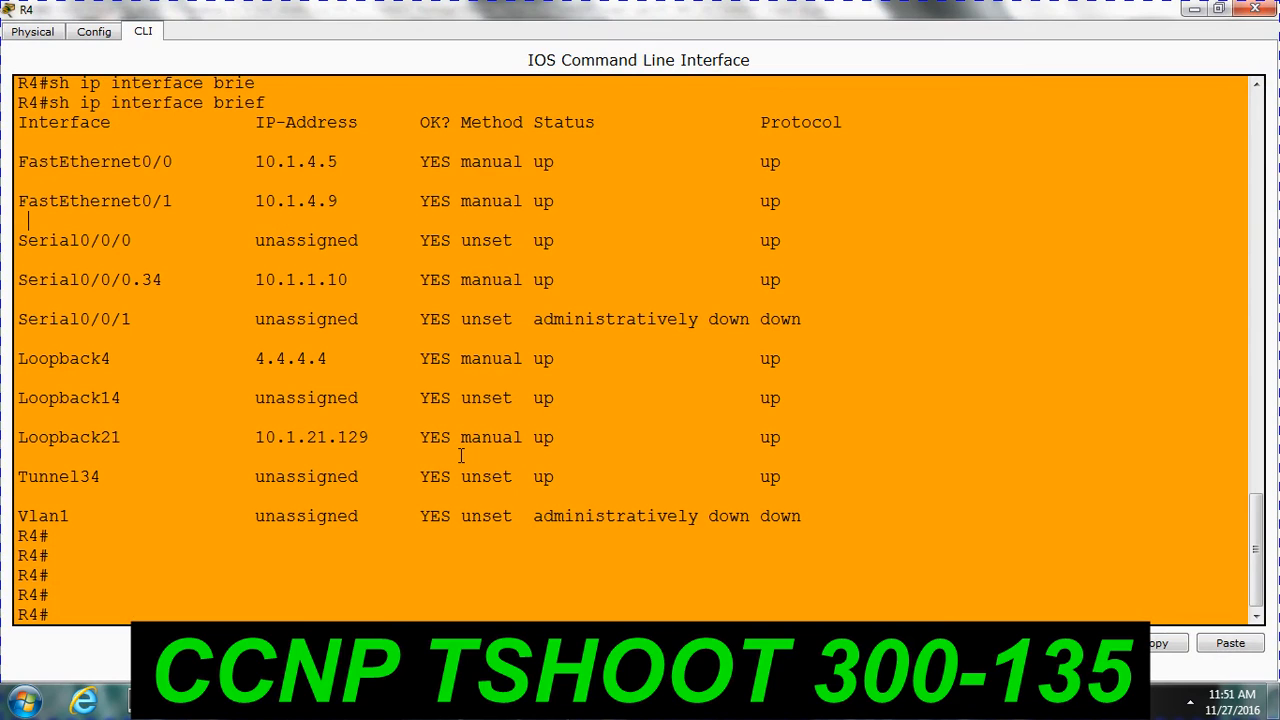
type("sh interfaces des")
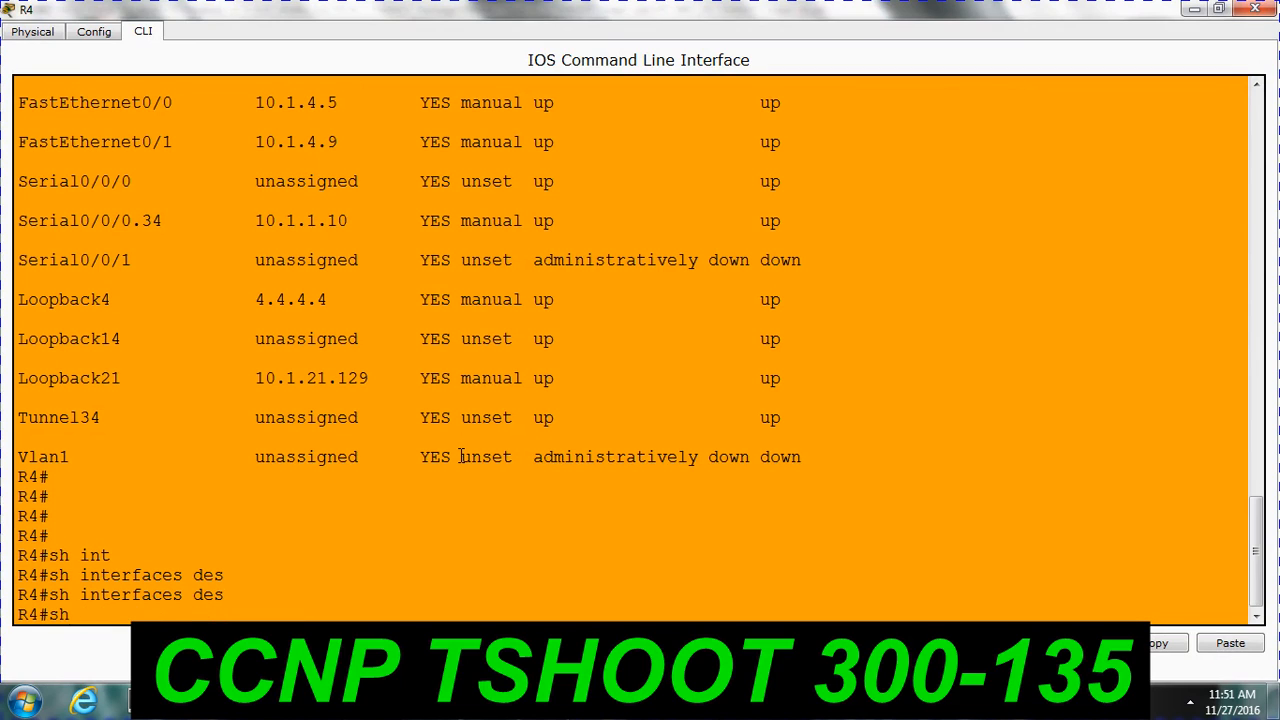
type("run")
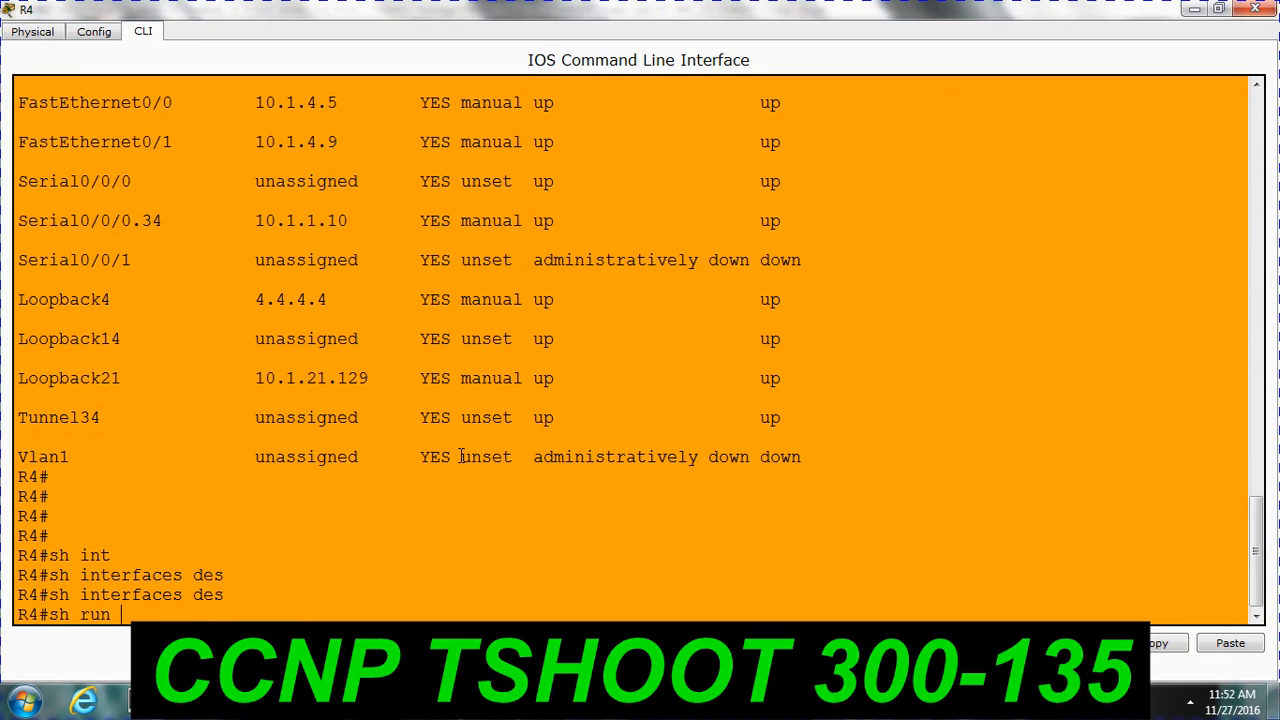
key("enter")
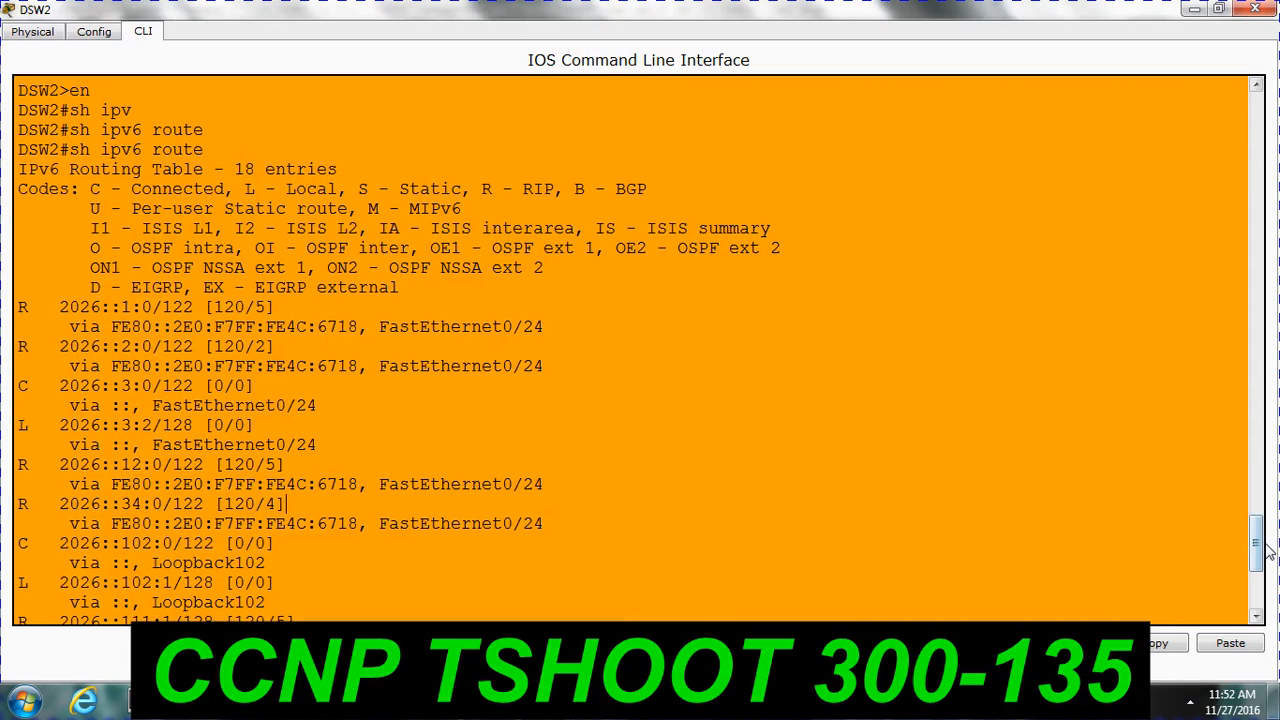
Run show run on DSW2 and page through to Fa0/24 with 2026::3:2/122 in RIP_ZONE
scroll("down", 3)
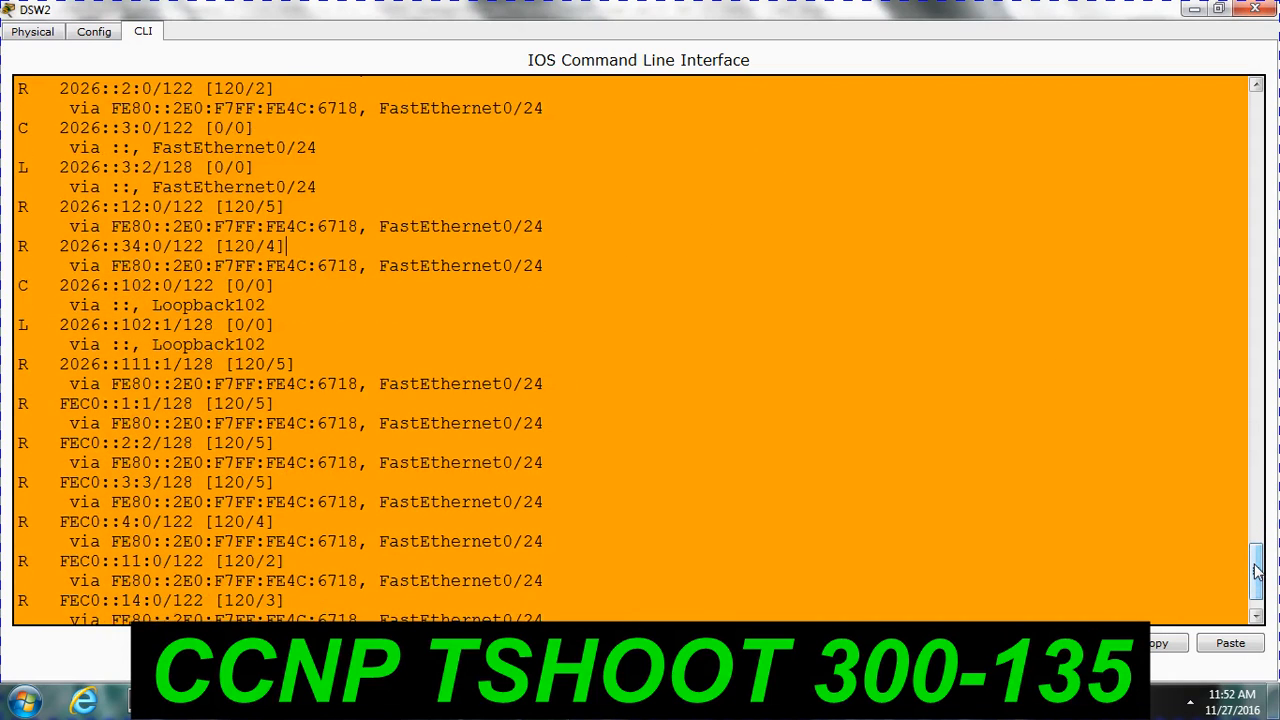
scroll("down", 3)
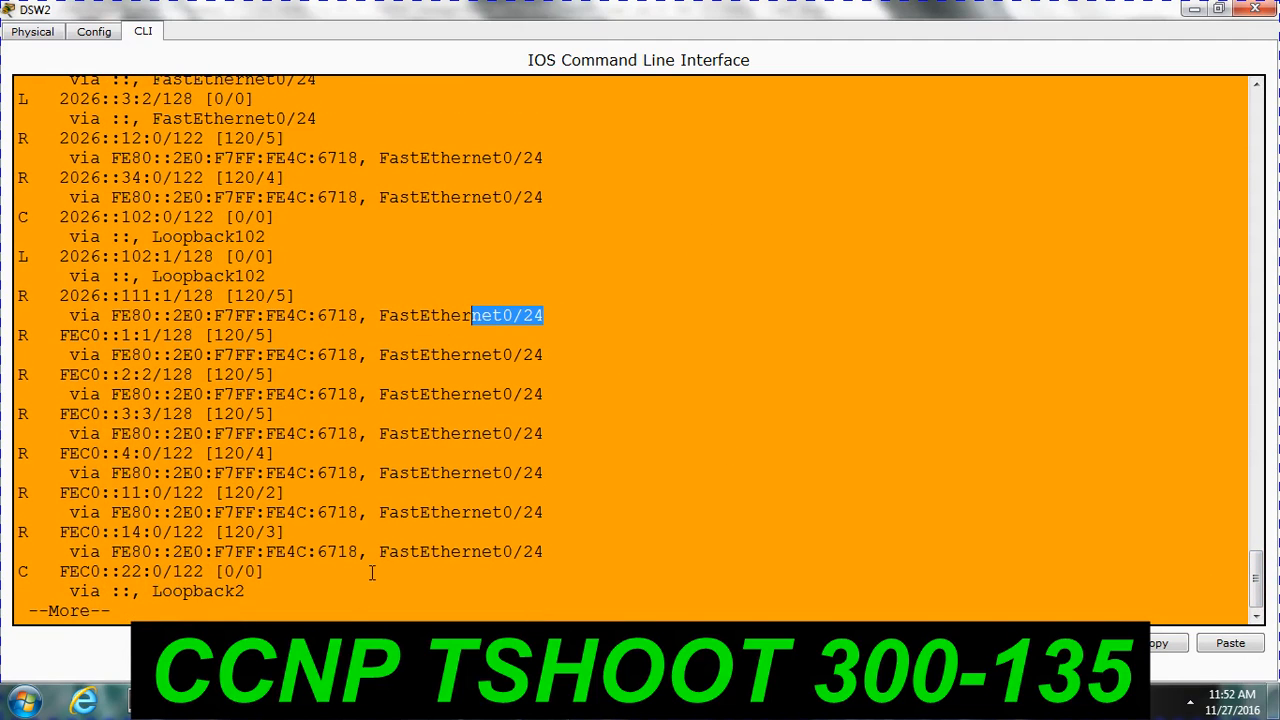
type("sh run")
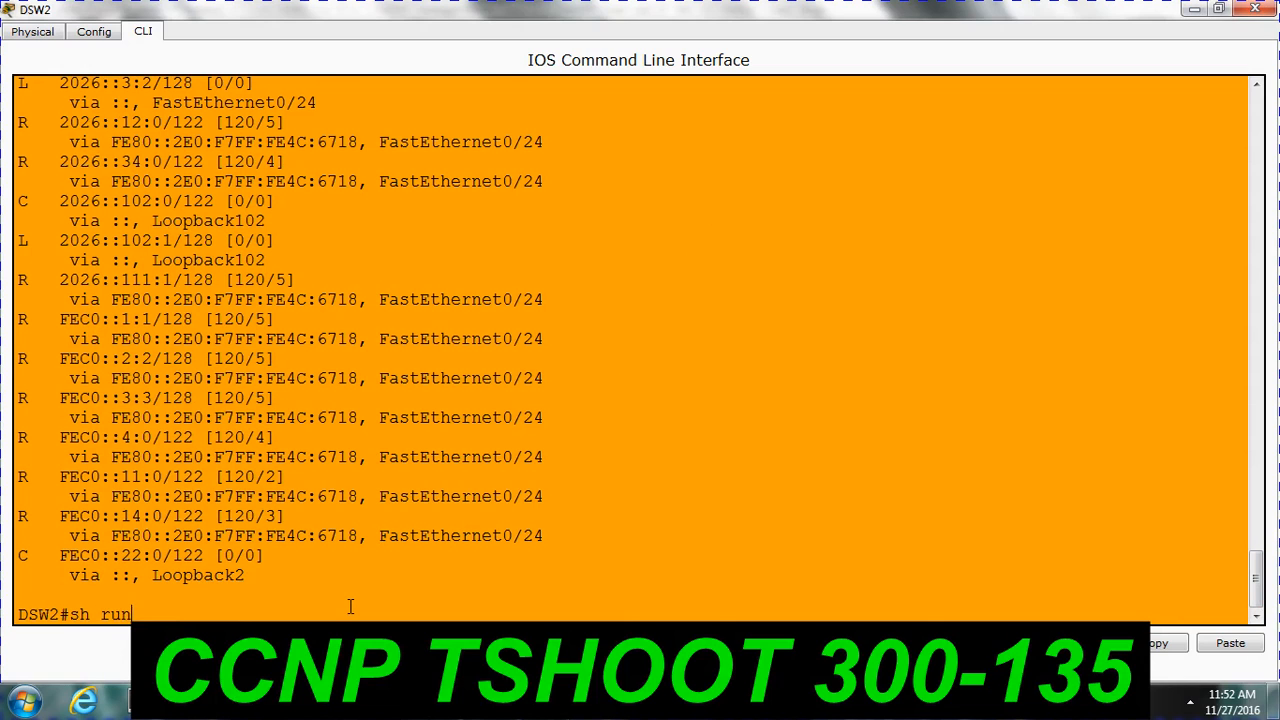
key("Enter")
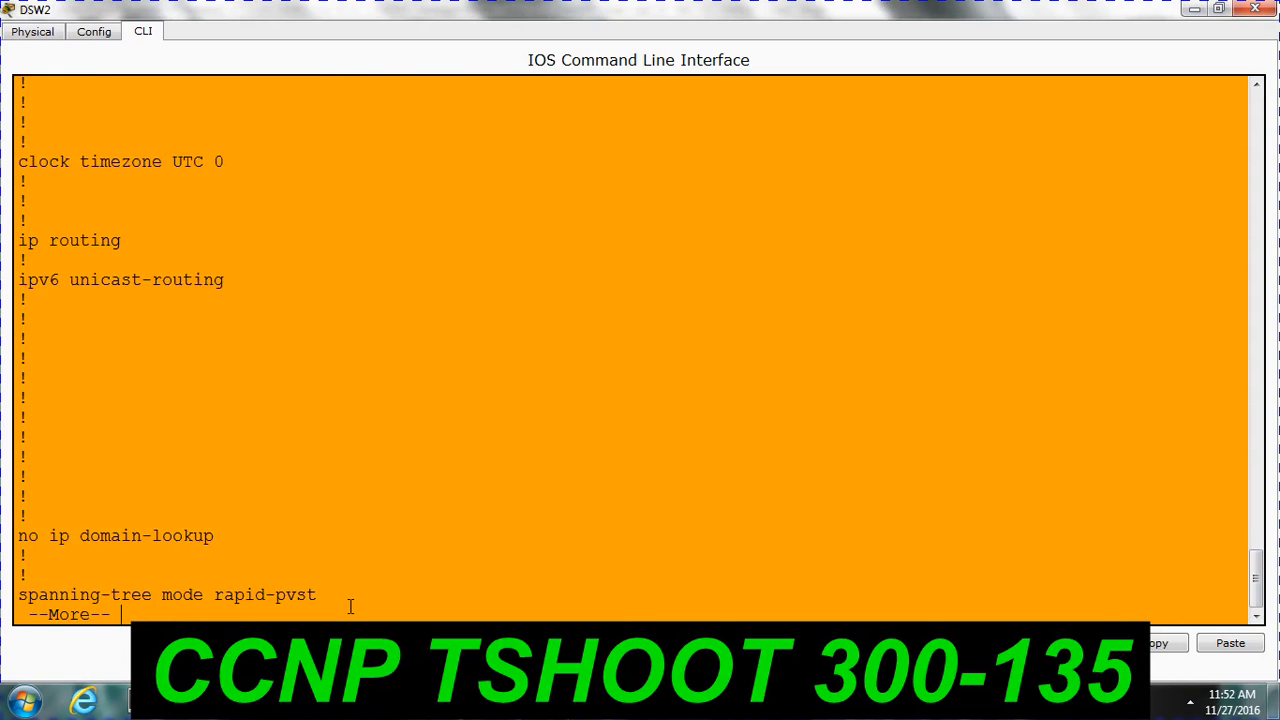
key("space")
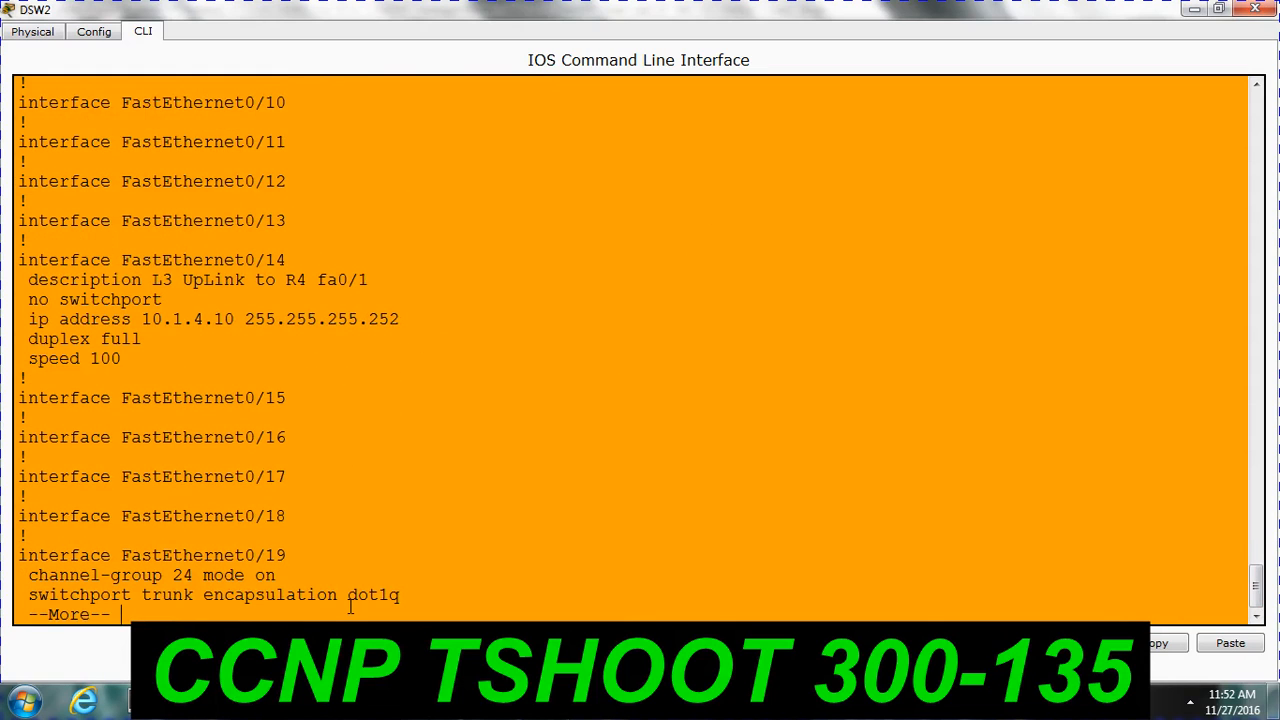
key("space")
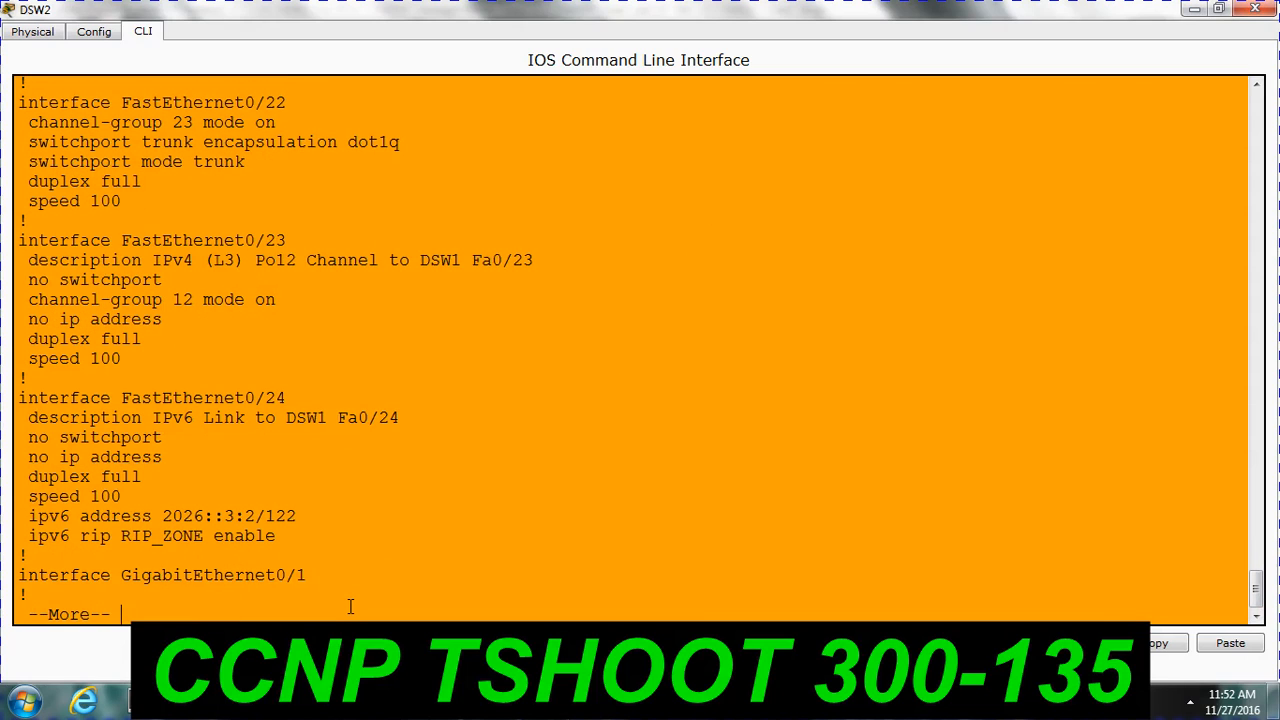
left_click_drag(288, 418, 398, 418)
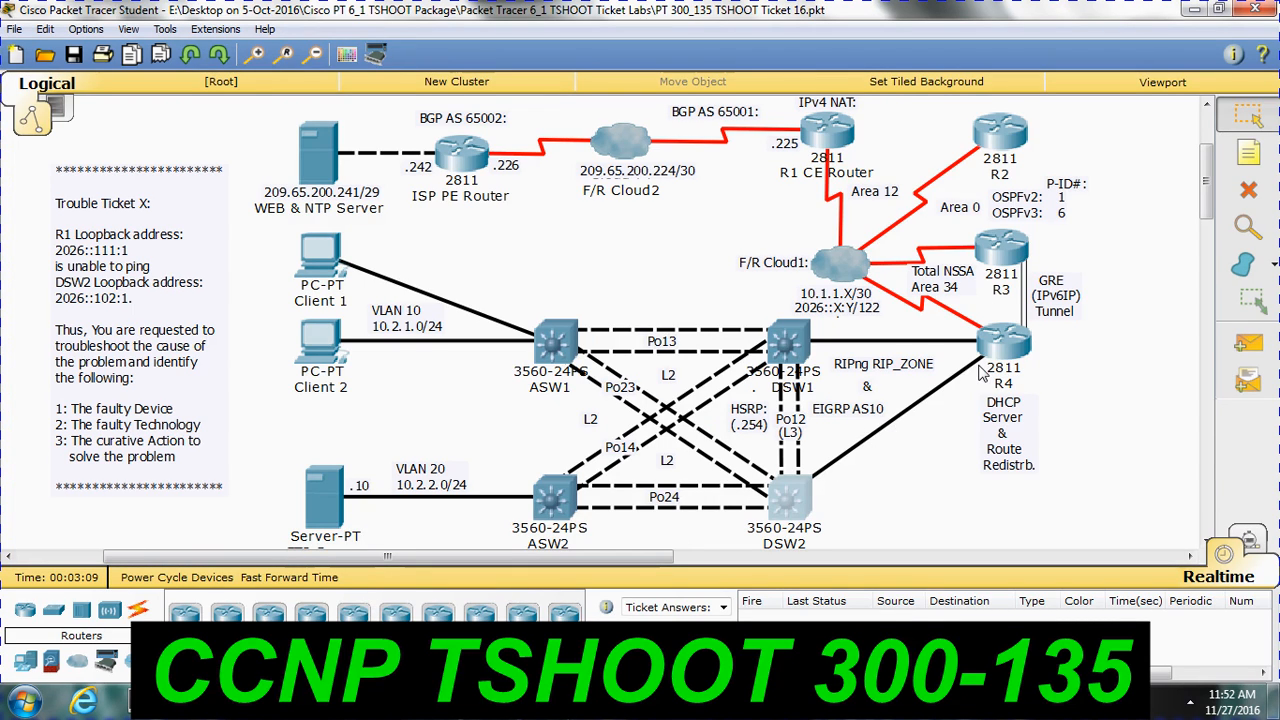
mouse_move(996, 332)
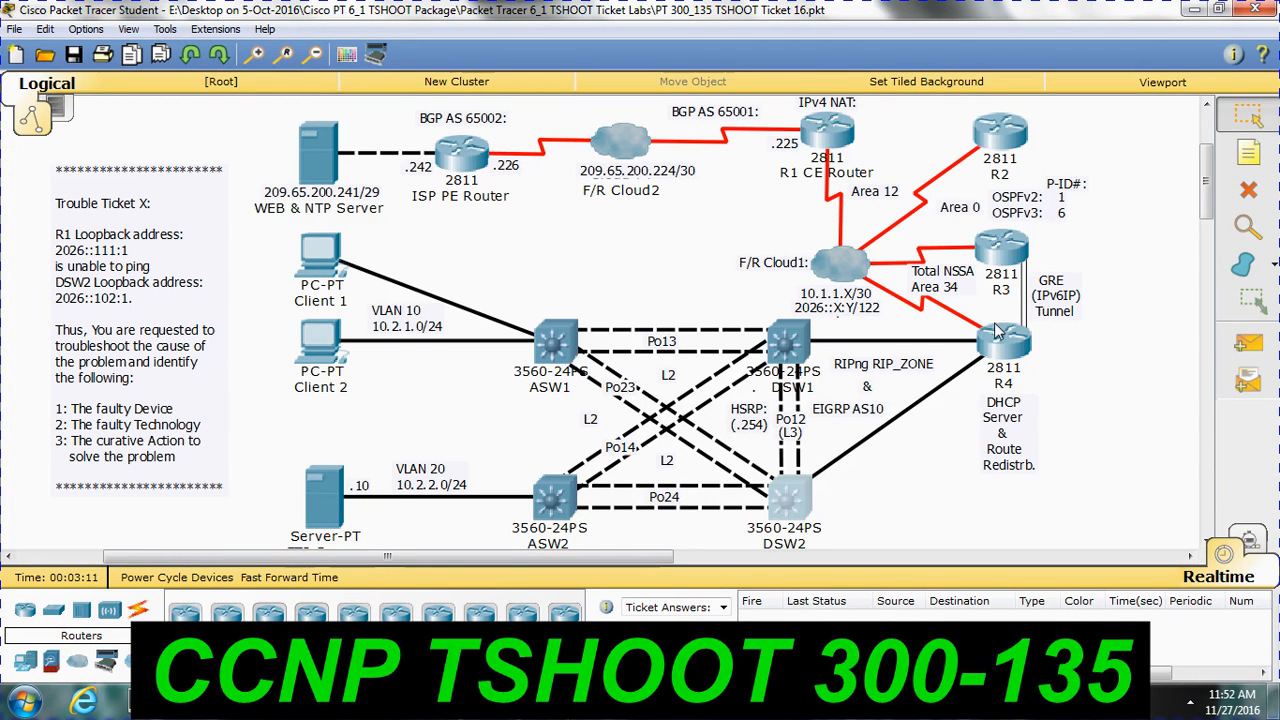
mouse_move(896, 418)
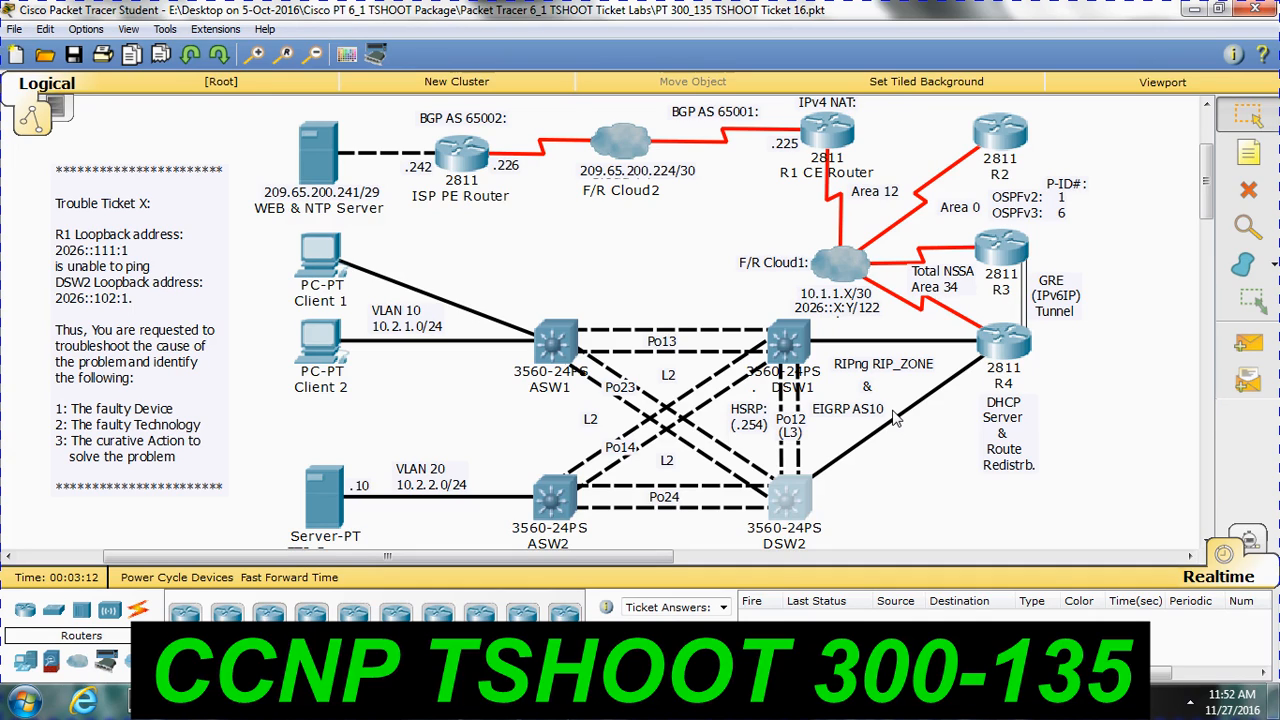
mouse_move(1004, 360)
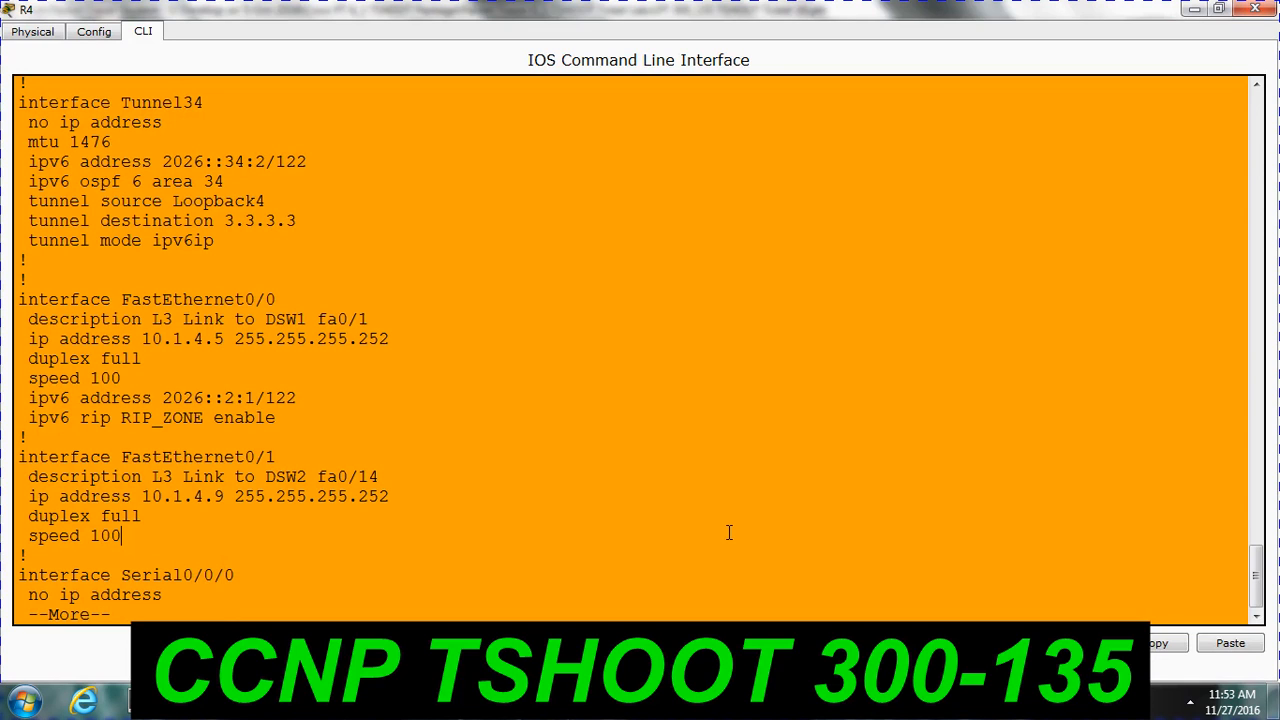
Run show run on R4 and page through its first configuration sections
key("space")
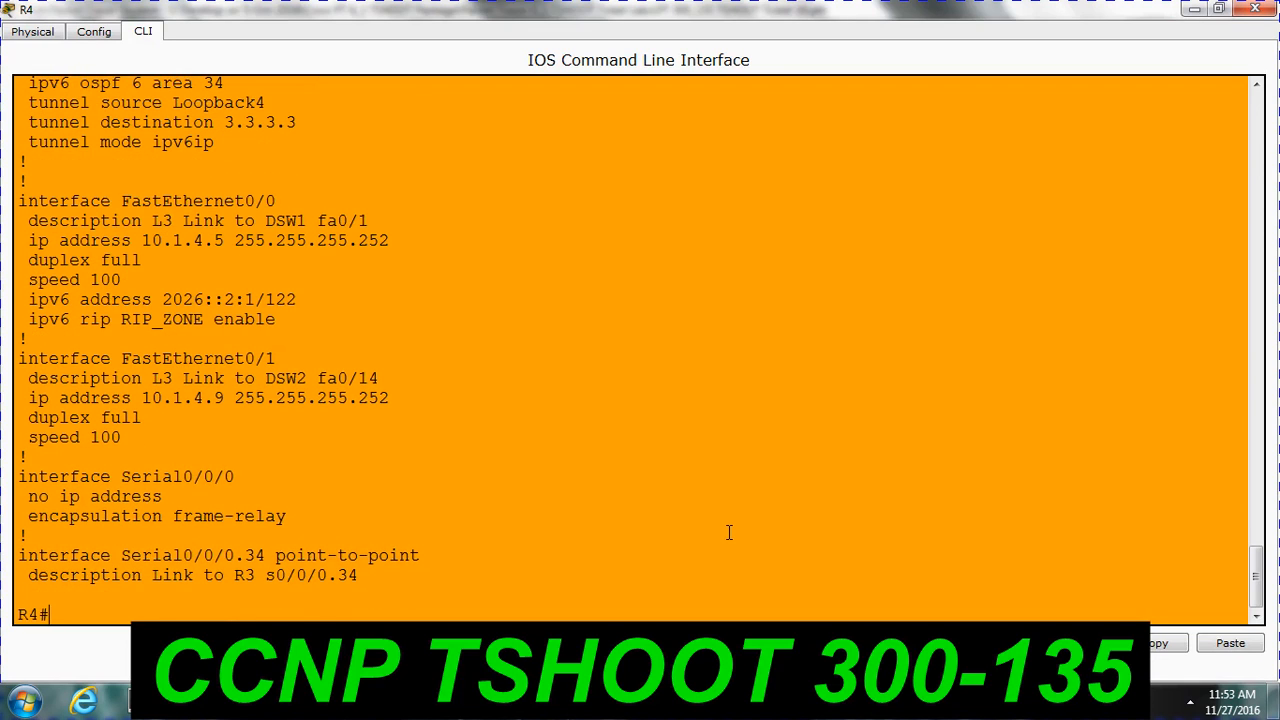
type("sh")
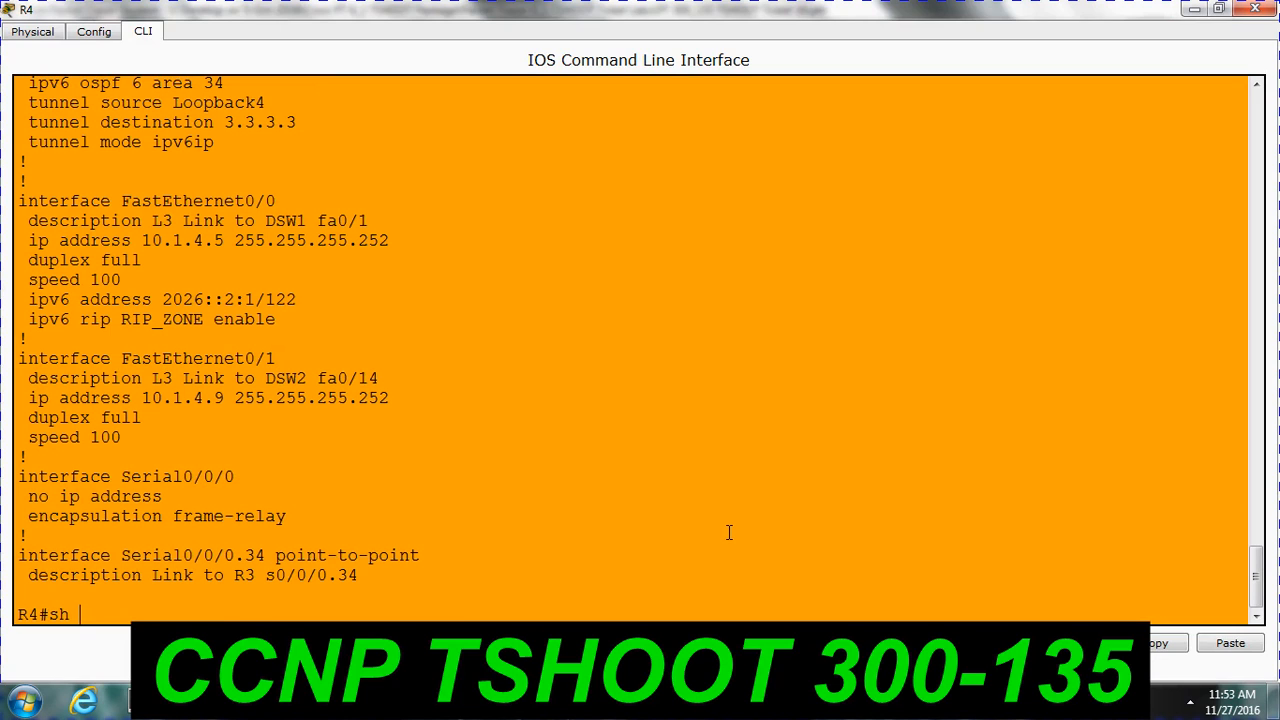
type("run")
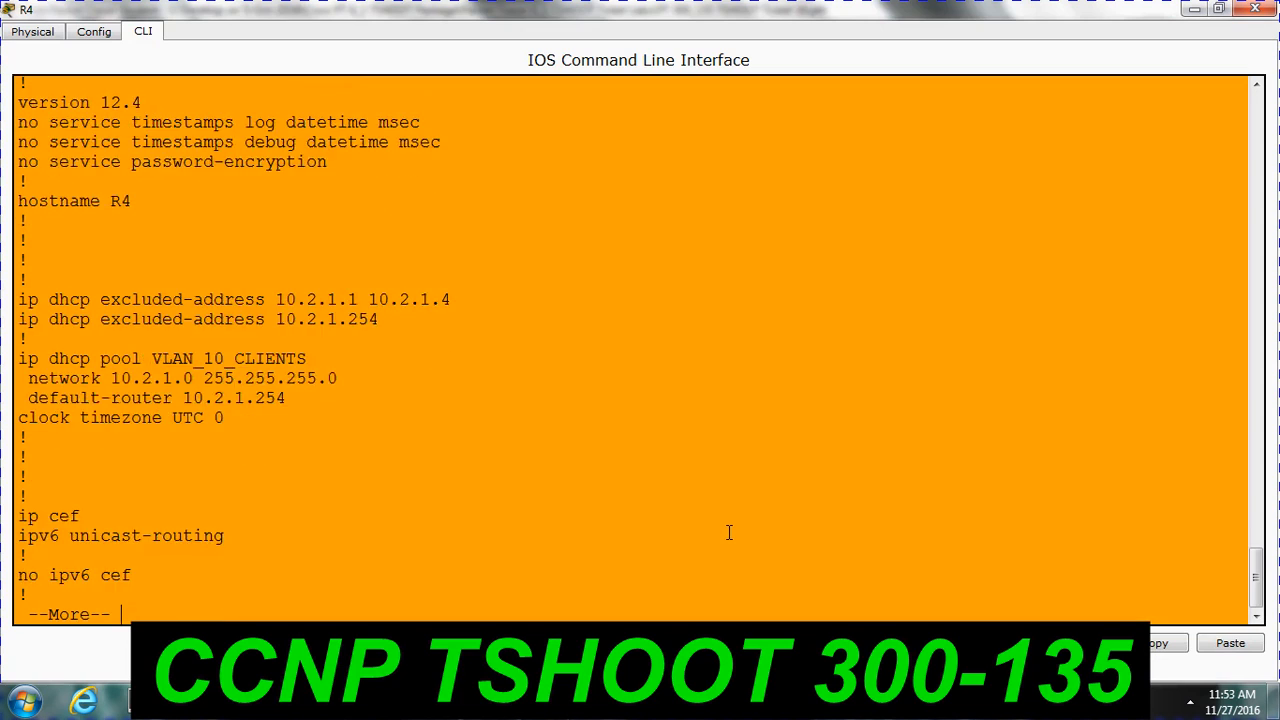
key("space")
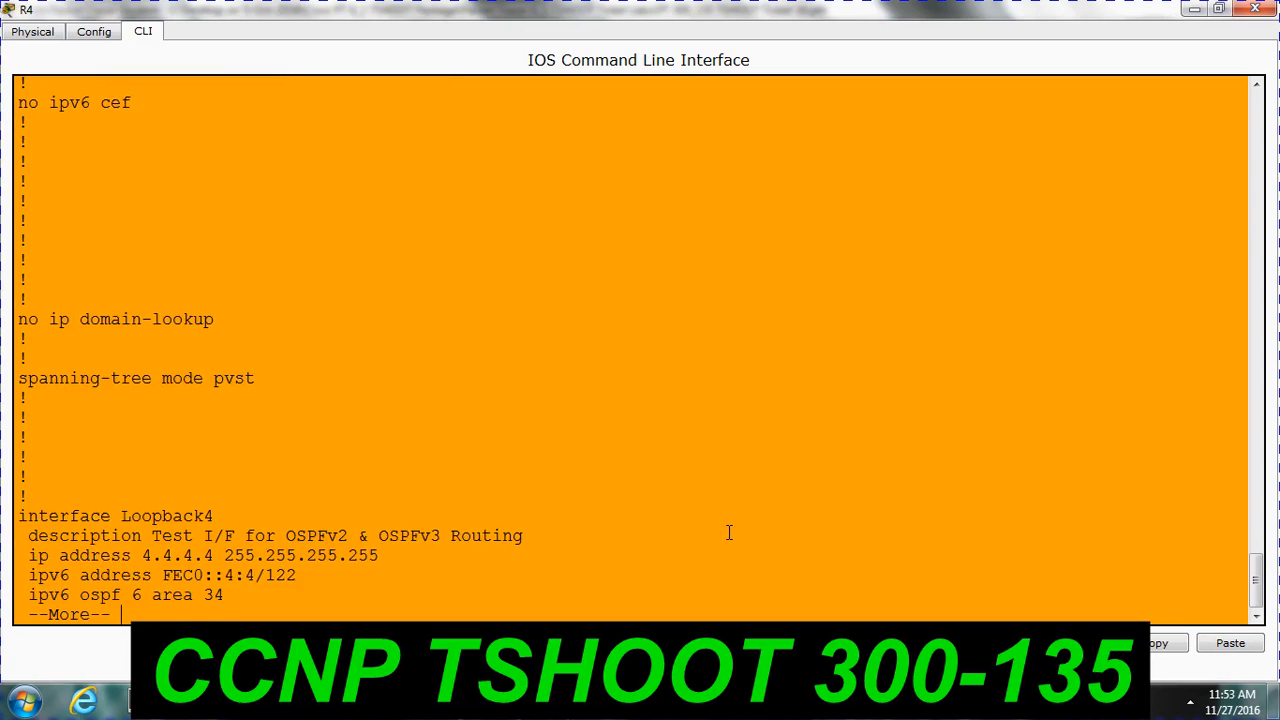
key("space")
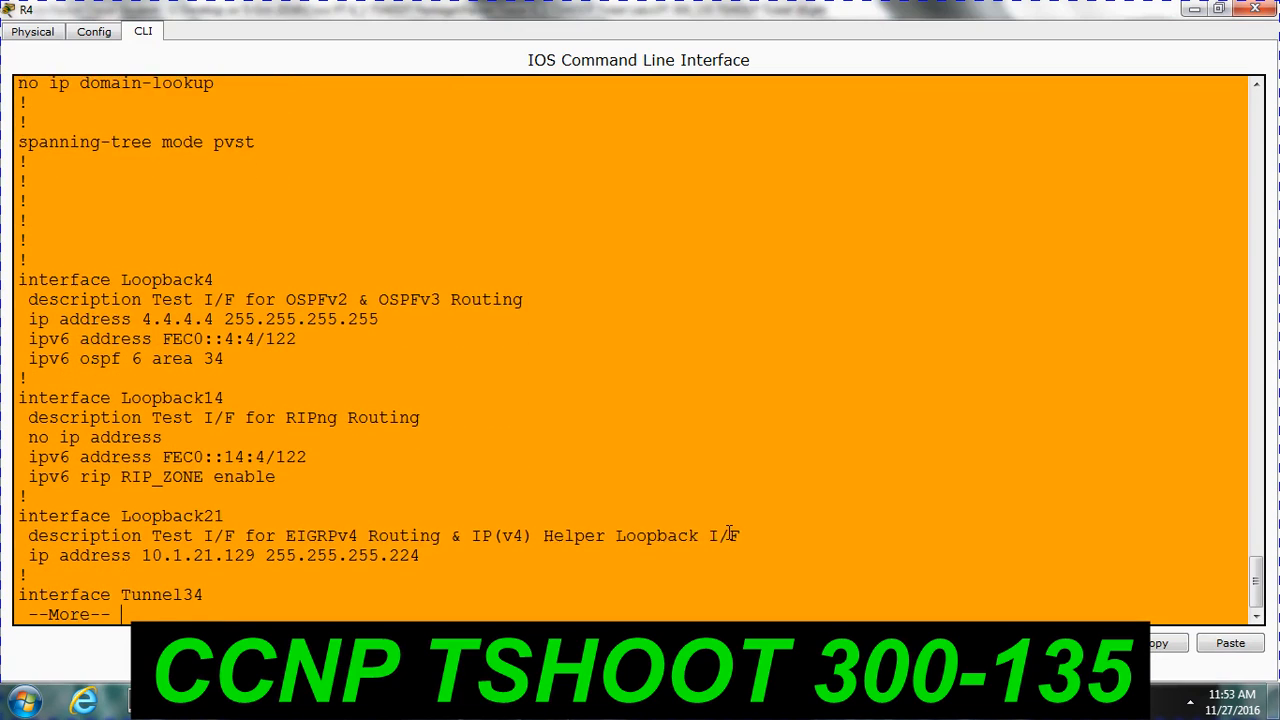
key("space")
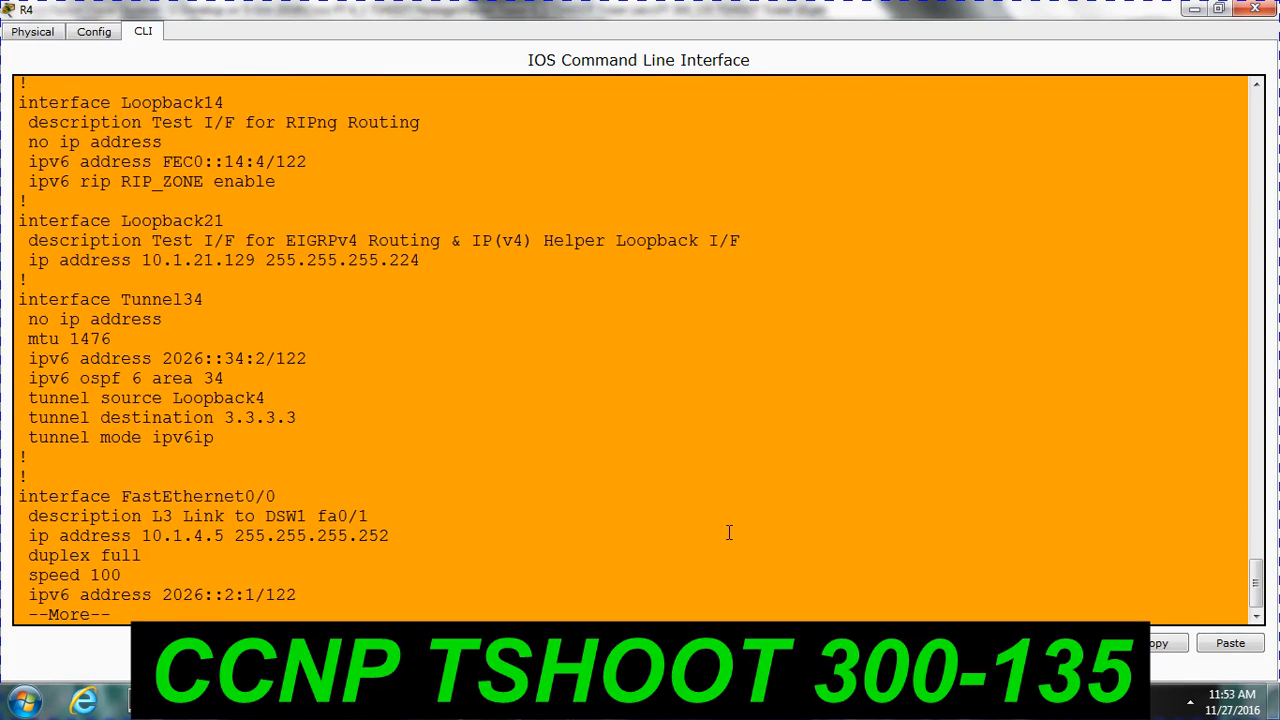
mouse_move(120, 180)
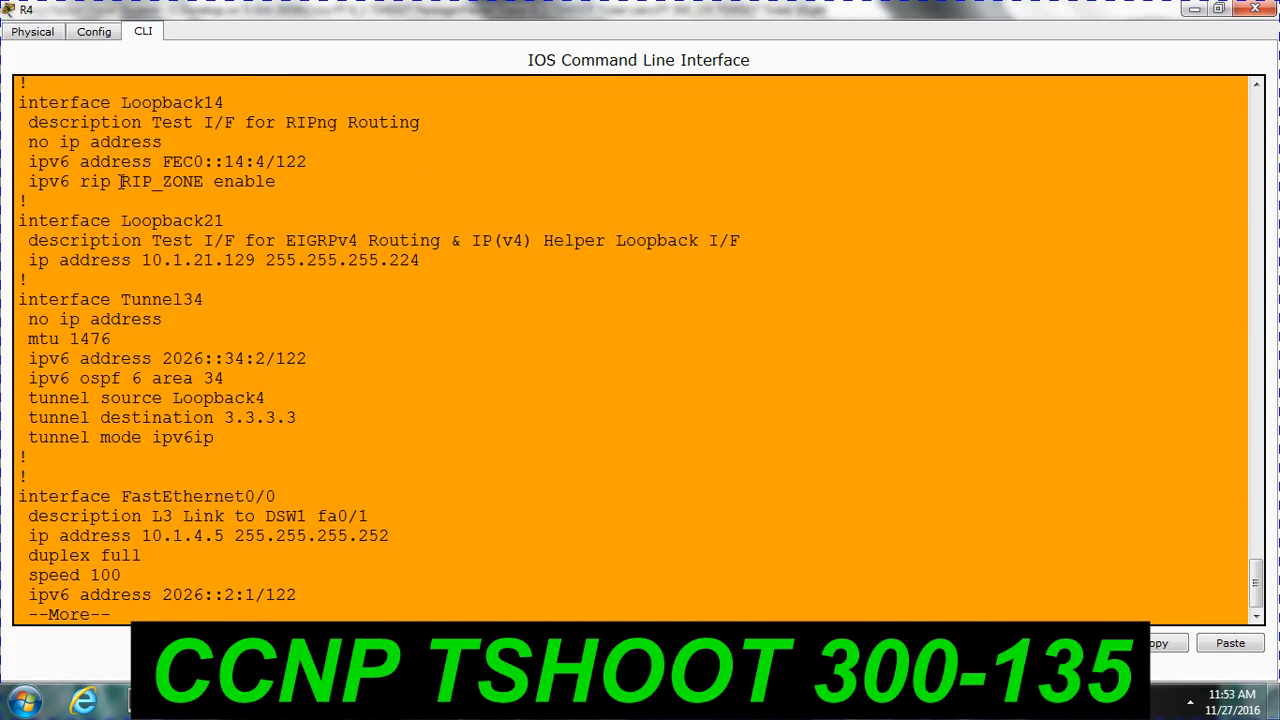
Continue paging R4's configuration to the IPv6 OSPF and RIPng routing sections
double_click(160, 180)
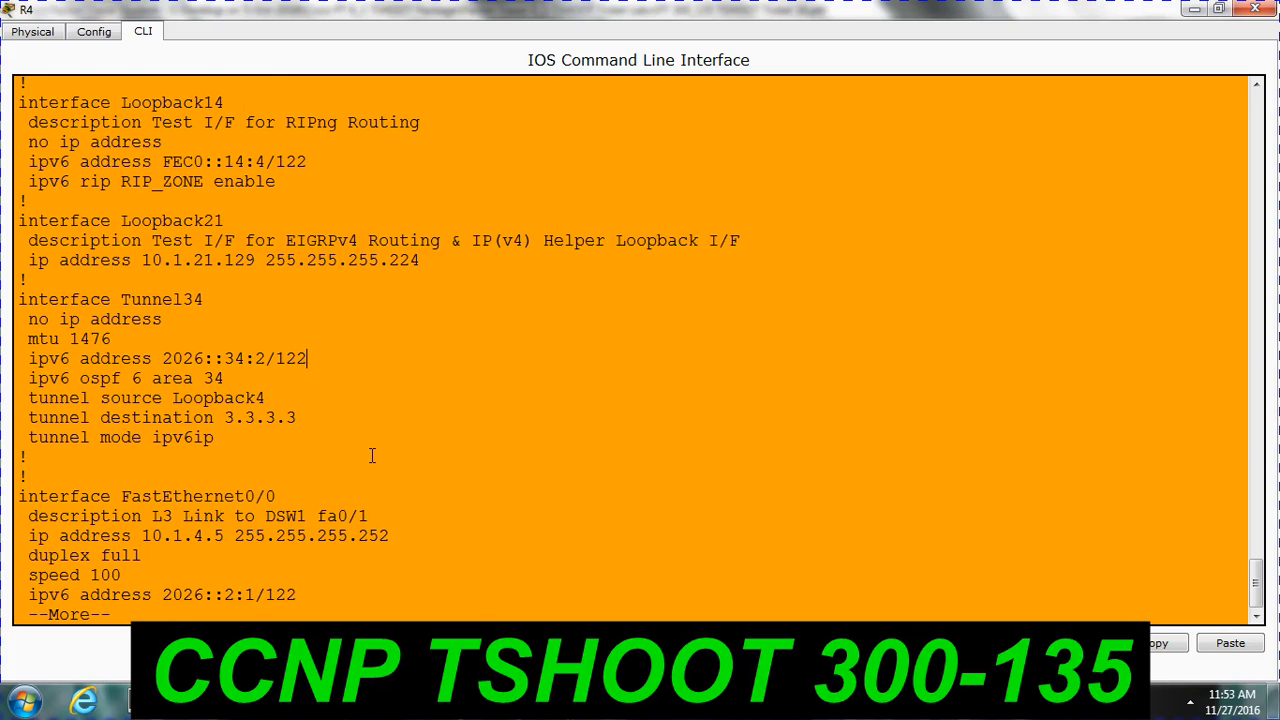
key("space")
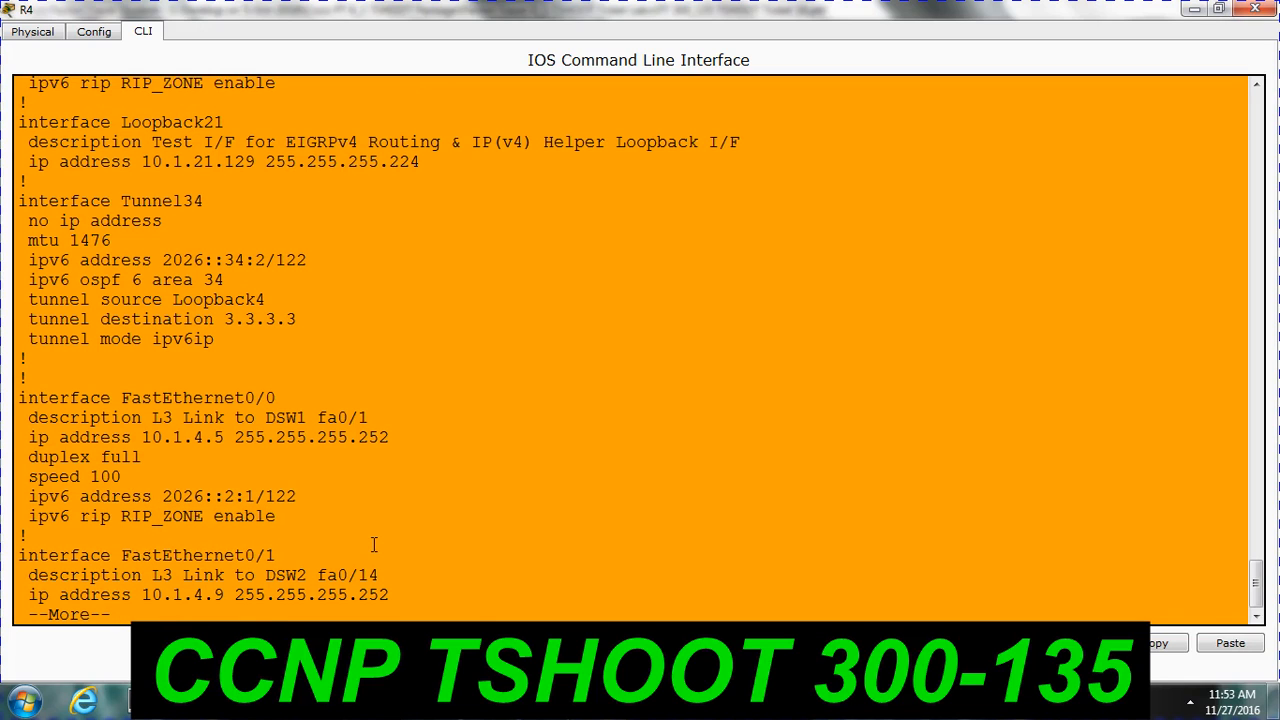
key("space")
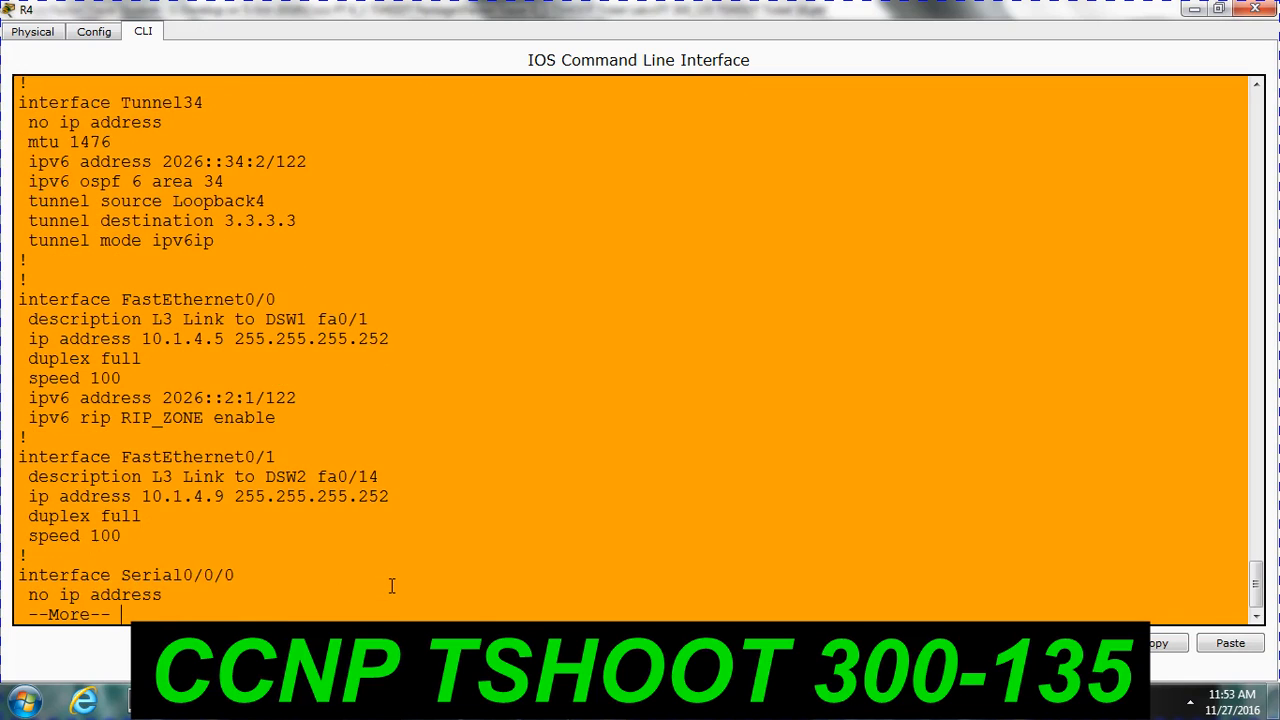
key("space")
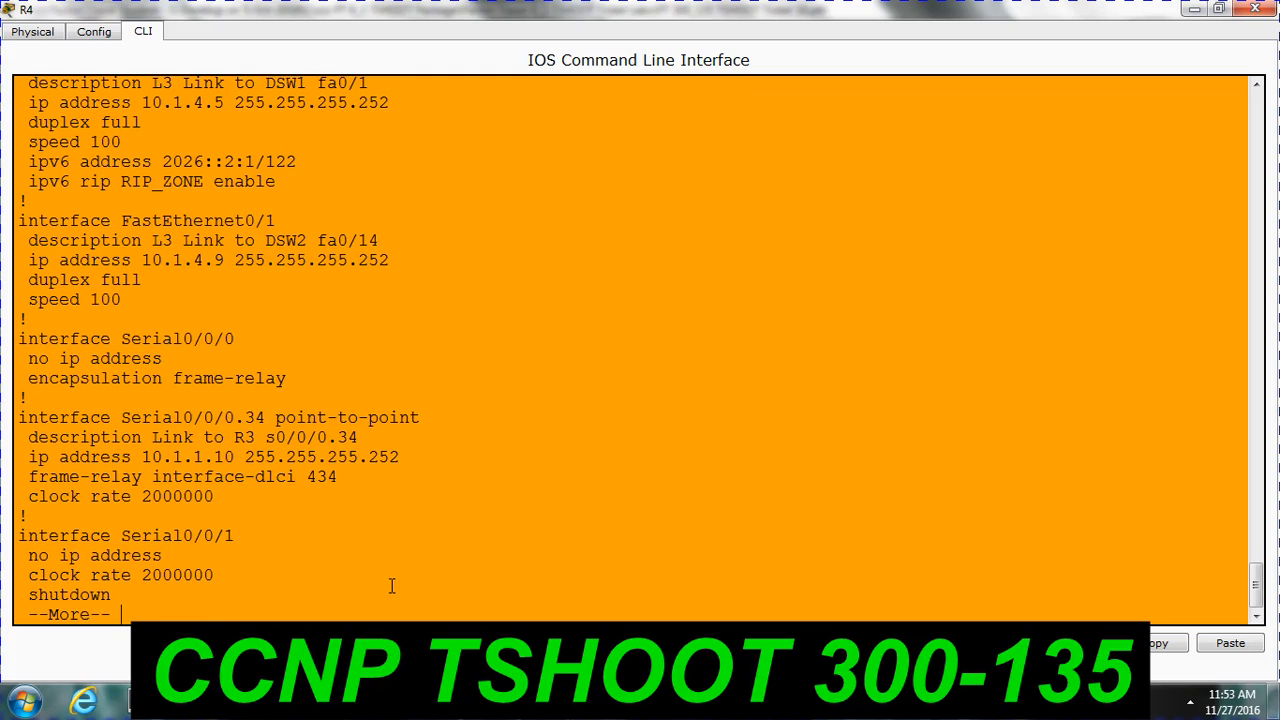
key("space")
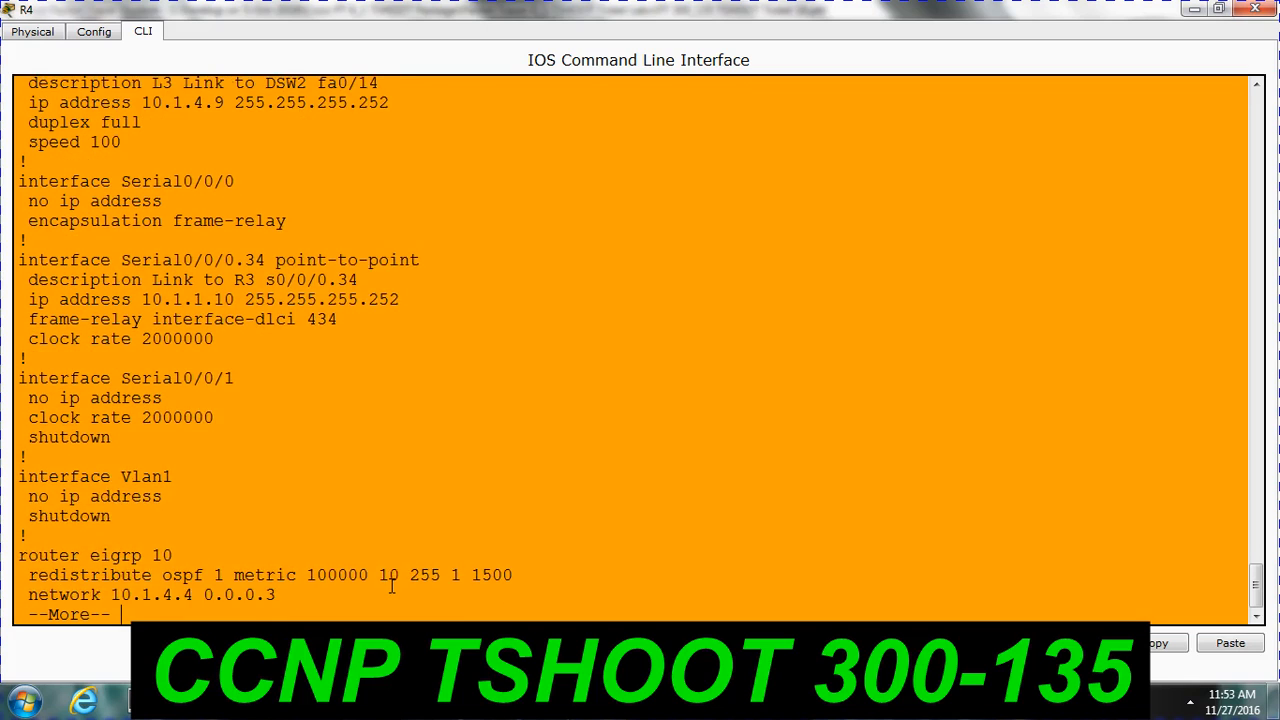
key("space")
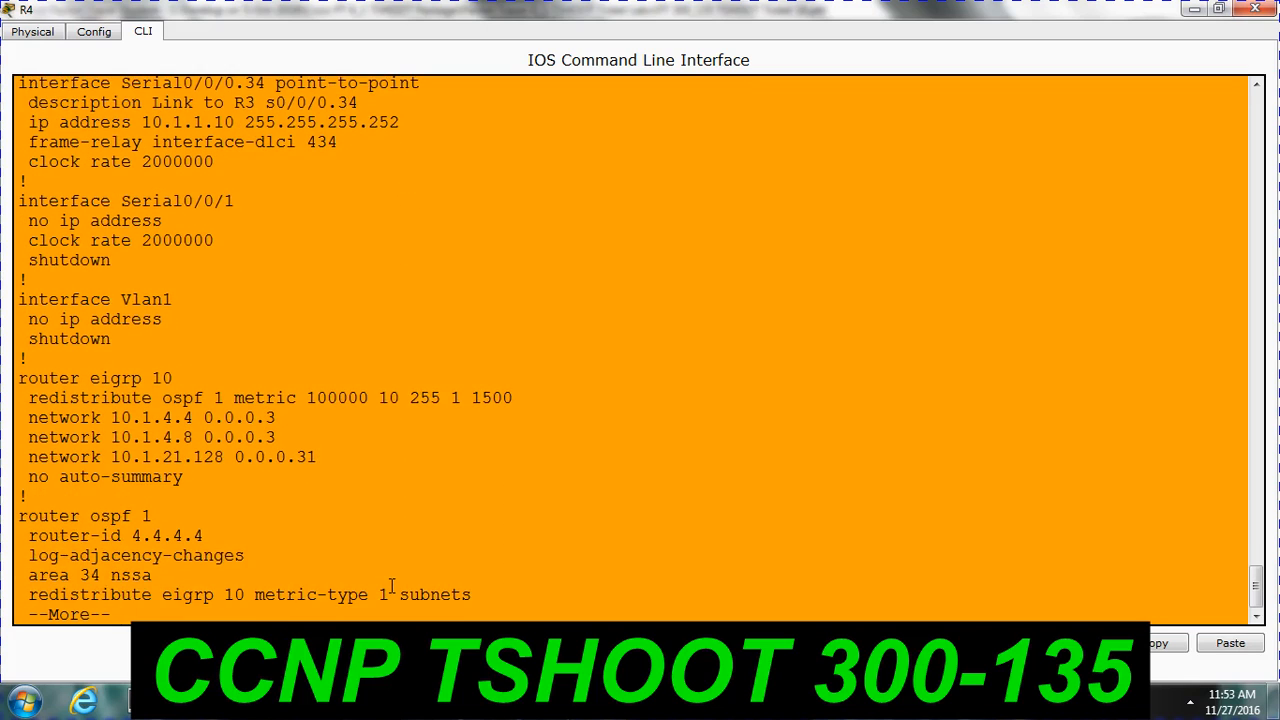
key("space")
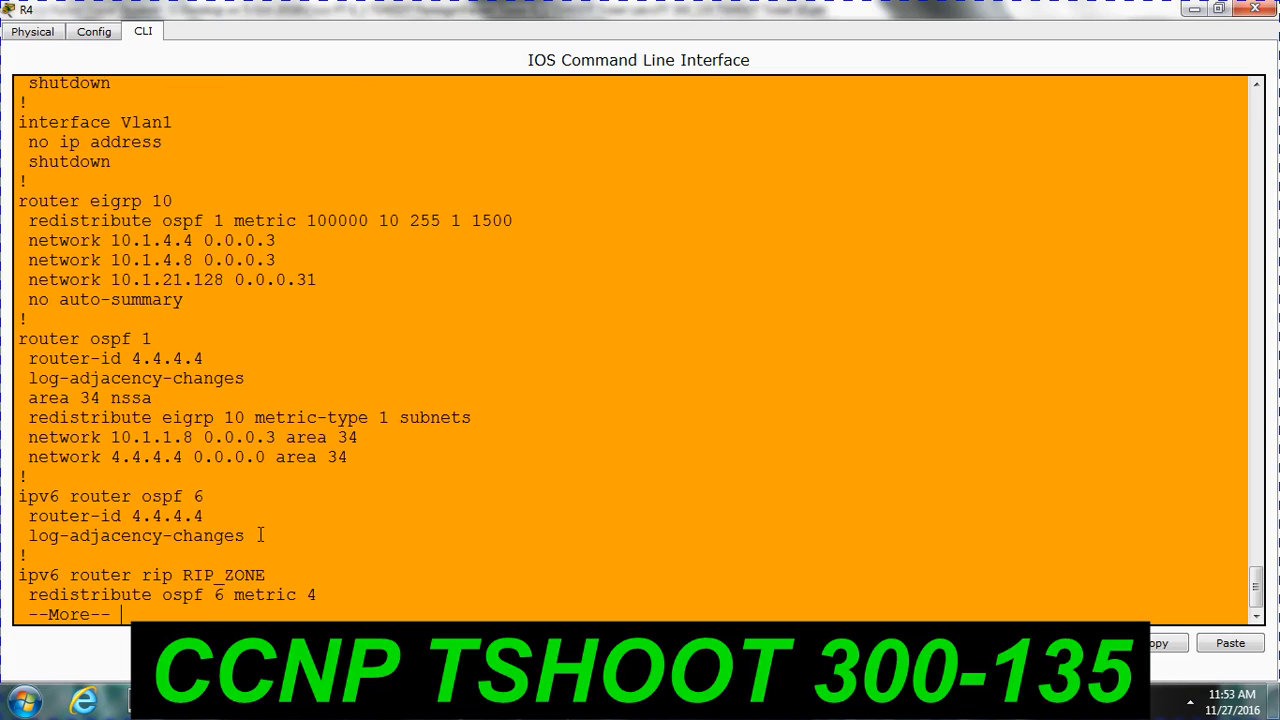
Finish R4's show run, reaching RIPng redistributing OSPF 6 and connected routes
left_click_drag(18, 496, 160, 516)
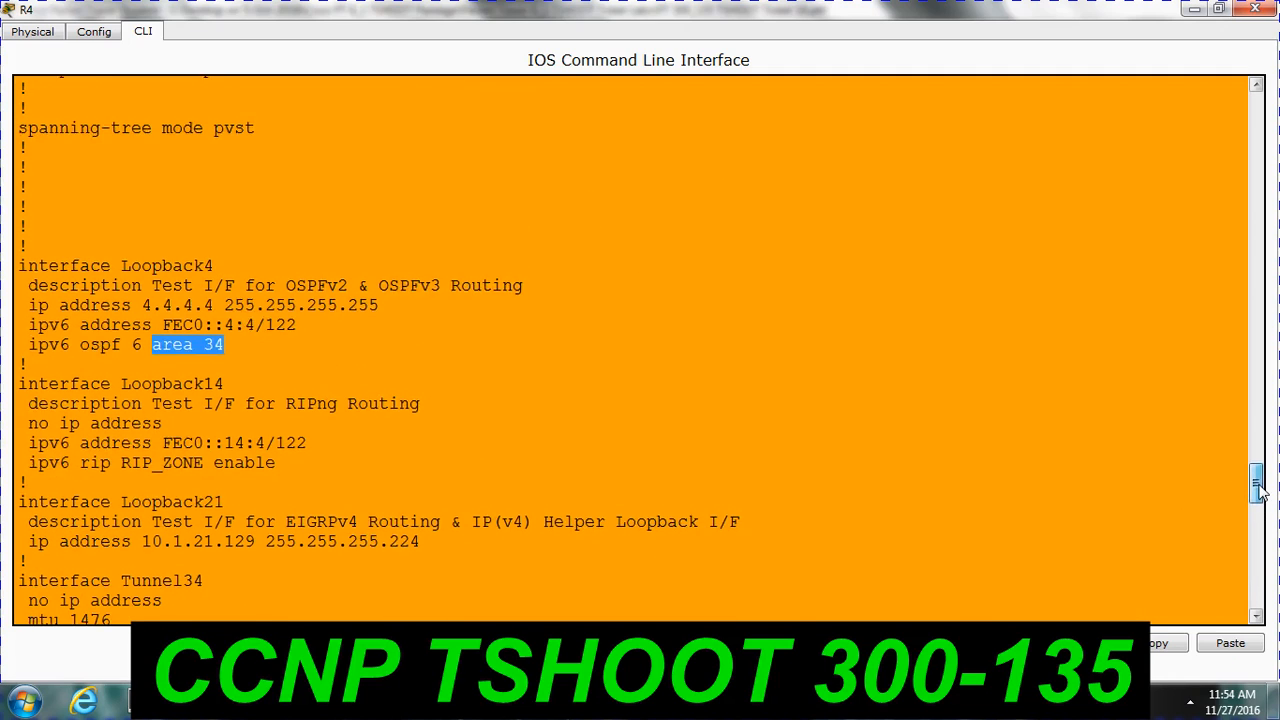
scroll("down", 3)
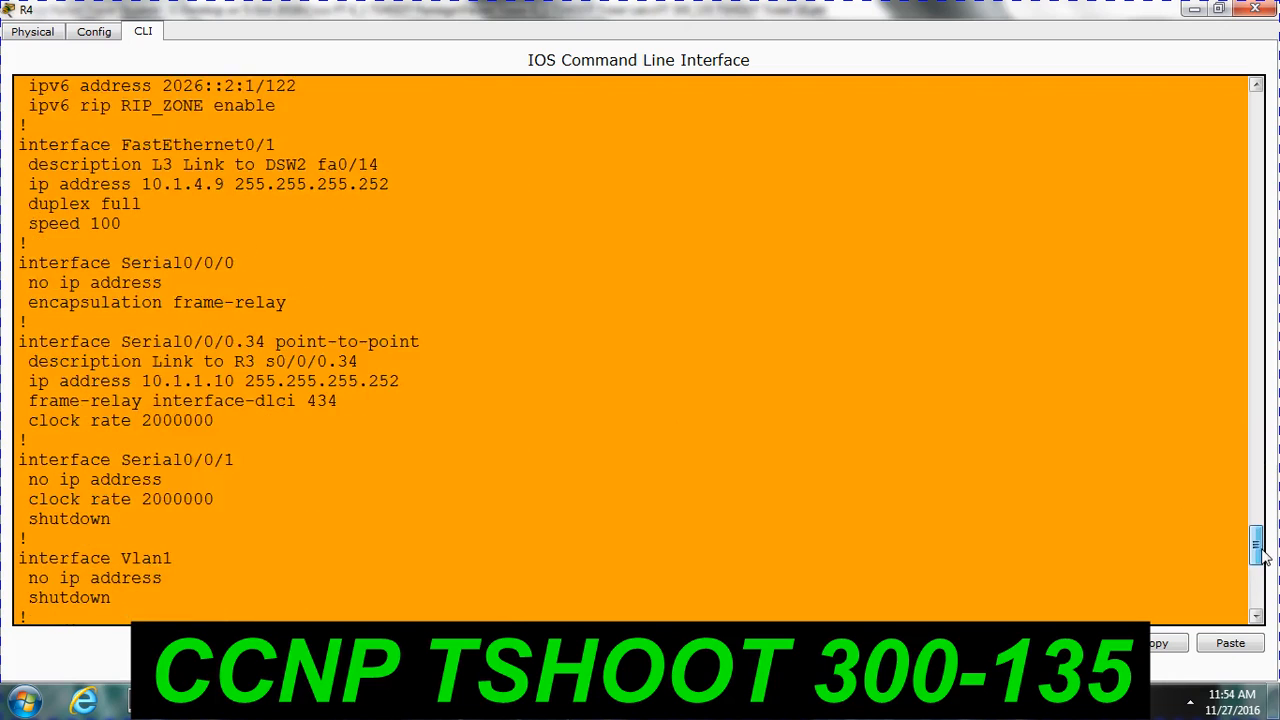
scroll("down", 3)
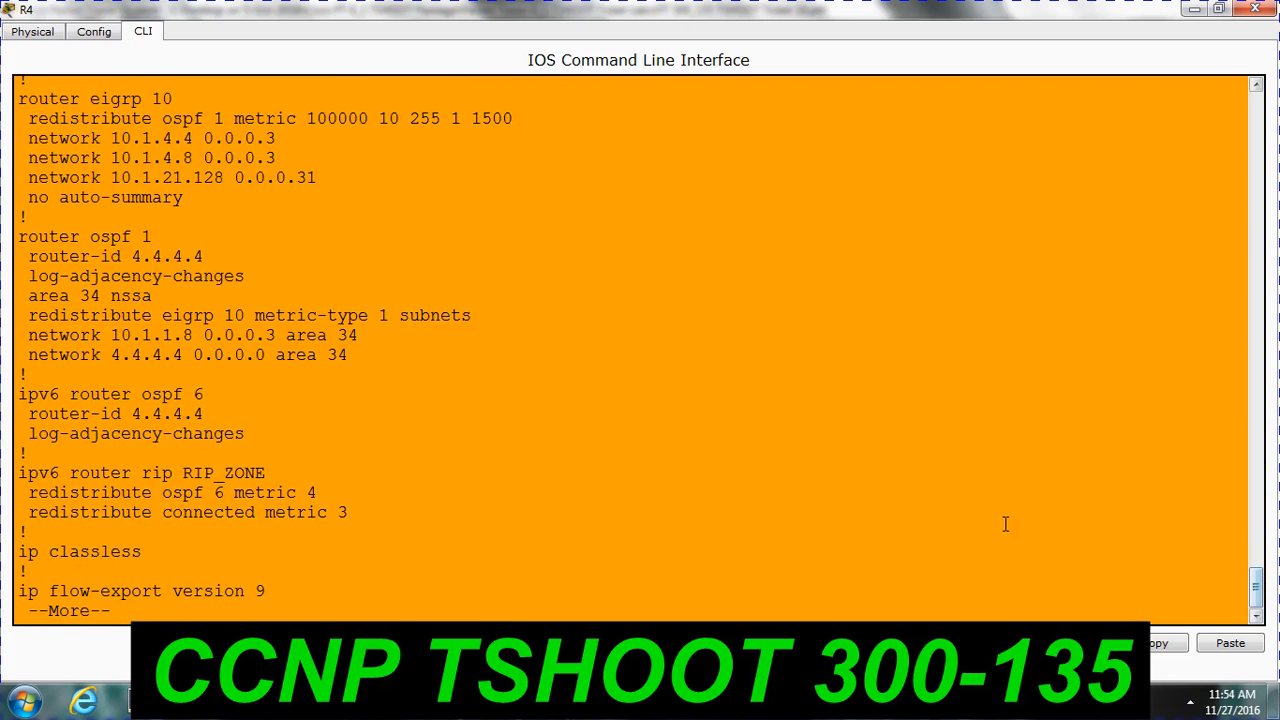
key("space")
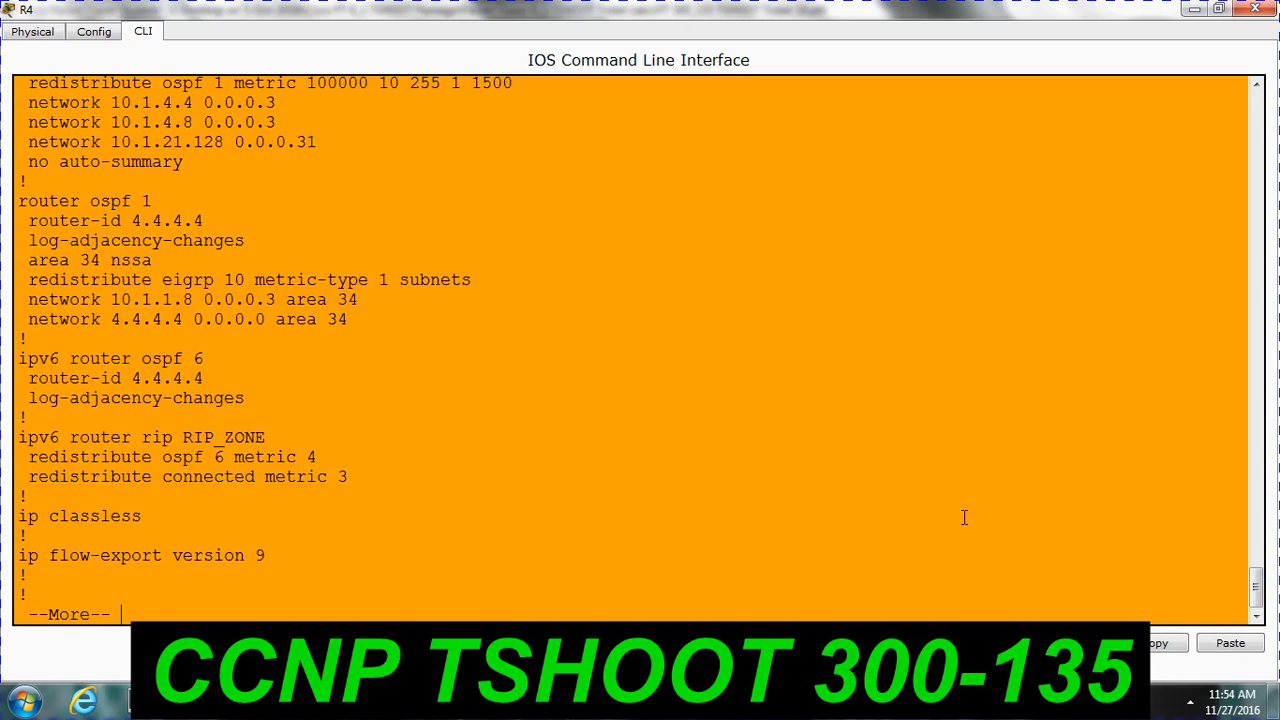
mouse_move(482, 258)
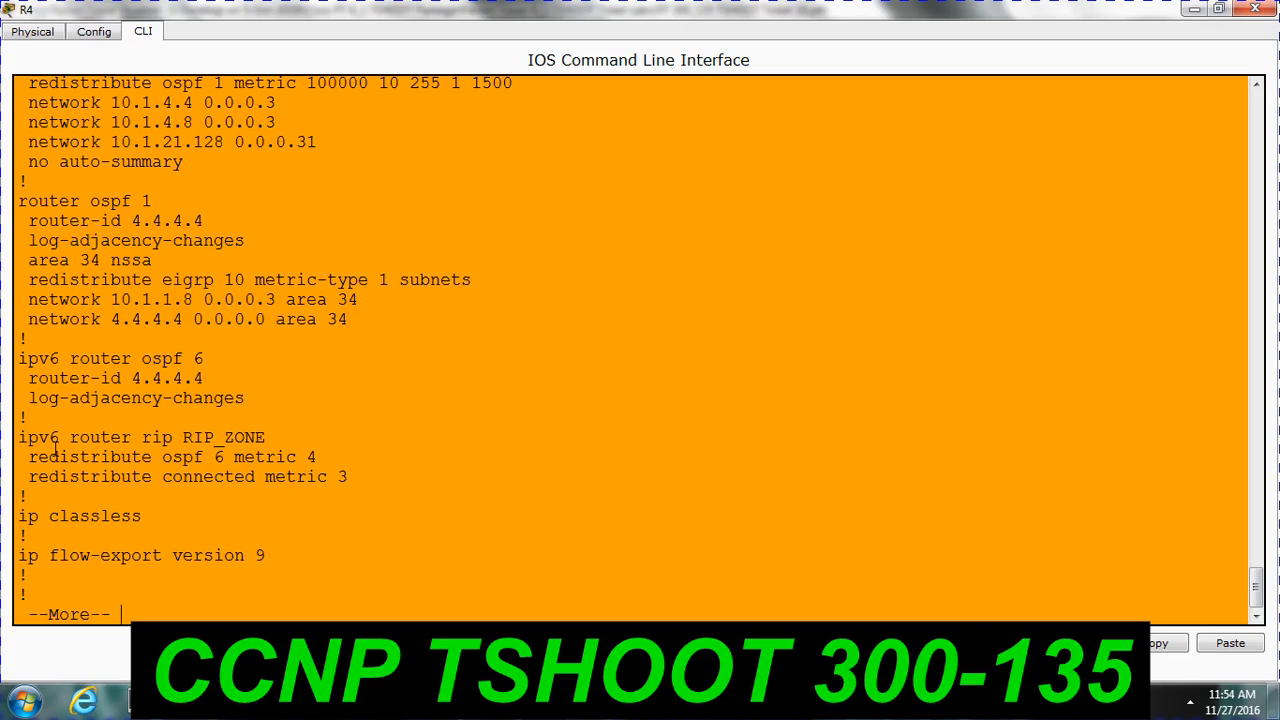
left_click_drag(28, 456, 290, 456)
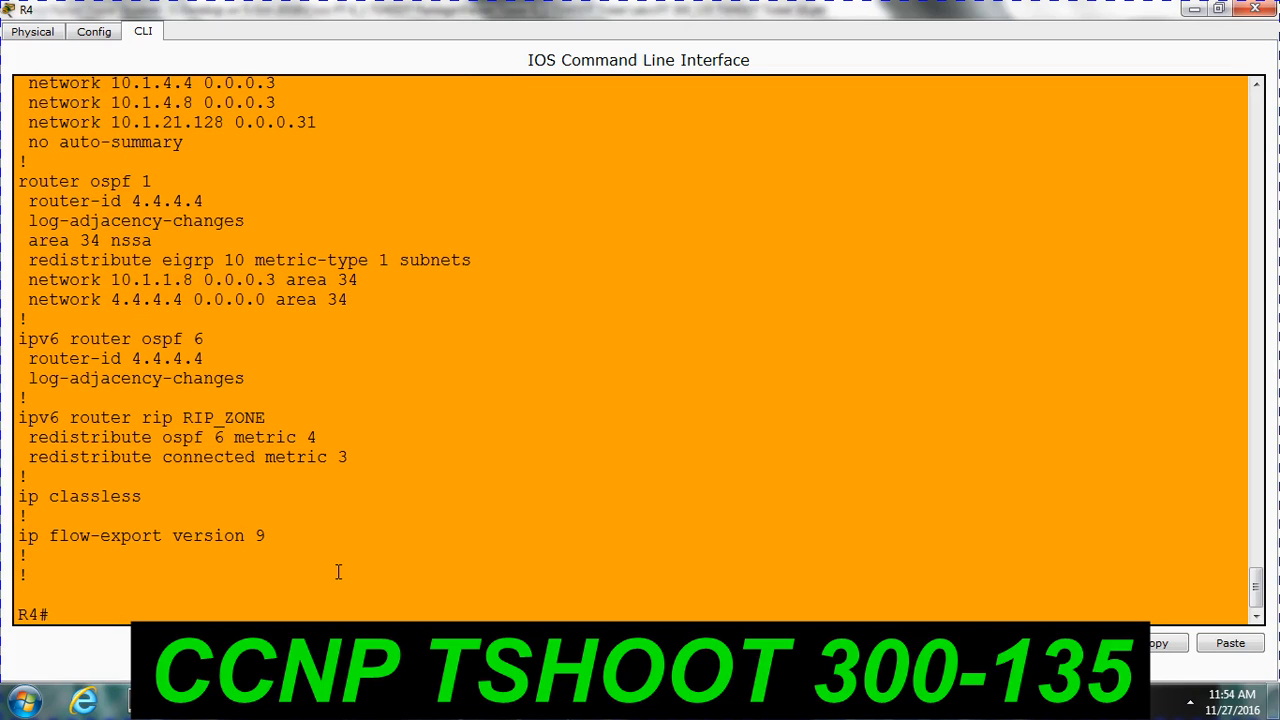
On R4 enter conf t, ipv6 router ospf 6, and begin a redistribute rip command
type("conf")
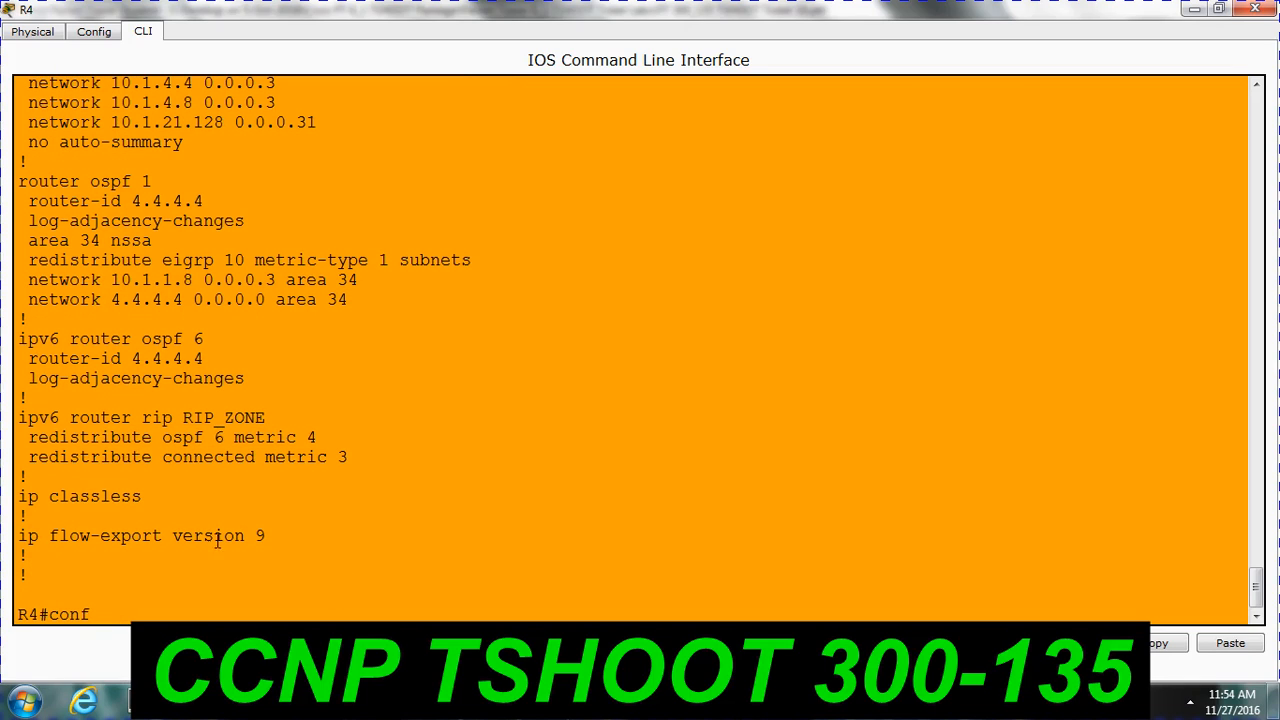
left_click_drag(20, 418, 288, 436)
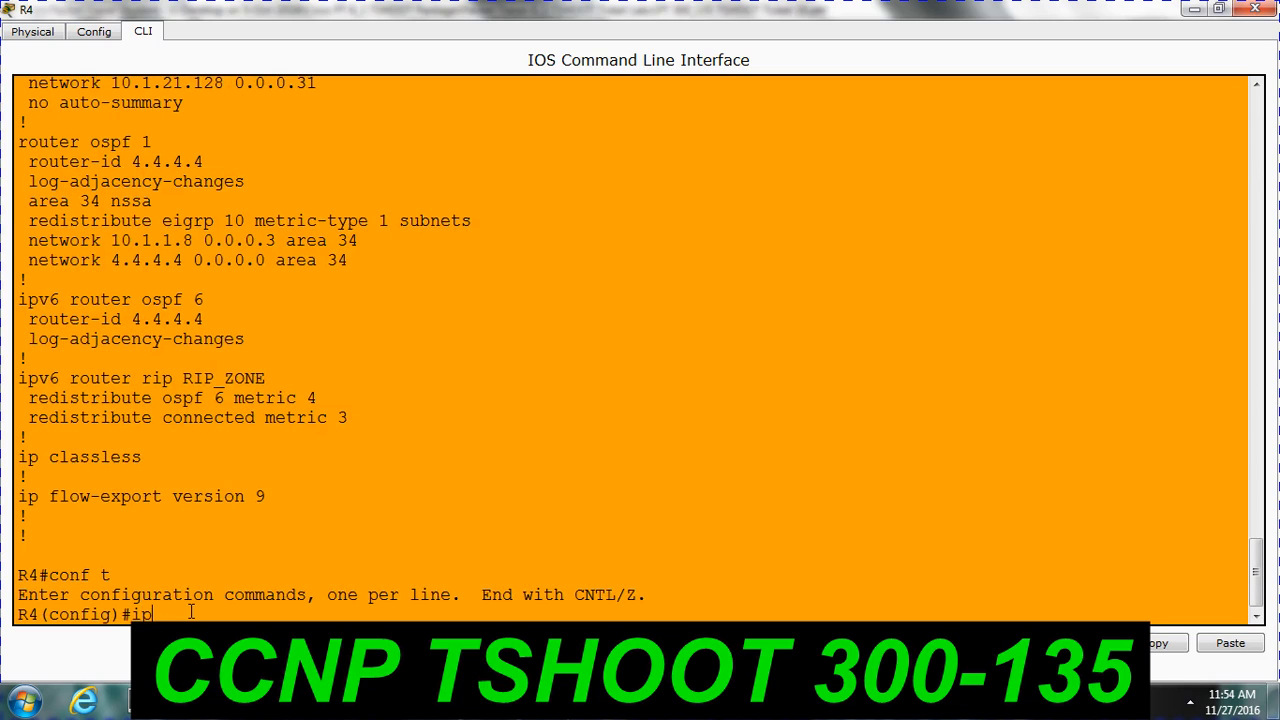
type("ipv6 rou")
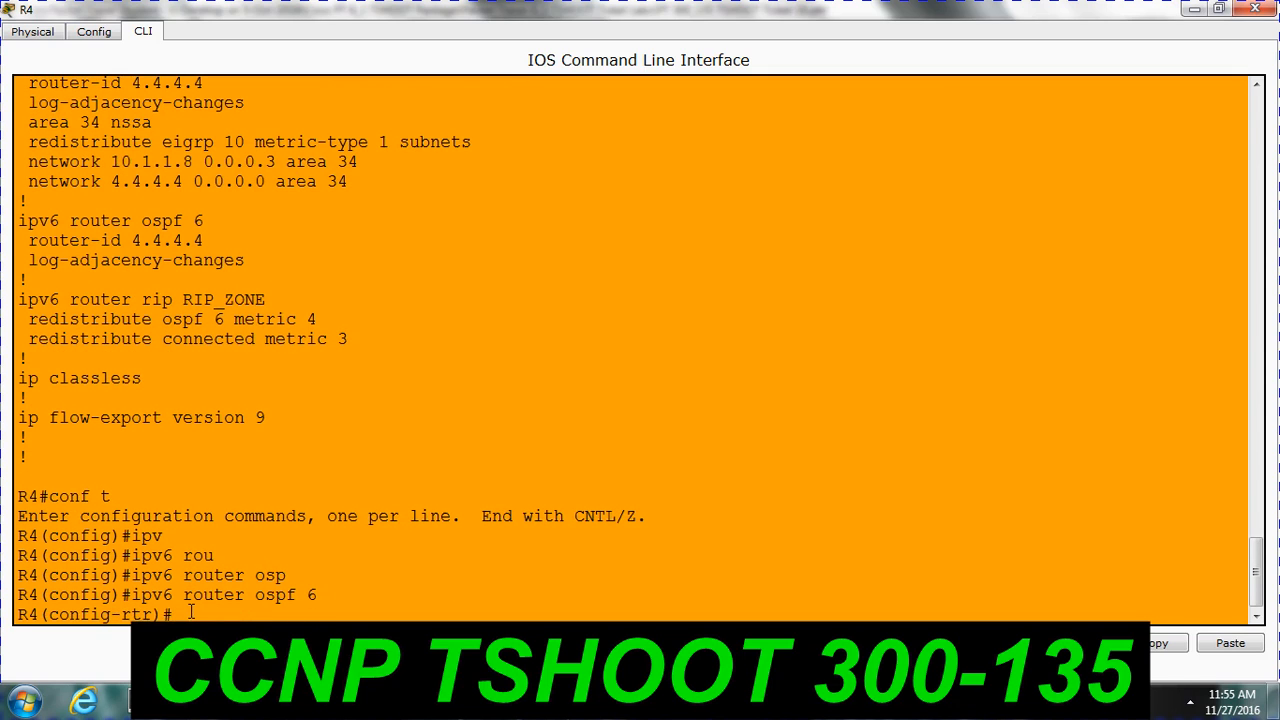
type("redistribute")
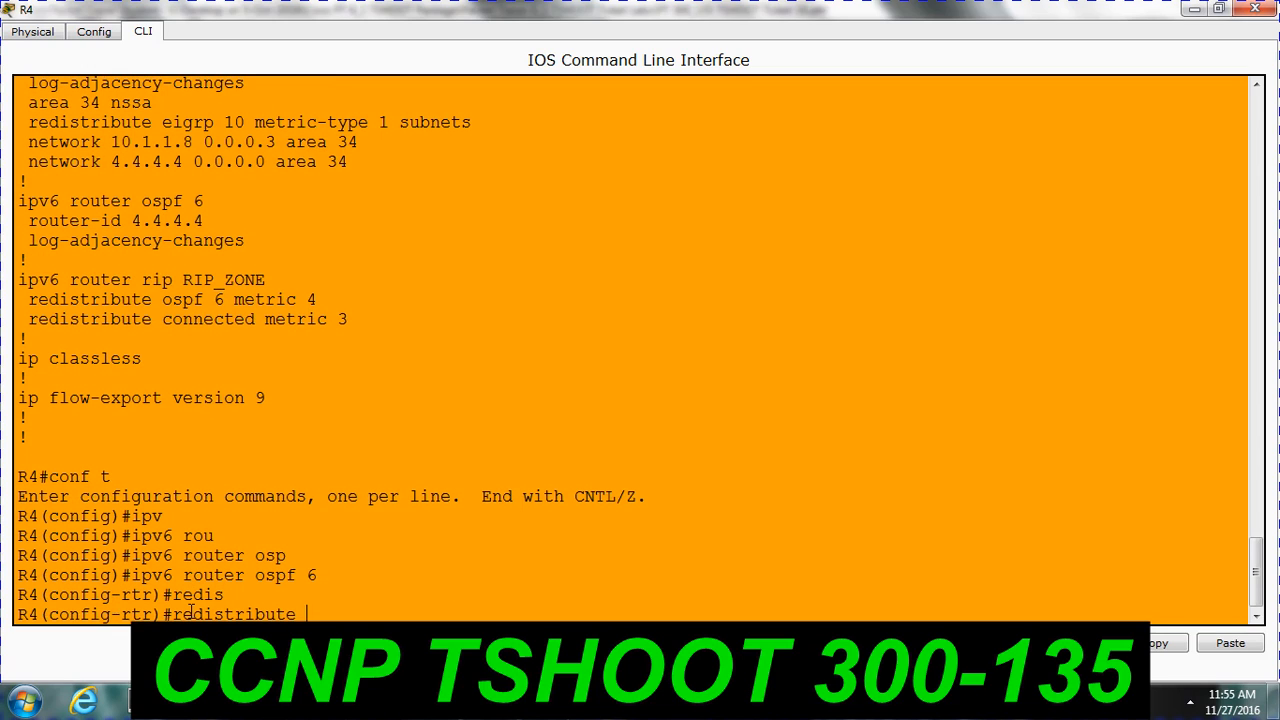
type("rip")
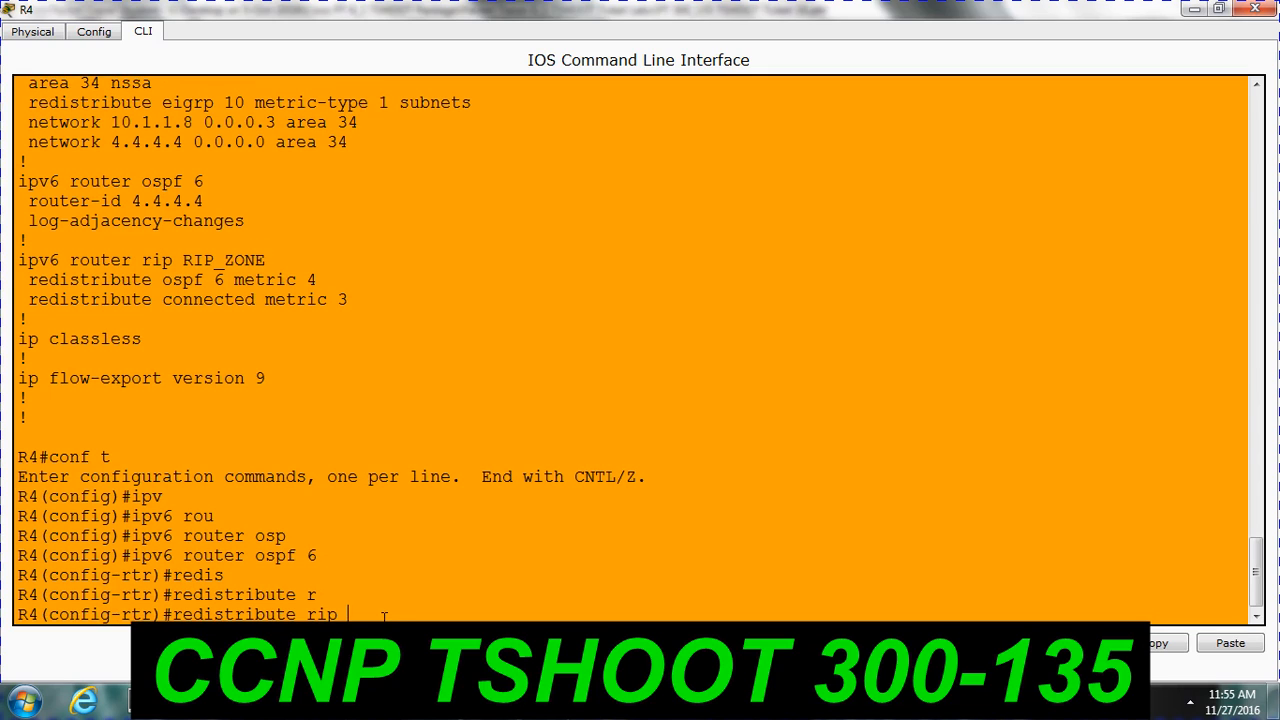
Remove the accidentally pasted keyword text from R4's command line
type("CCNP,CCNPTSHOOT,300-135,642-832,Packet tracer labs,cisco labs,troubleshooting,cisco troubleshooting,networking in tamil,vlan,dhcp issue")
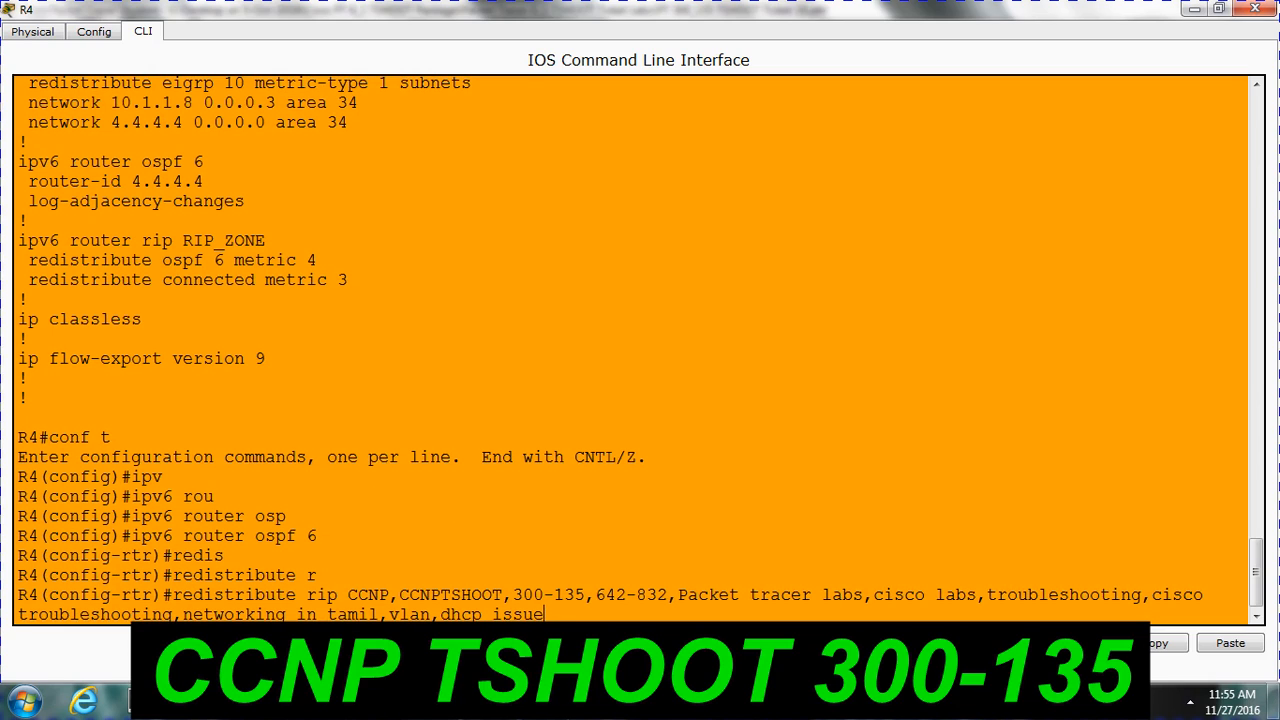
left_click_drag(176, 592, 544, 612)
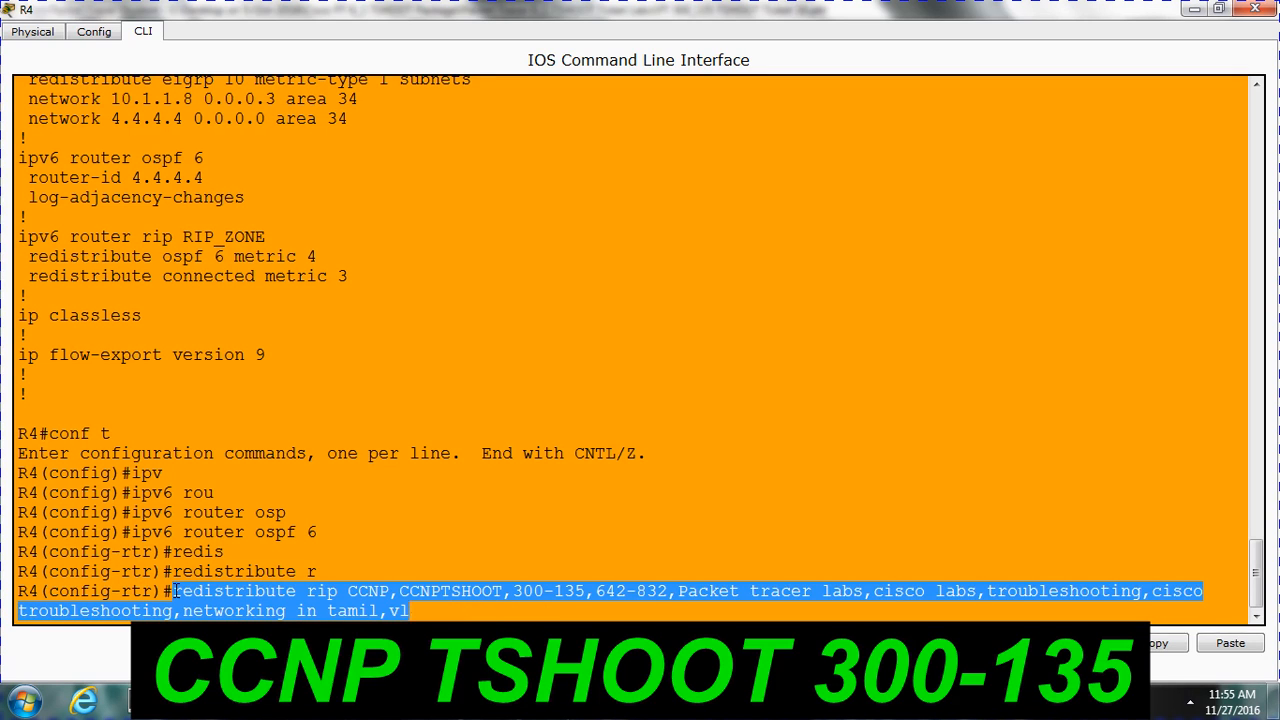
scroll("down", 3)
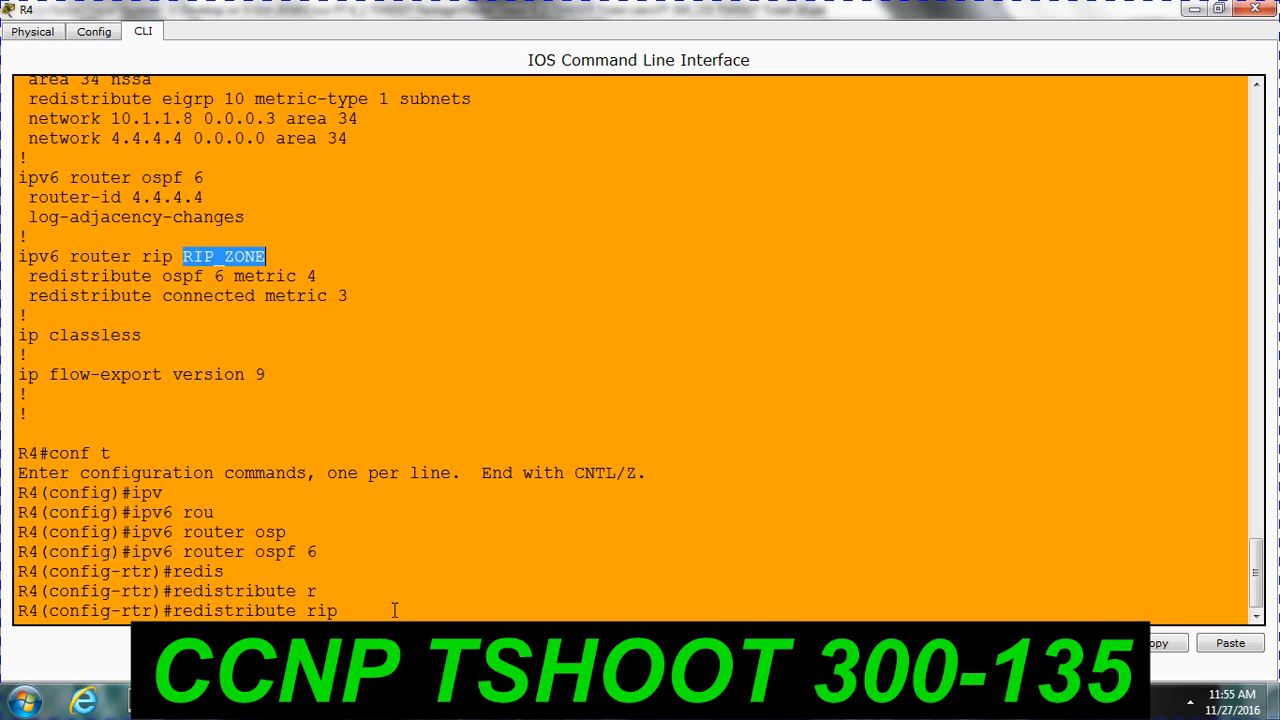
Complete redistribute rip RIP_ZONE metric 1 under OSPFv3 6 and start another redistribute command
type("RIP_ZONE")
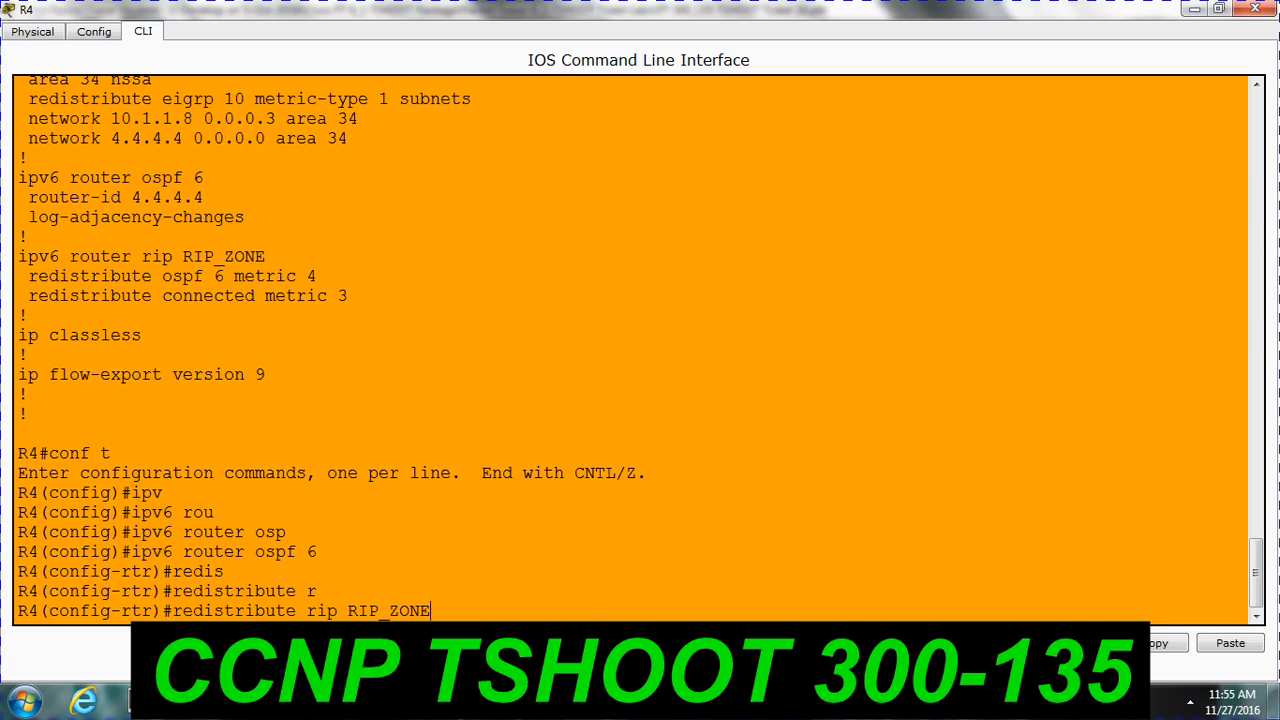
type("?")
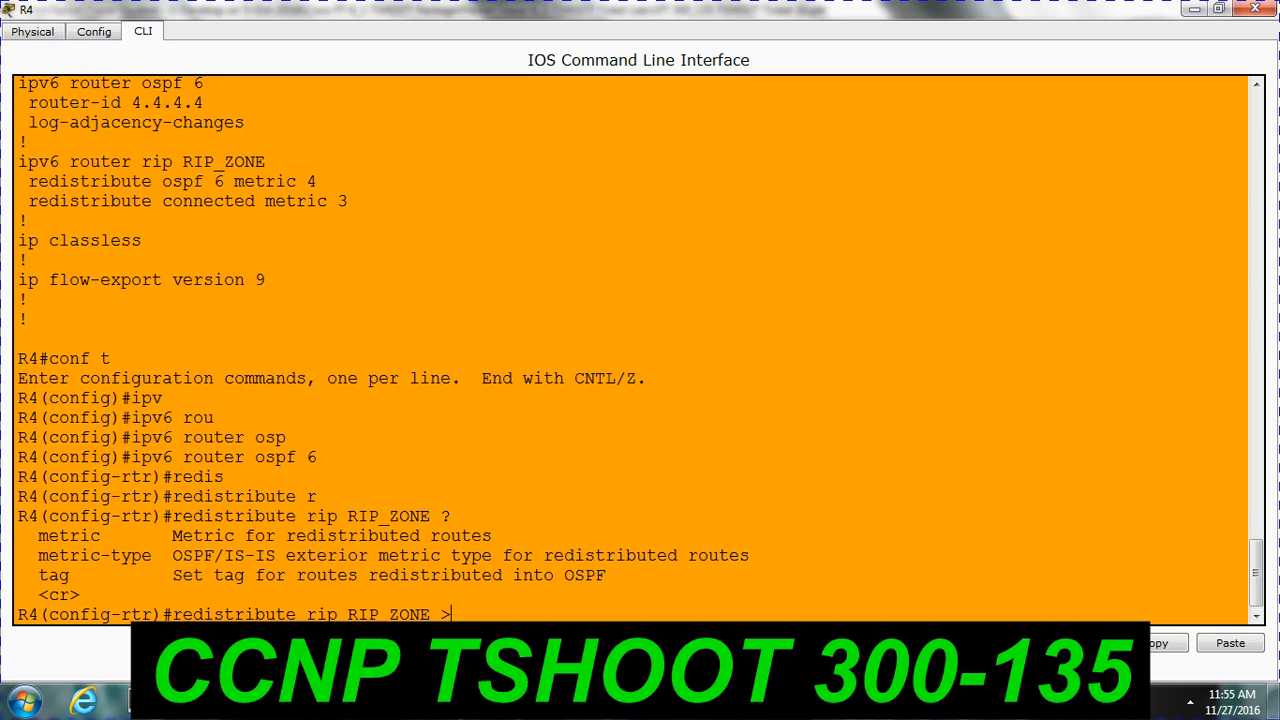
type("metr")
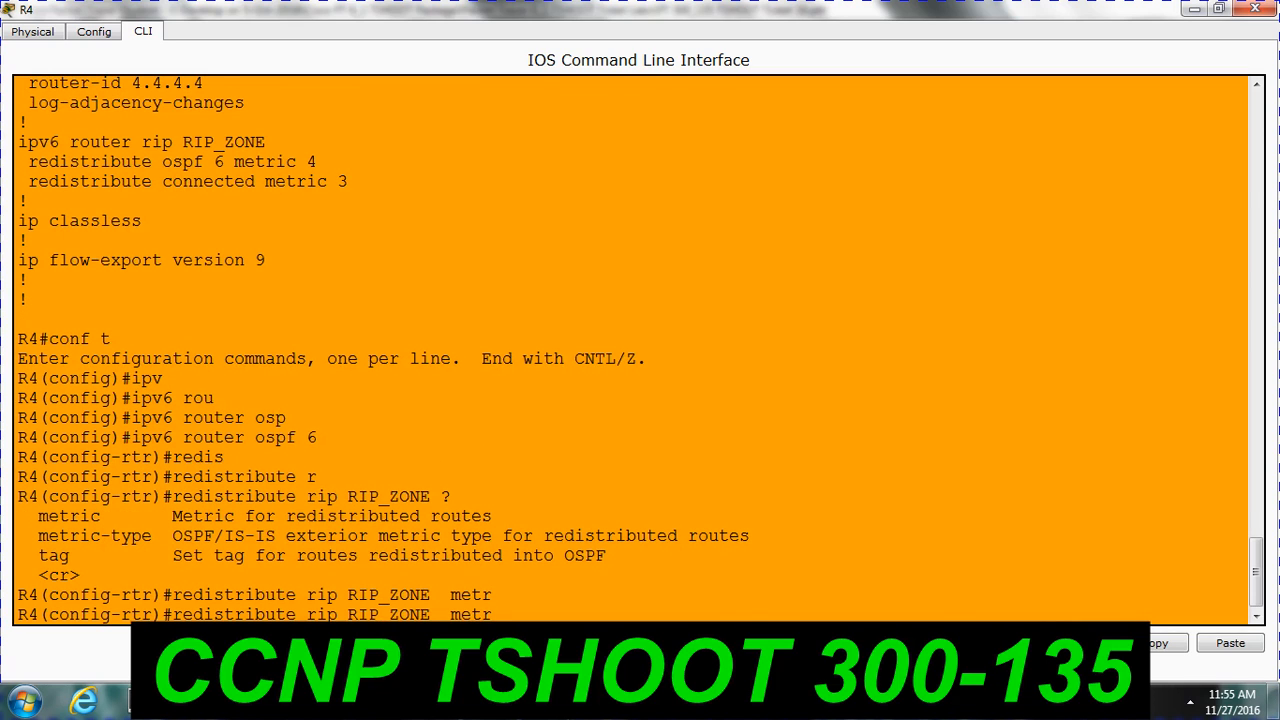
type("ic")
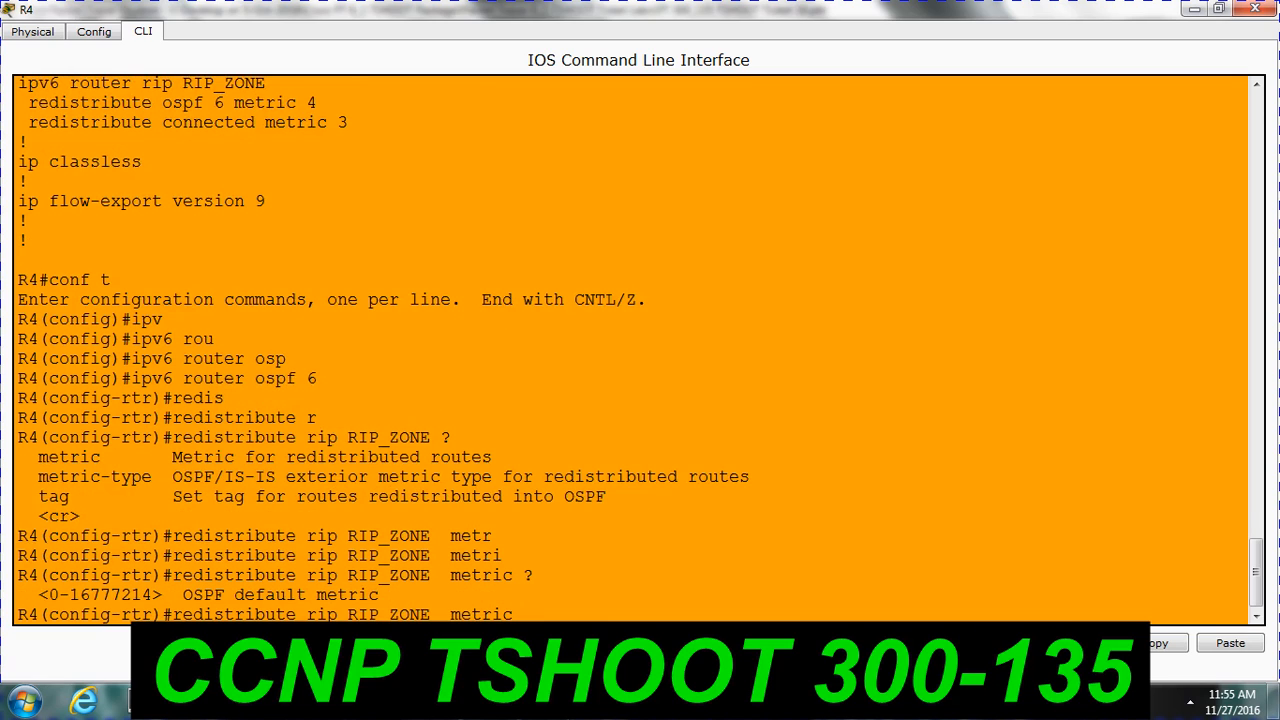
type("1")
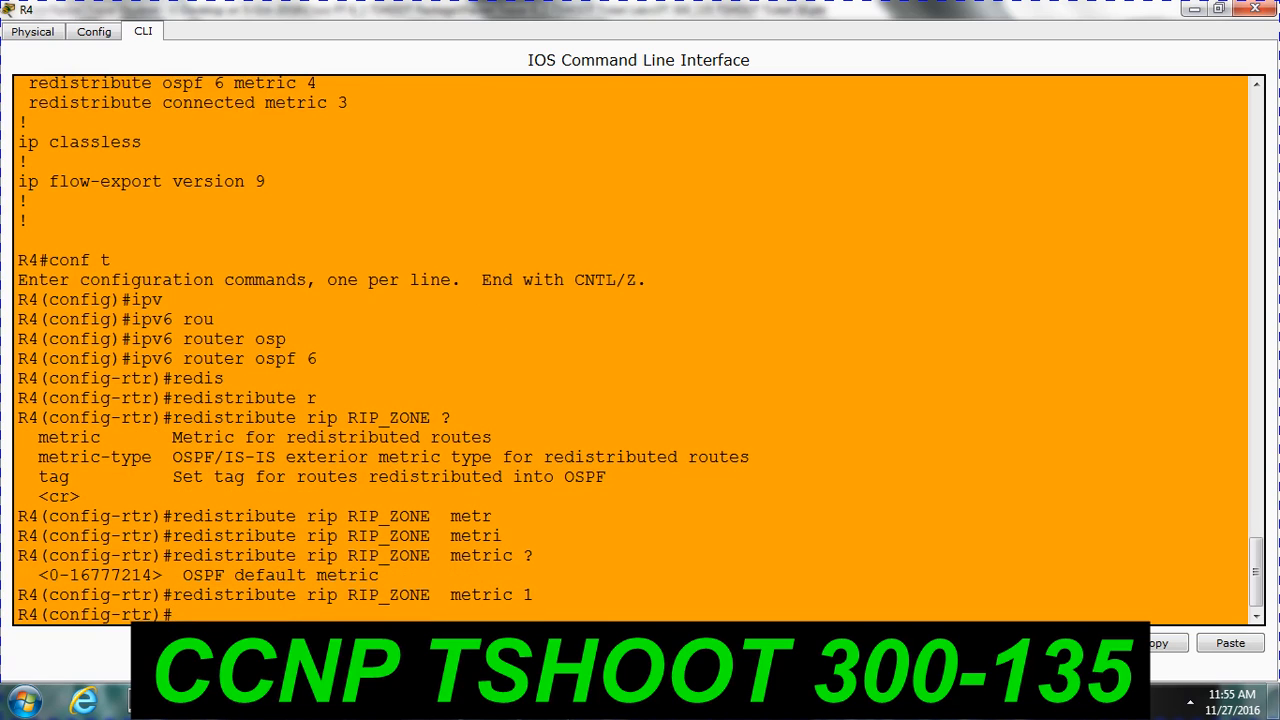
type("reed")
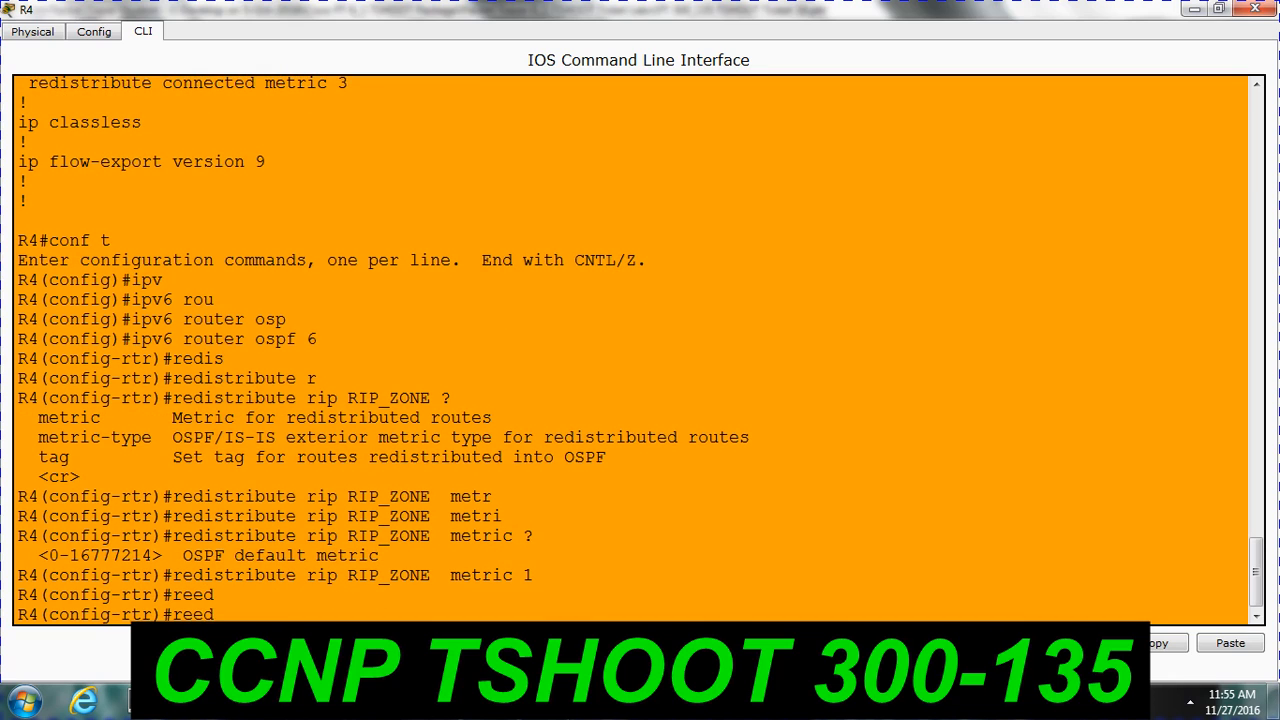
type("redistribute")
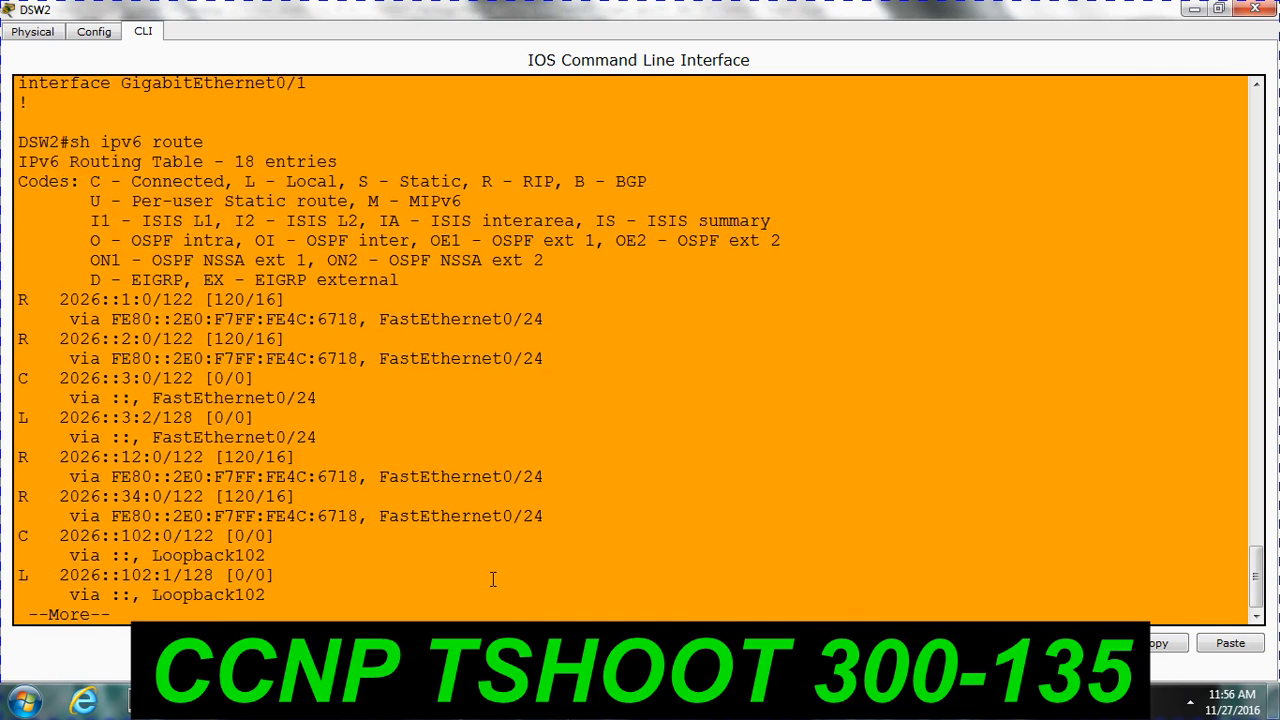
Page through DSW2's full IPv6 routing table and bring its console over R4's
key("space")
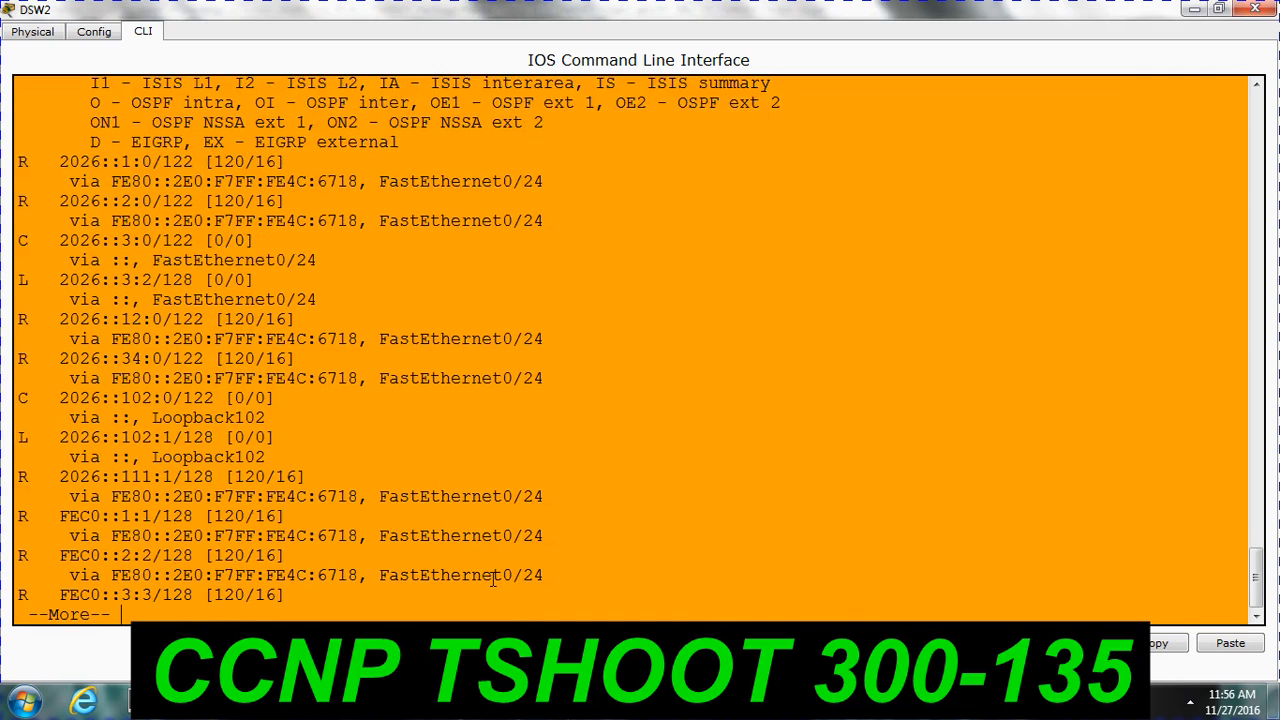
key("space")
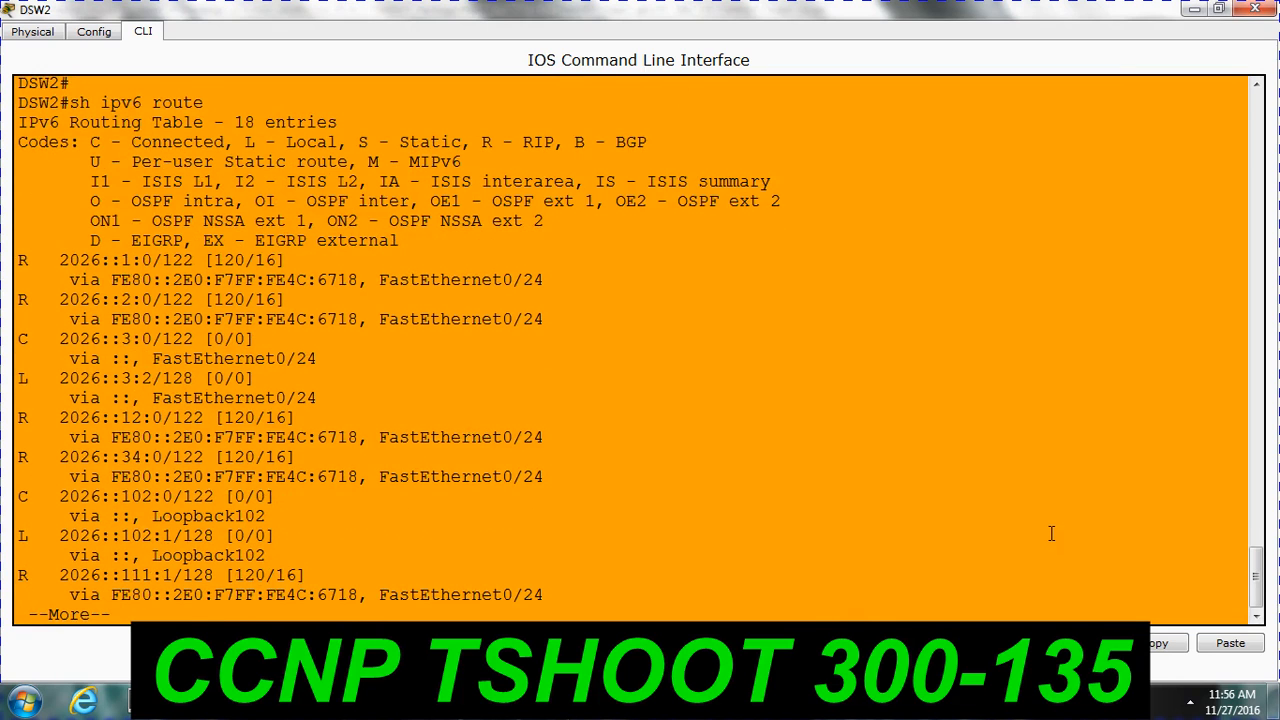
key("space")
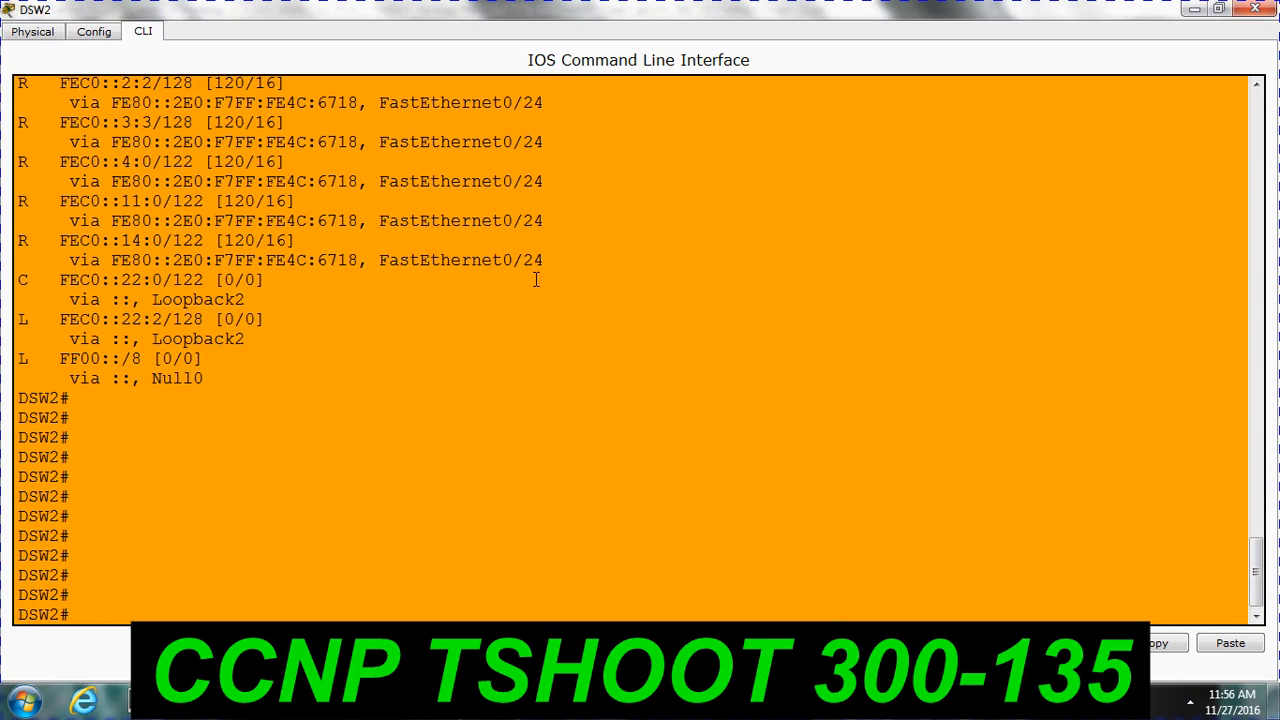
left_click_drag(408, 260, 544, 260)
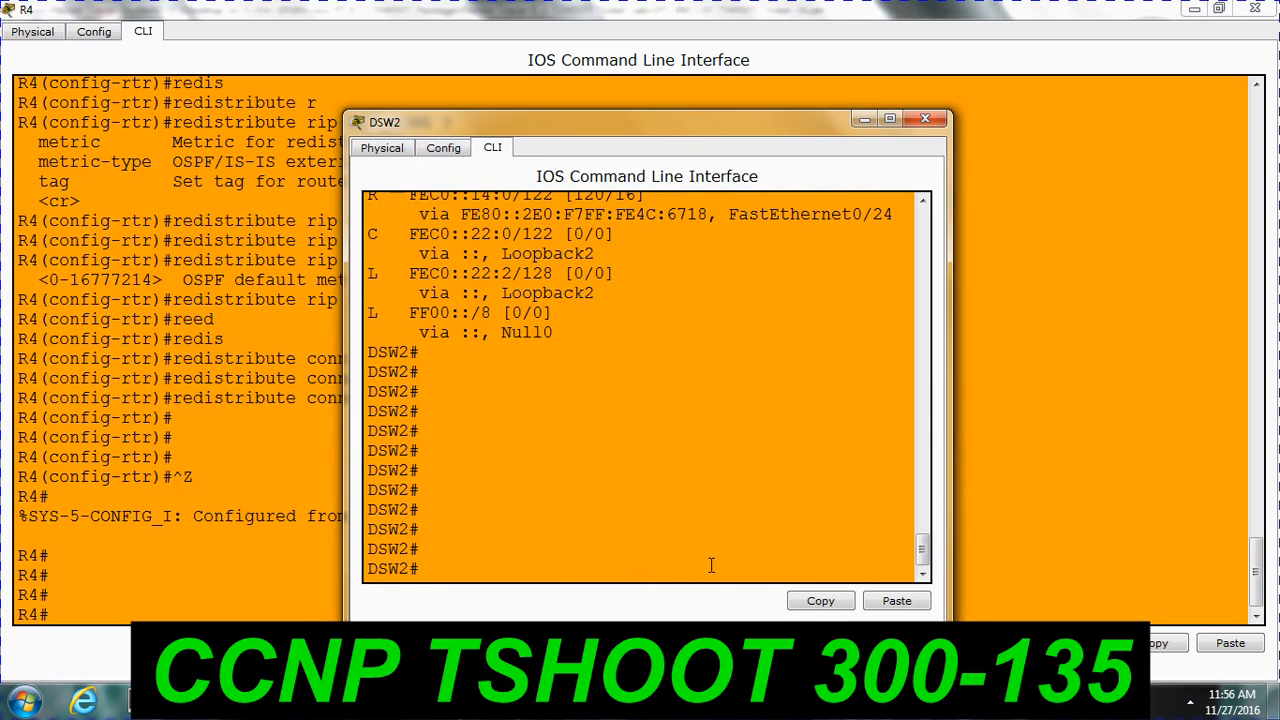
Ping 2026::102:1 from DSW2 at 100 percent success and return to the topology view
type("ping")
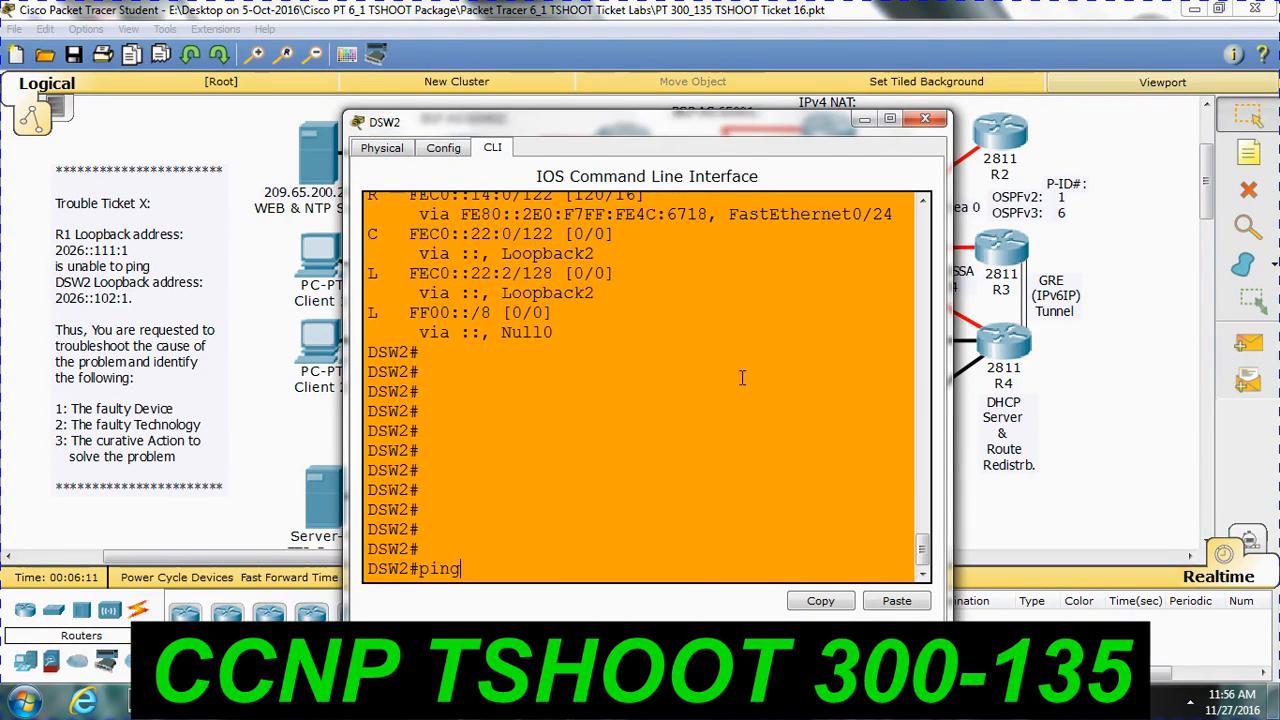
type("2026:")
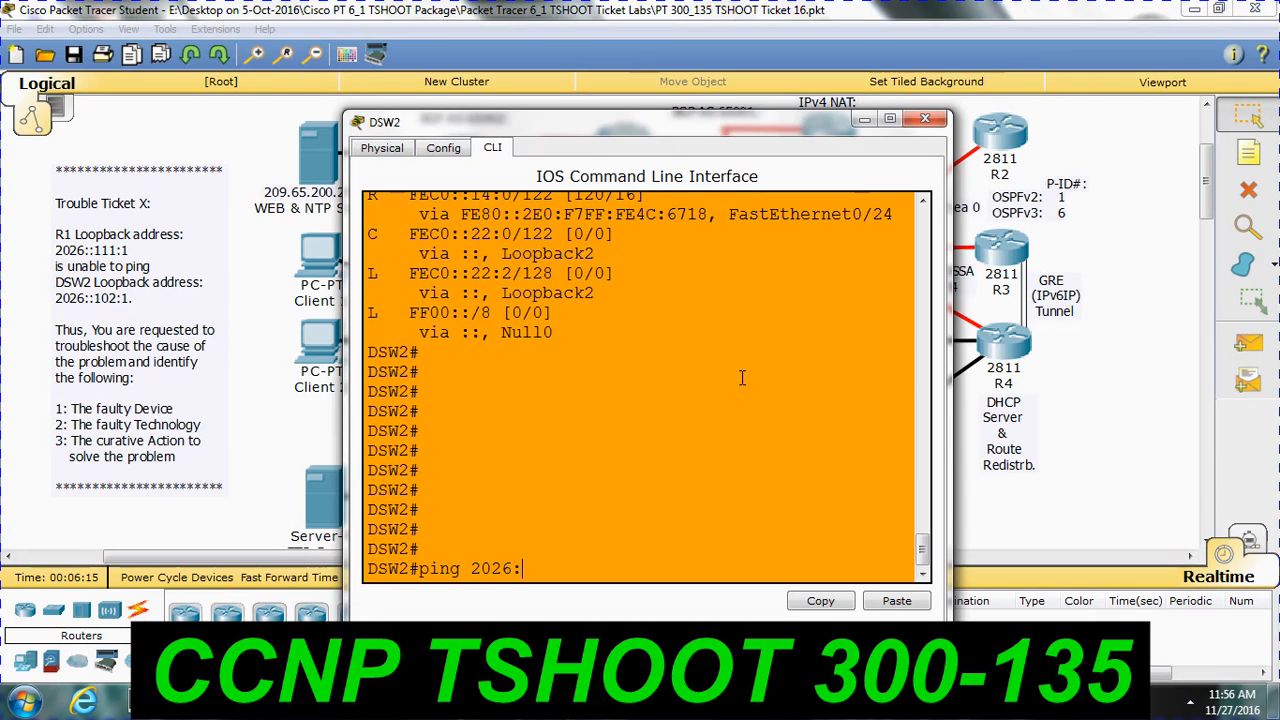
key("enter")
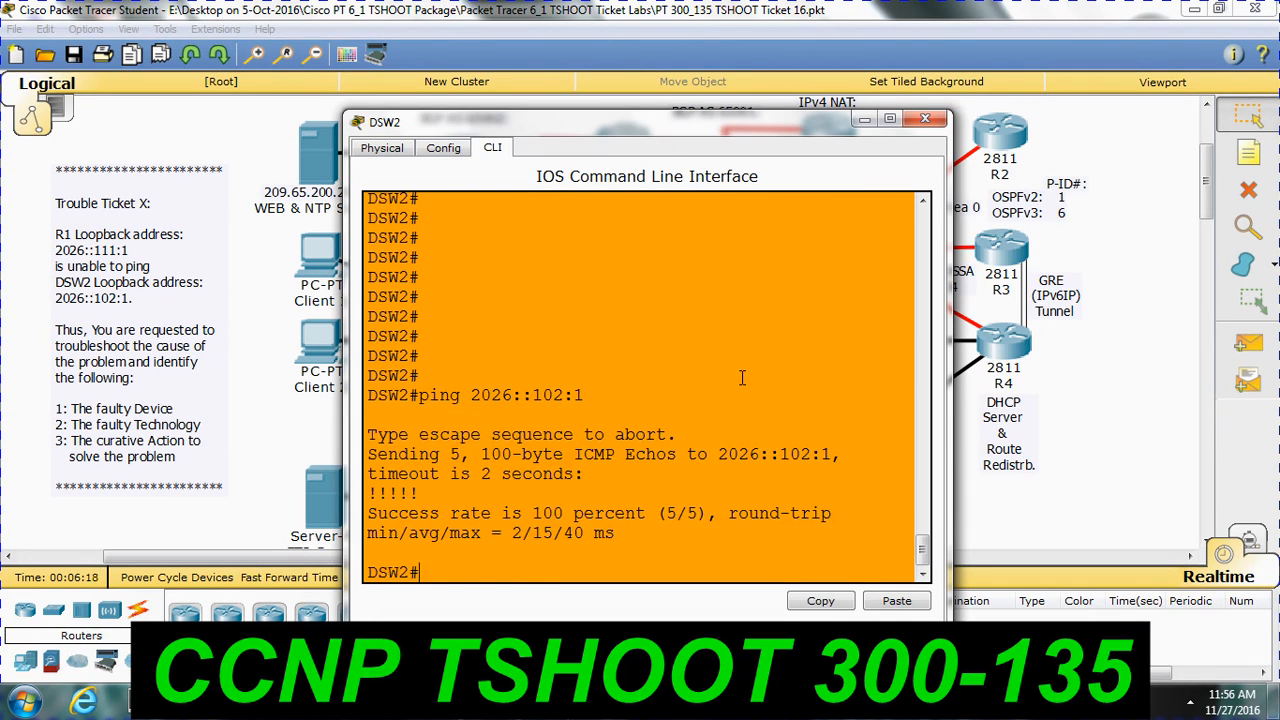
left_click(924, 120)
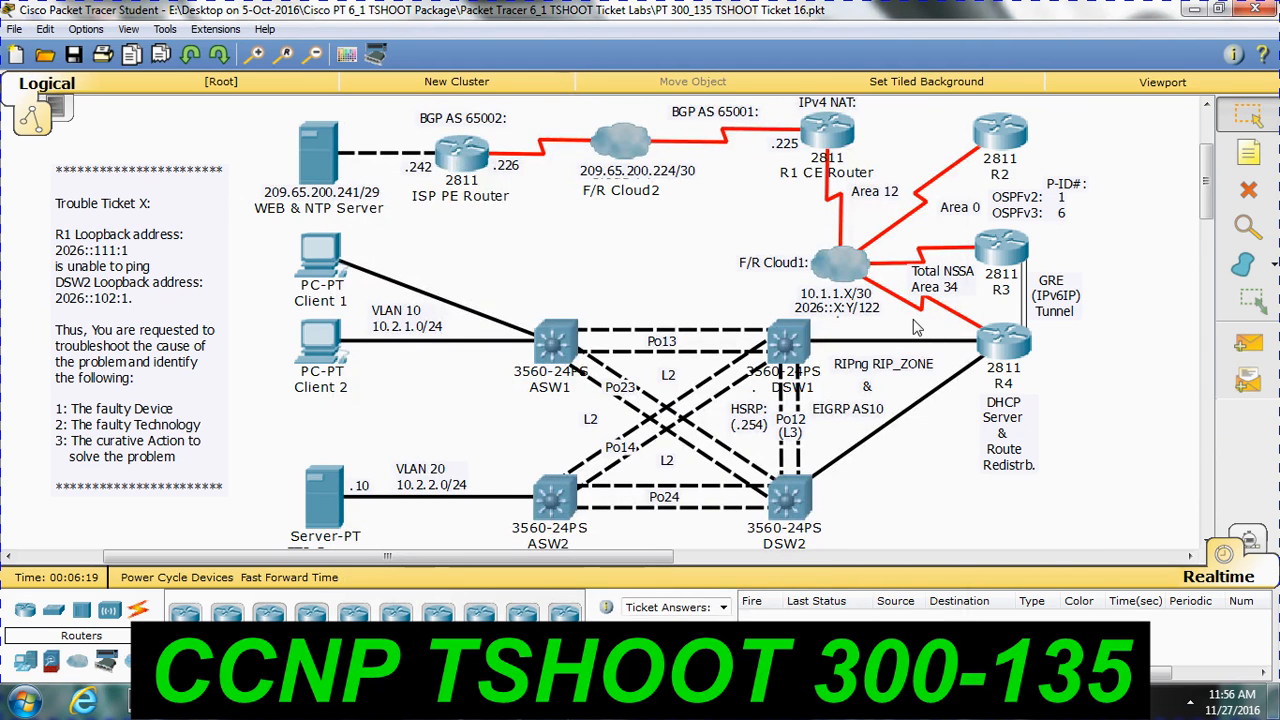
mouse_move(796, 344)
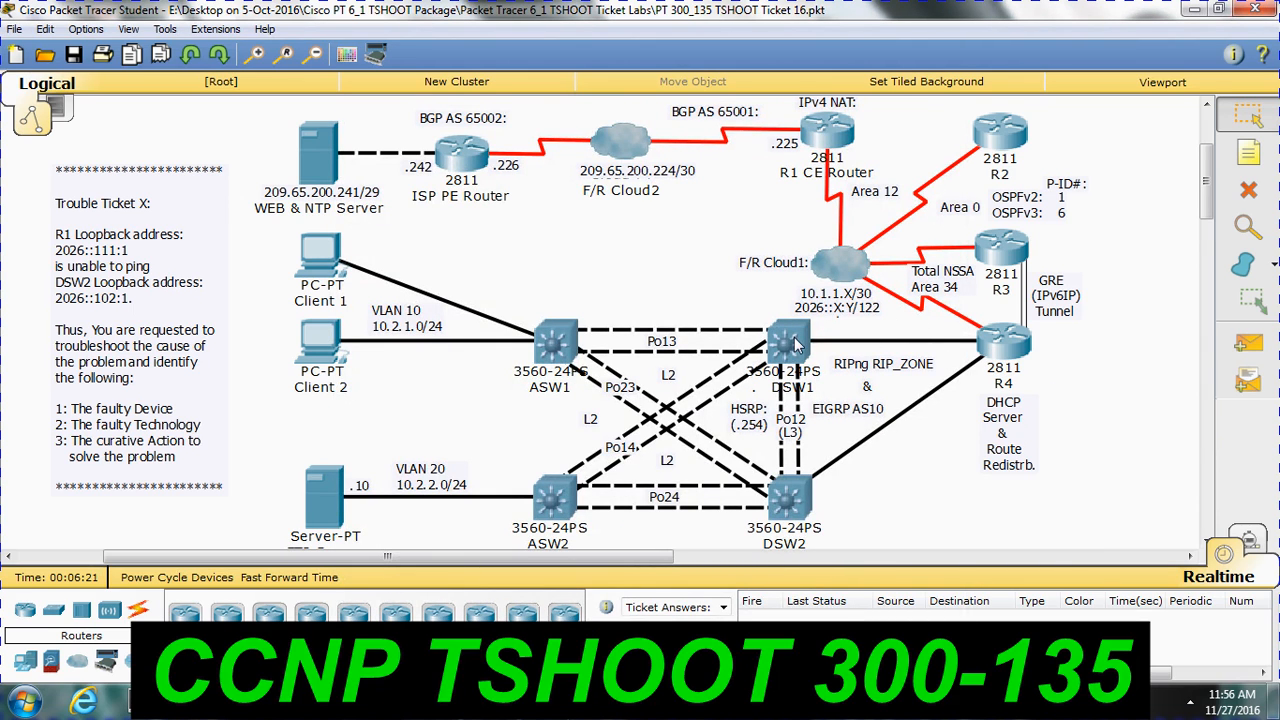
mouse_move(776, 352)
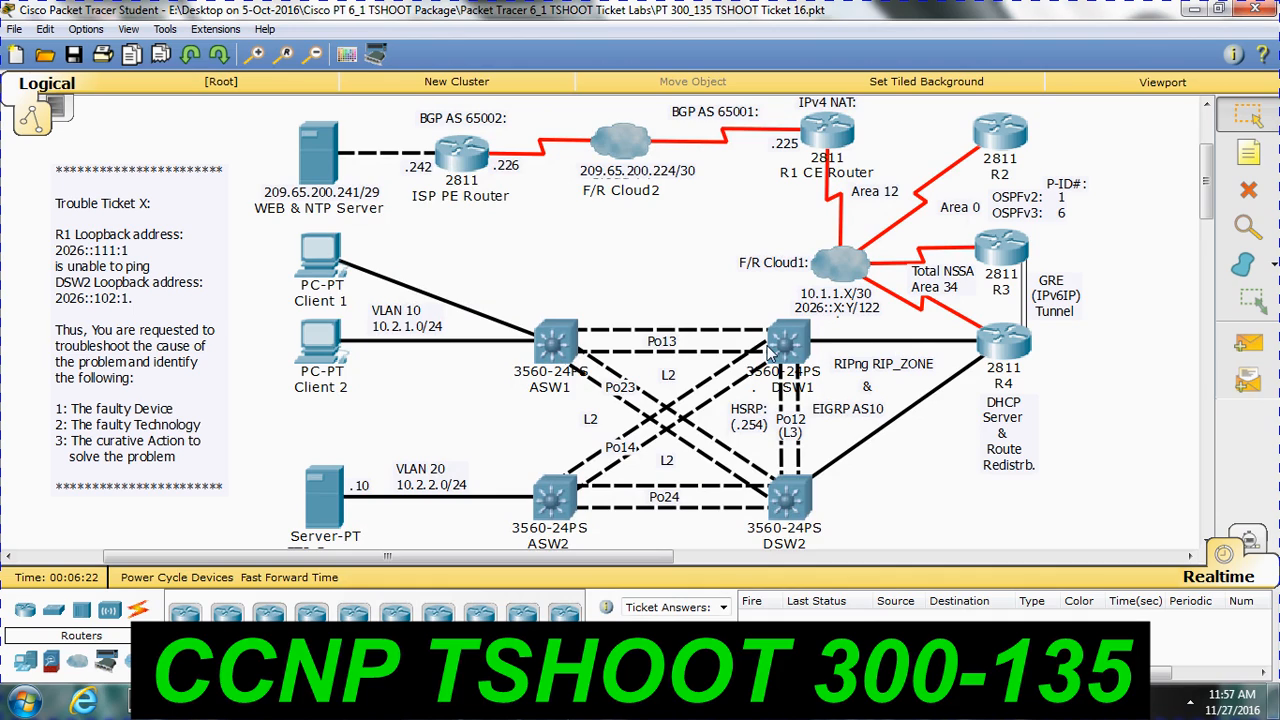
mouse_move(790, 378)
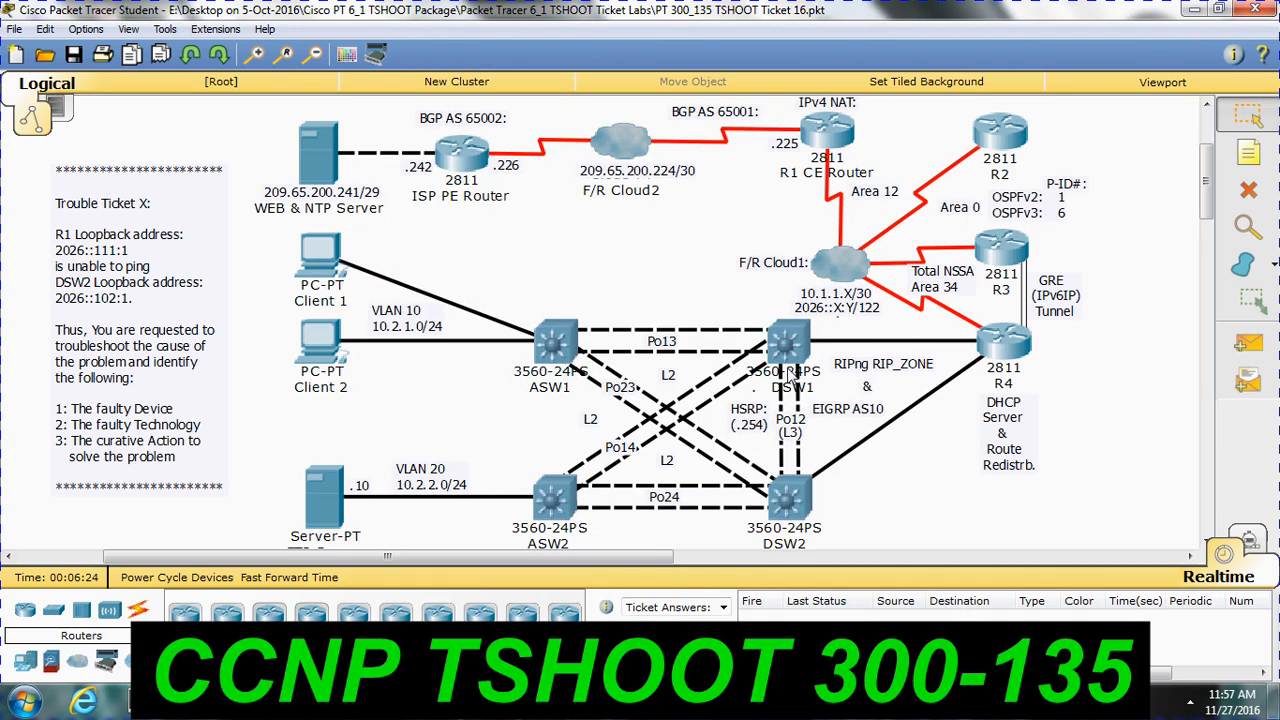
mouse_move(772, 464)
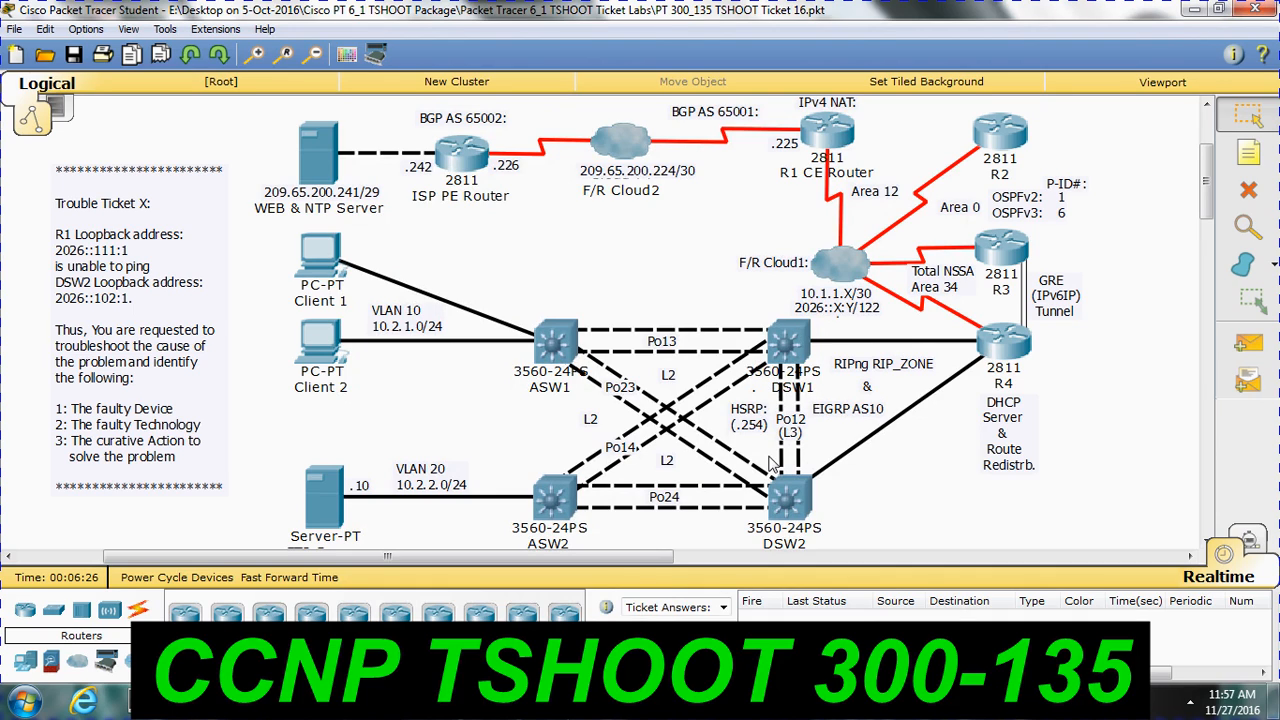
mouse_move(882, 148)
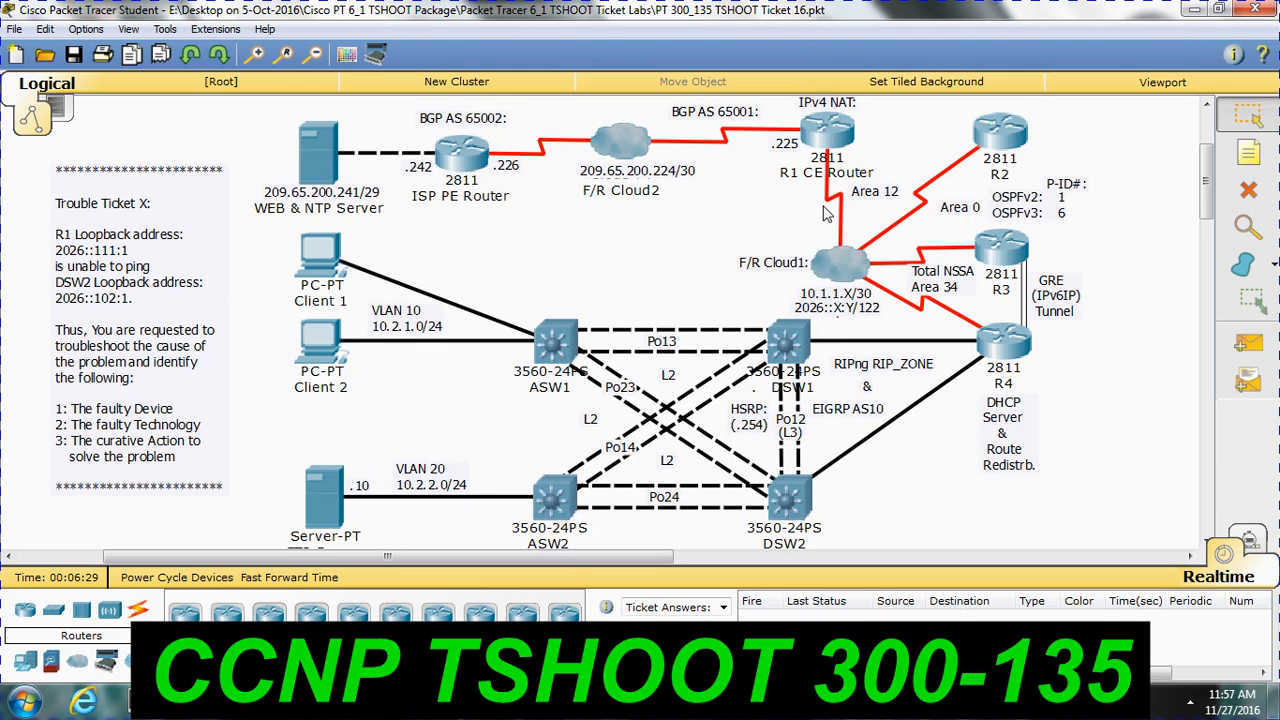
mouse_move(804, 348)
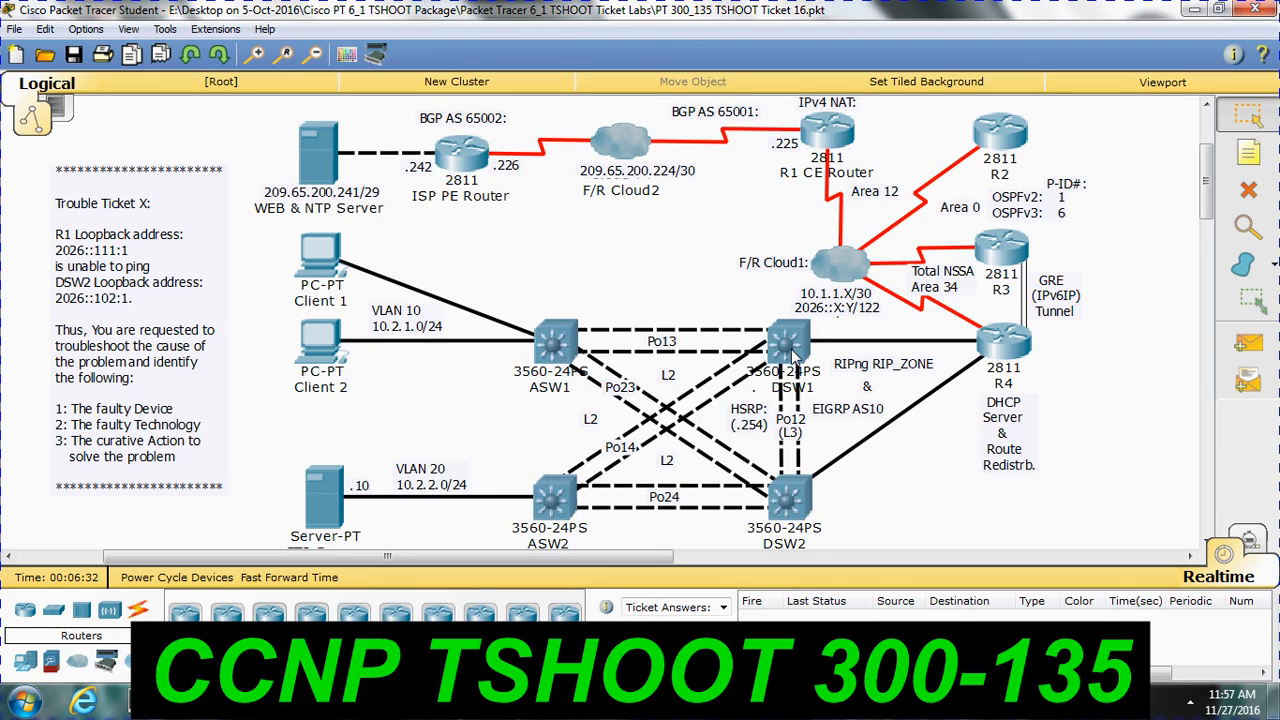
mouse_move(792, 356)
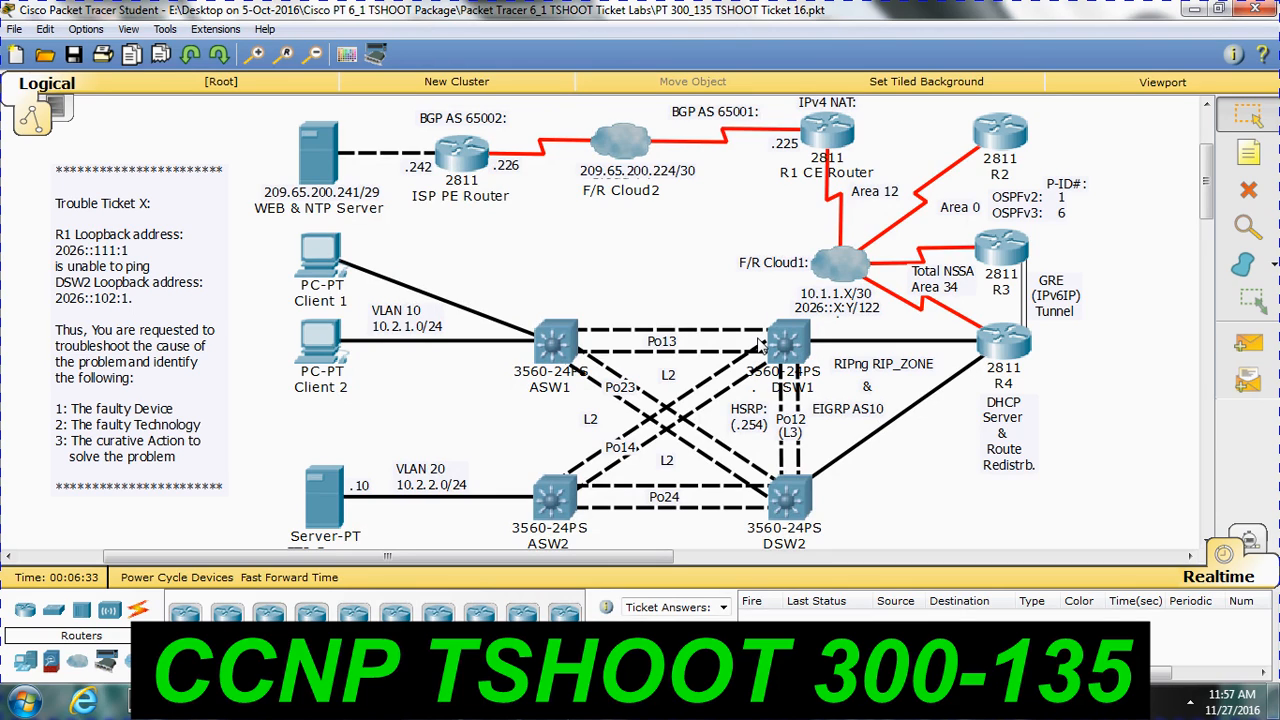
mouse_move(830, 150)
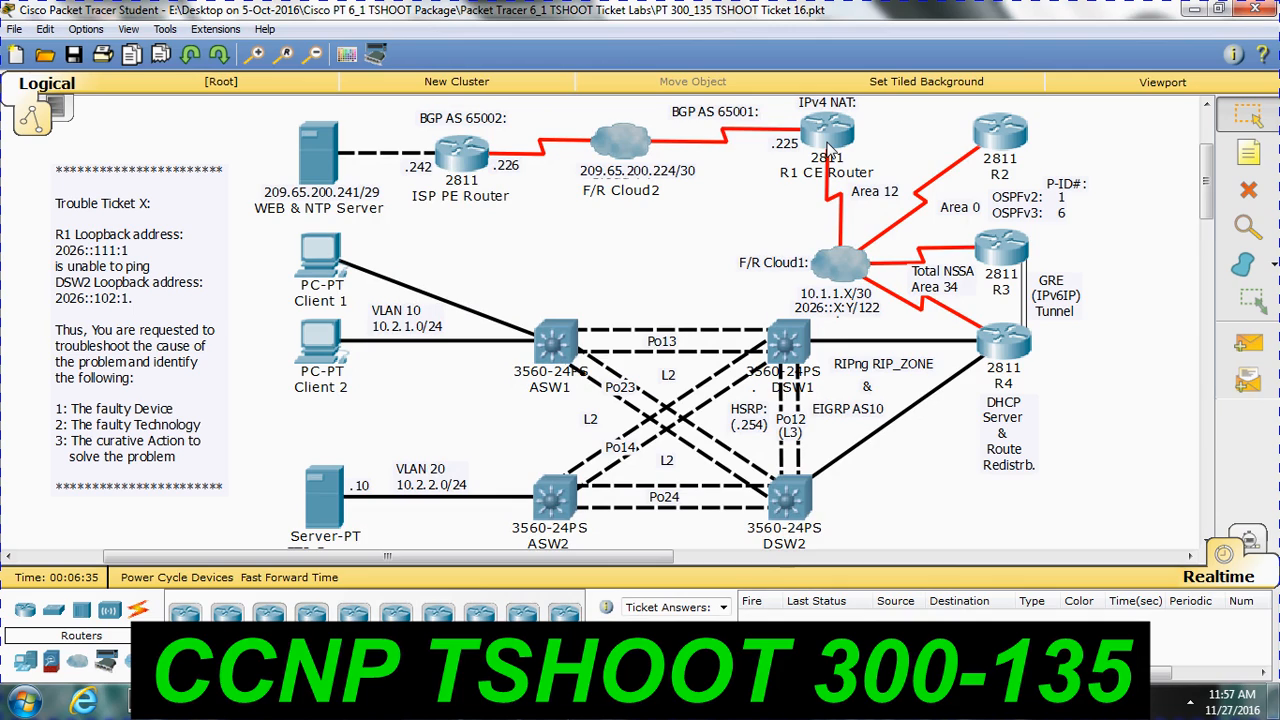
mouse_move(788, 498)
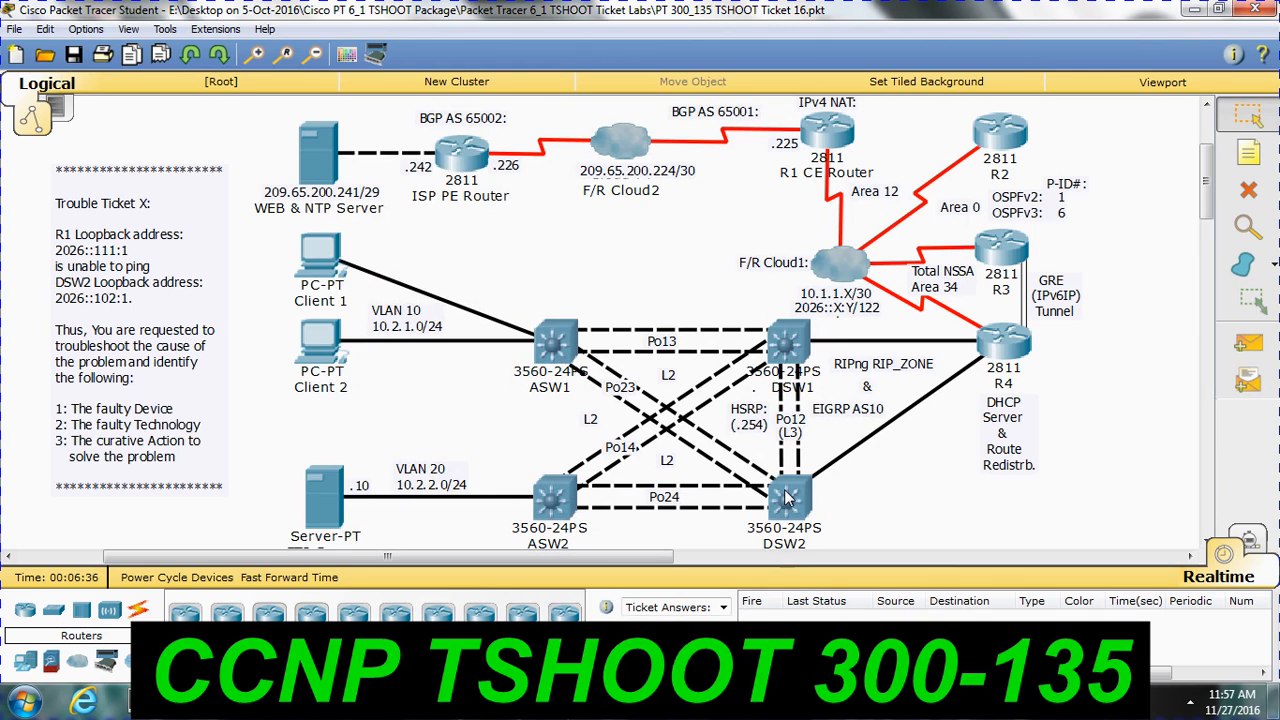
mouse_move(990, 336)
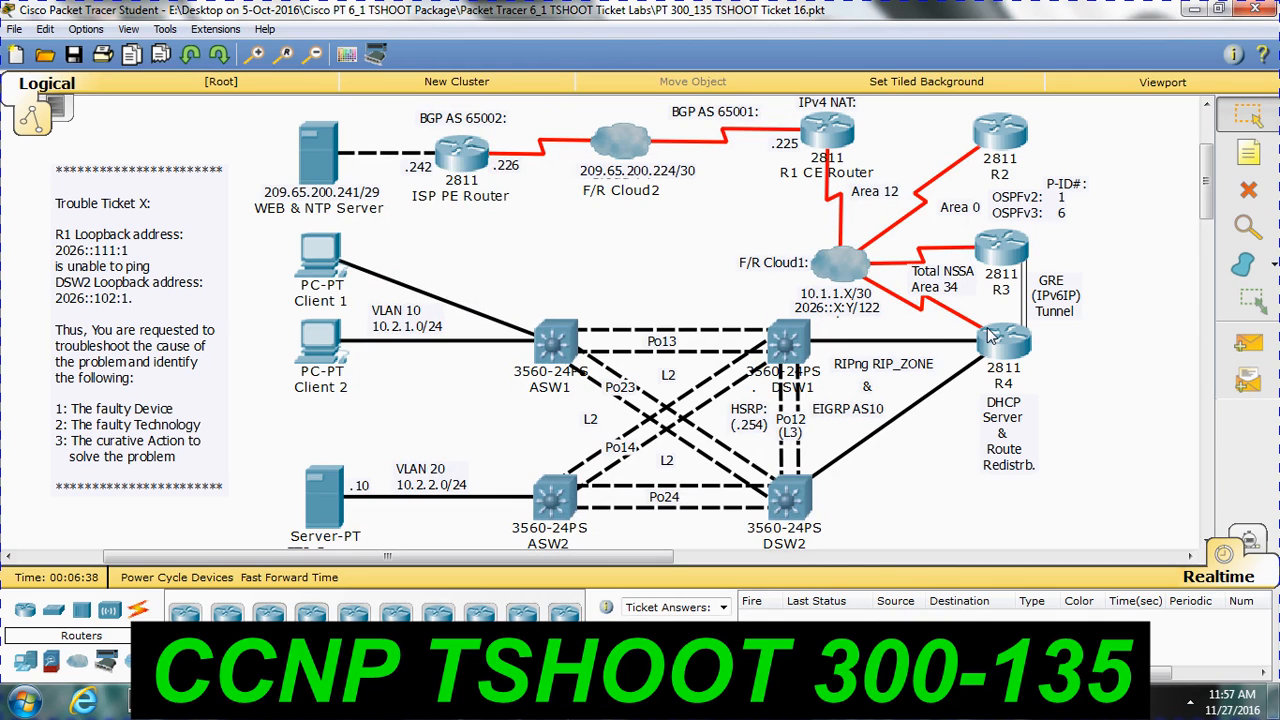
mouse_move(878, 122)
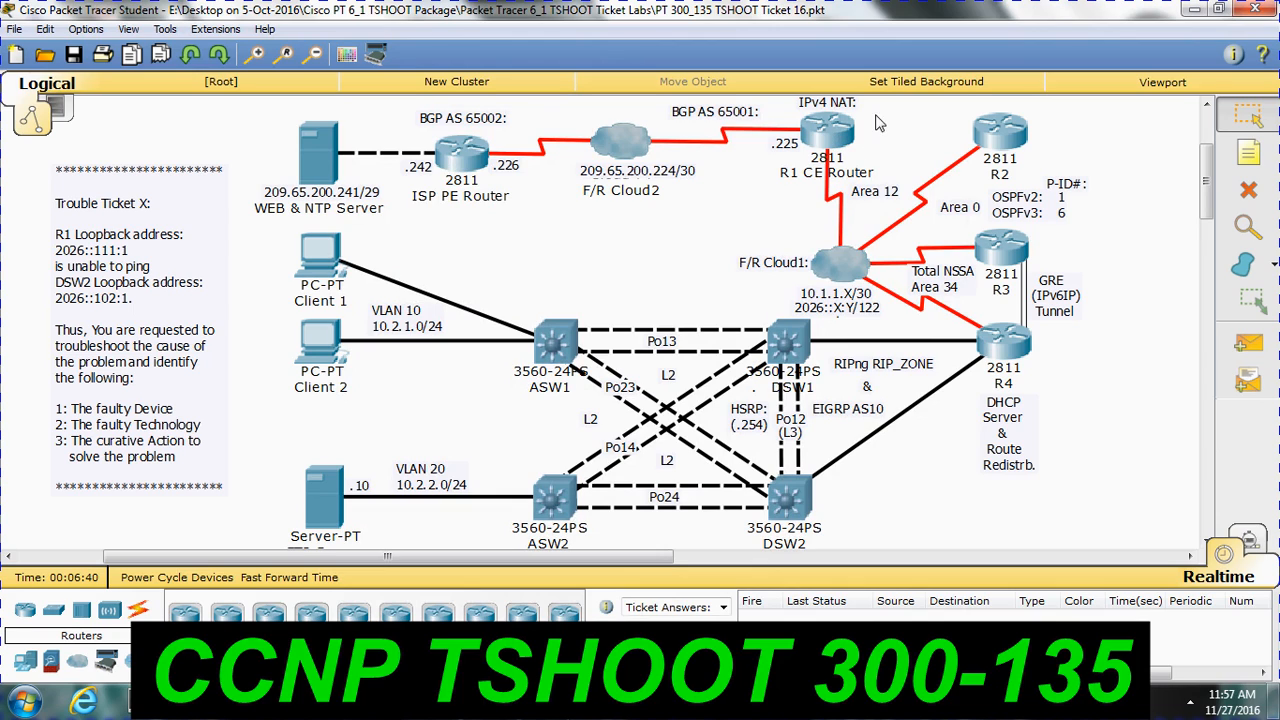
mouse_move(984, 336)
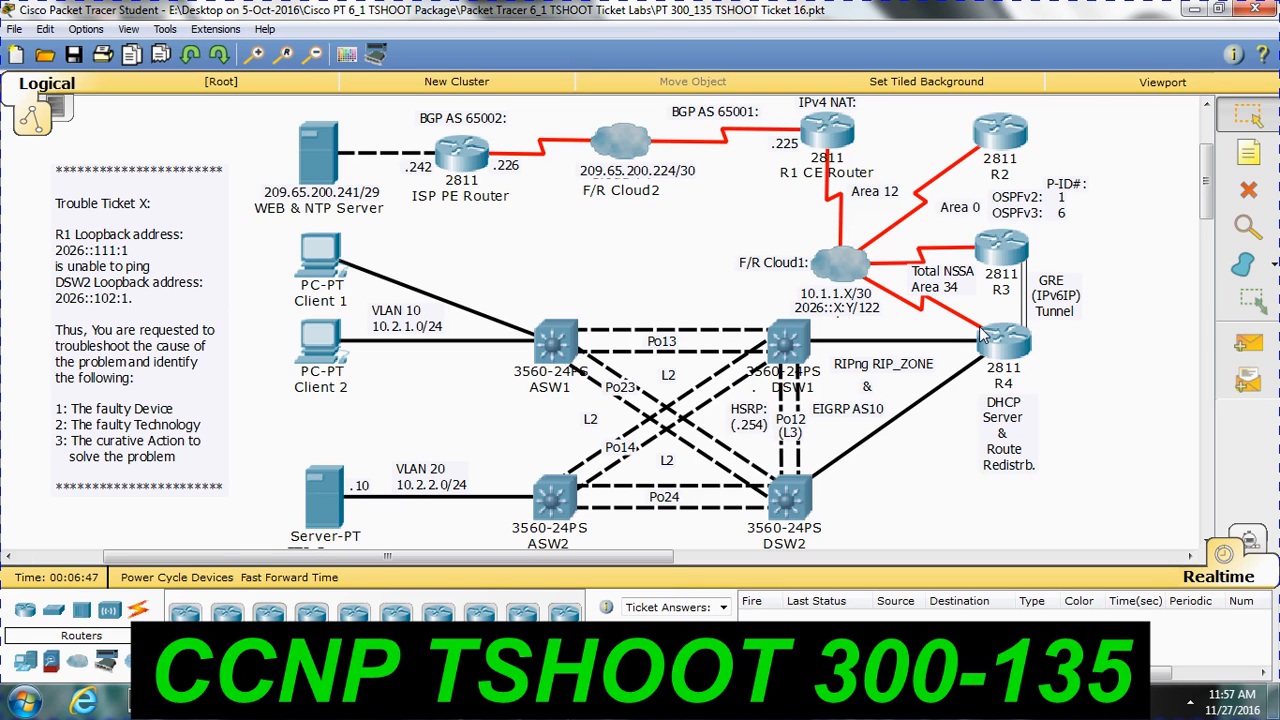
mouse_move(816, 358)
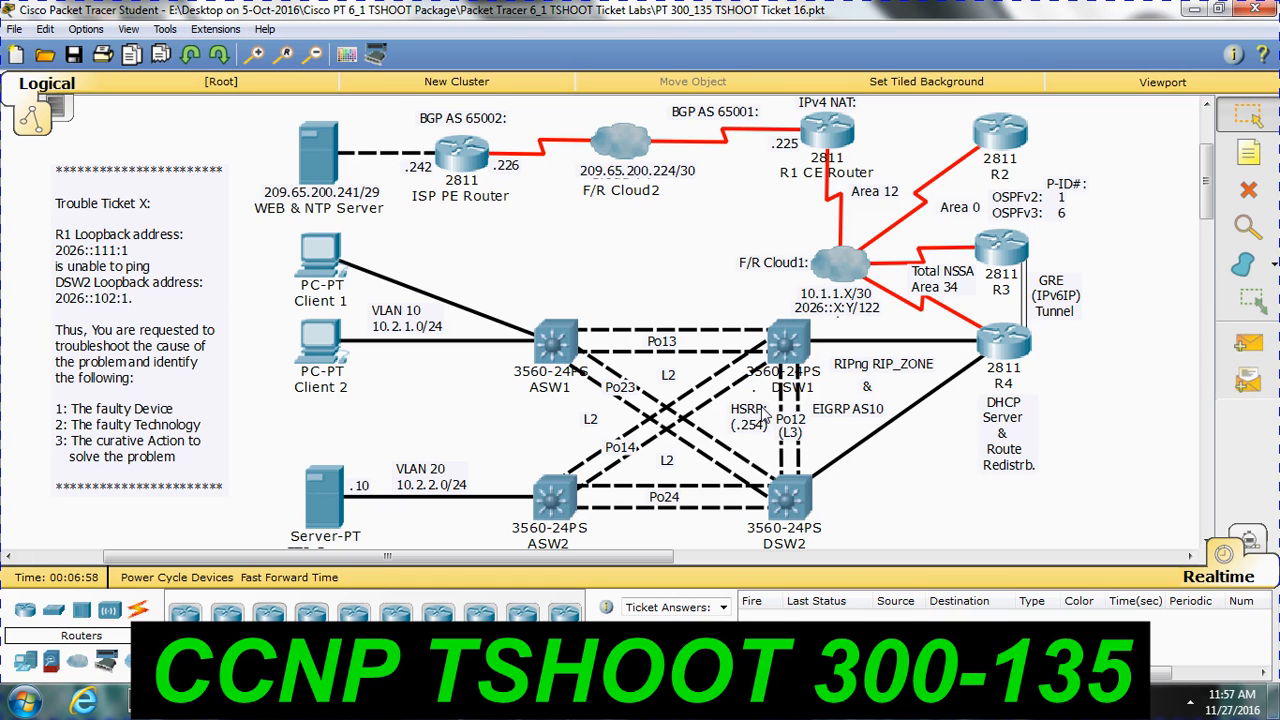
mouse_move(964, 356)
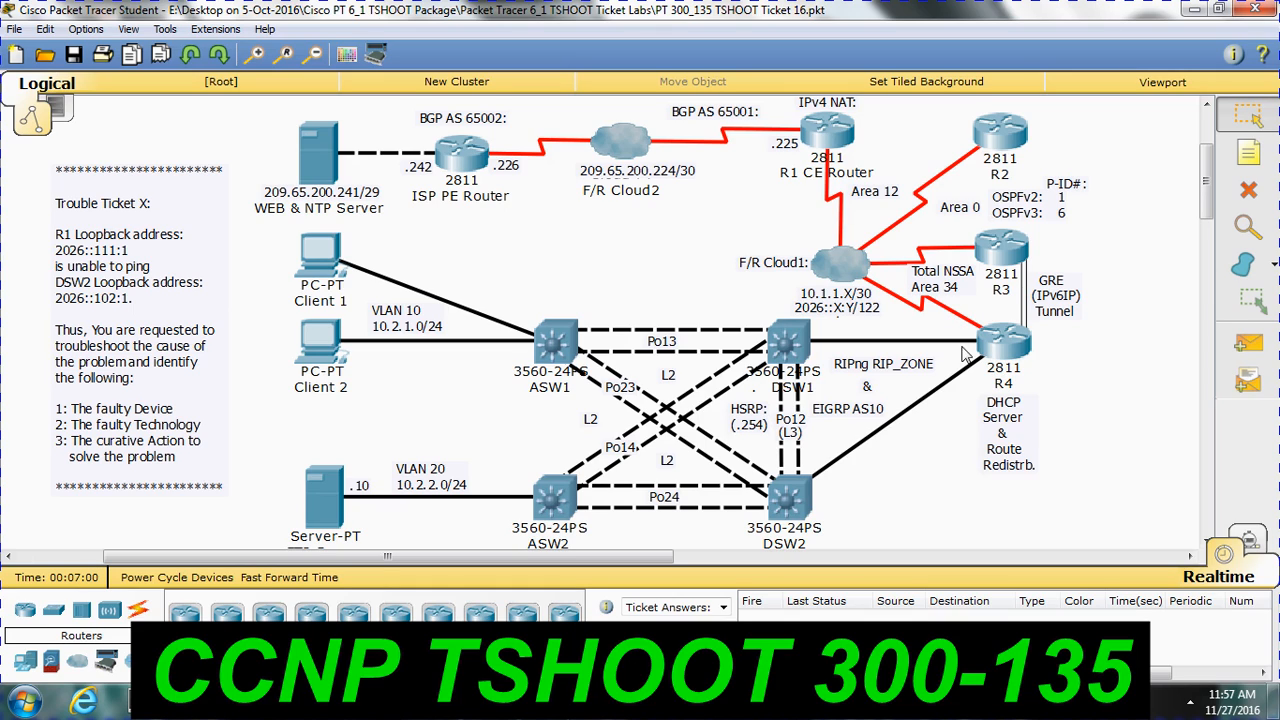
mouse_move(840, 144)
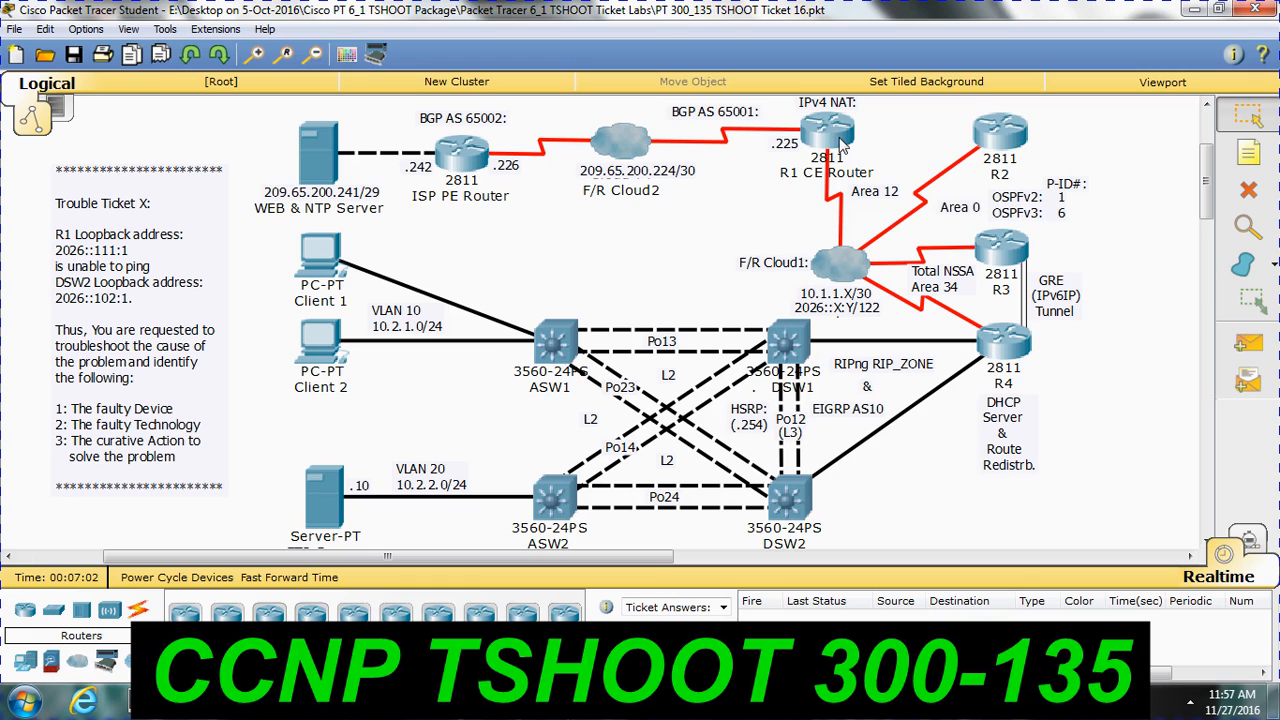
mouse_move(810, 468)
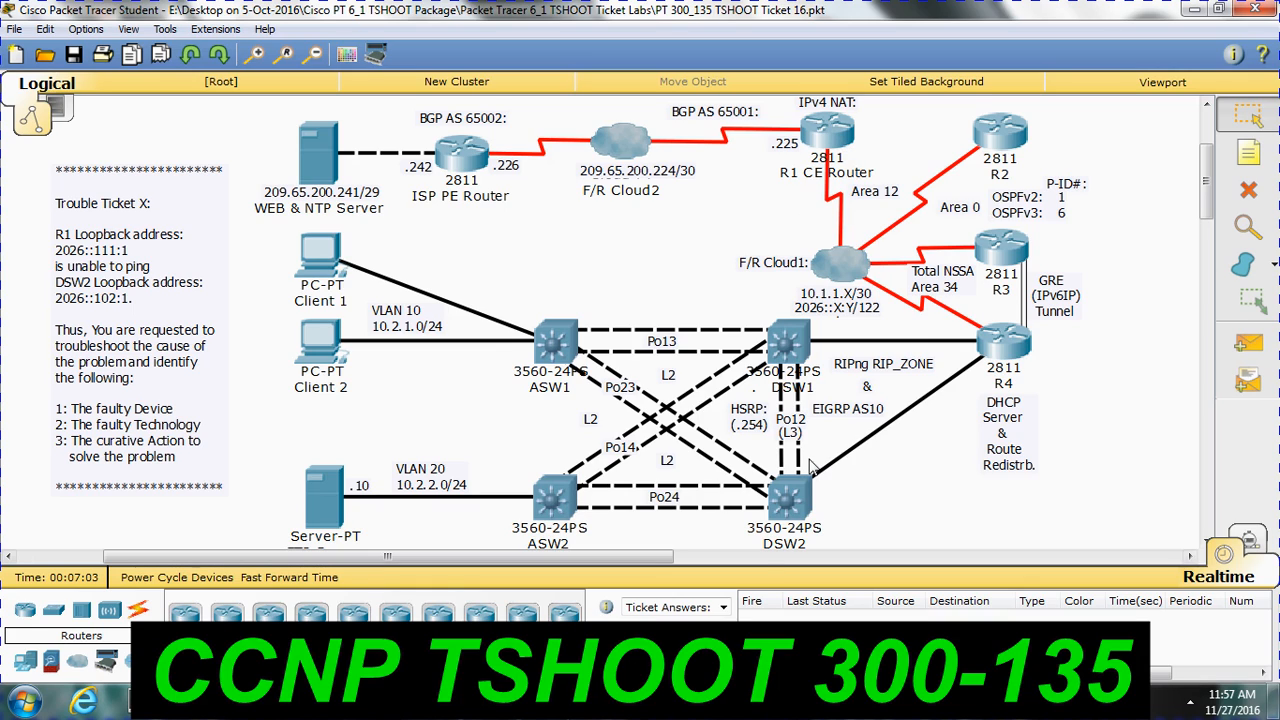
mouse_move(808, 340)
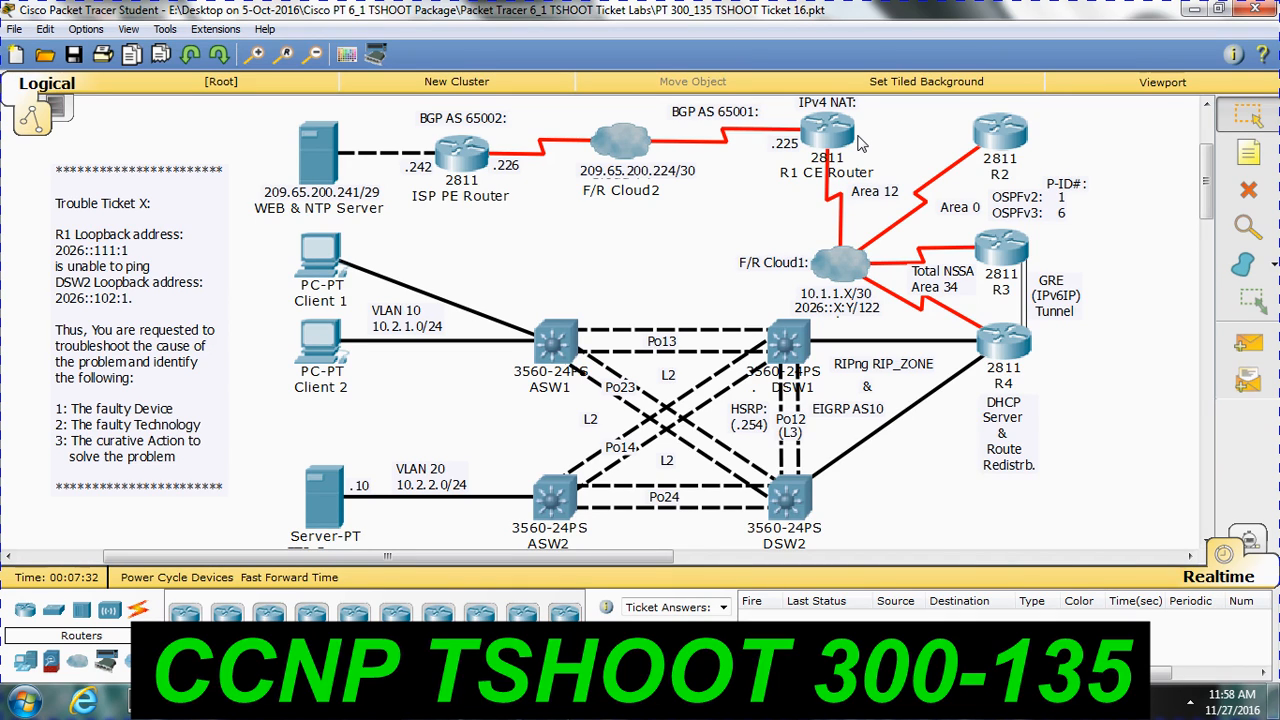
mouse_move(724, 610)
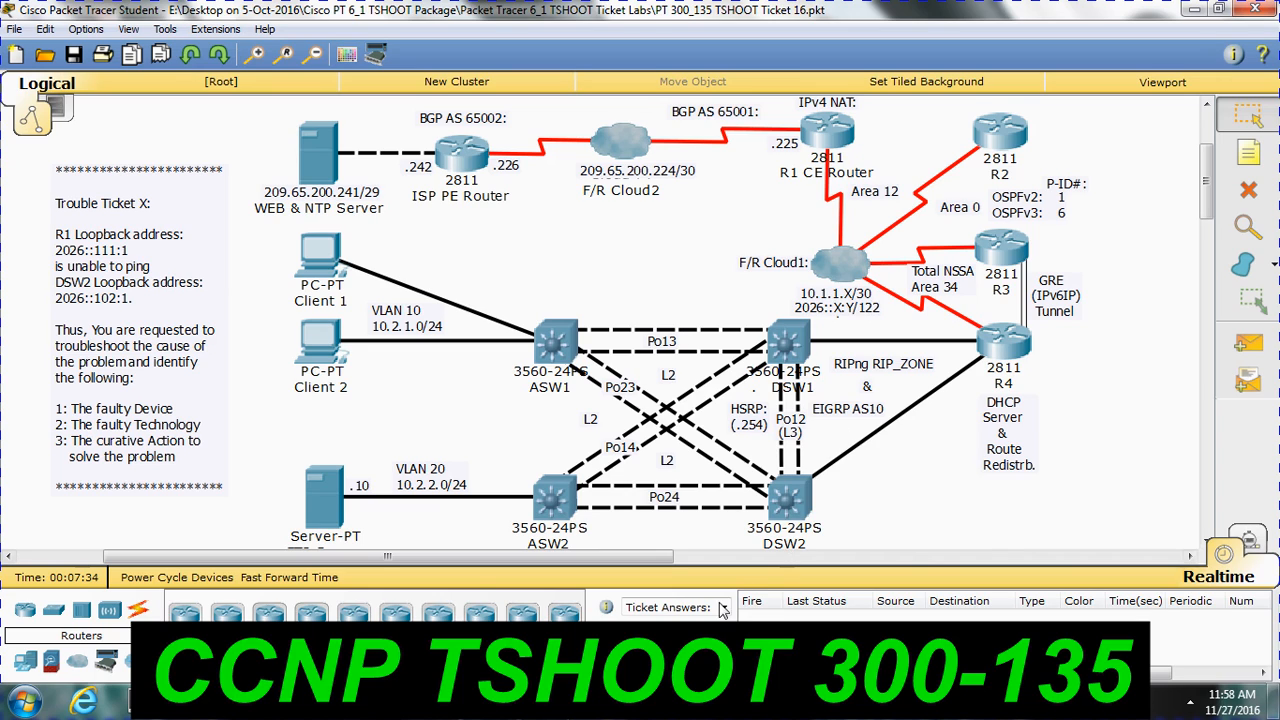
left_click(718, 608)
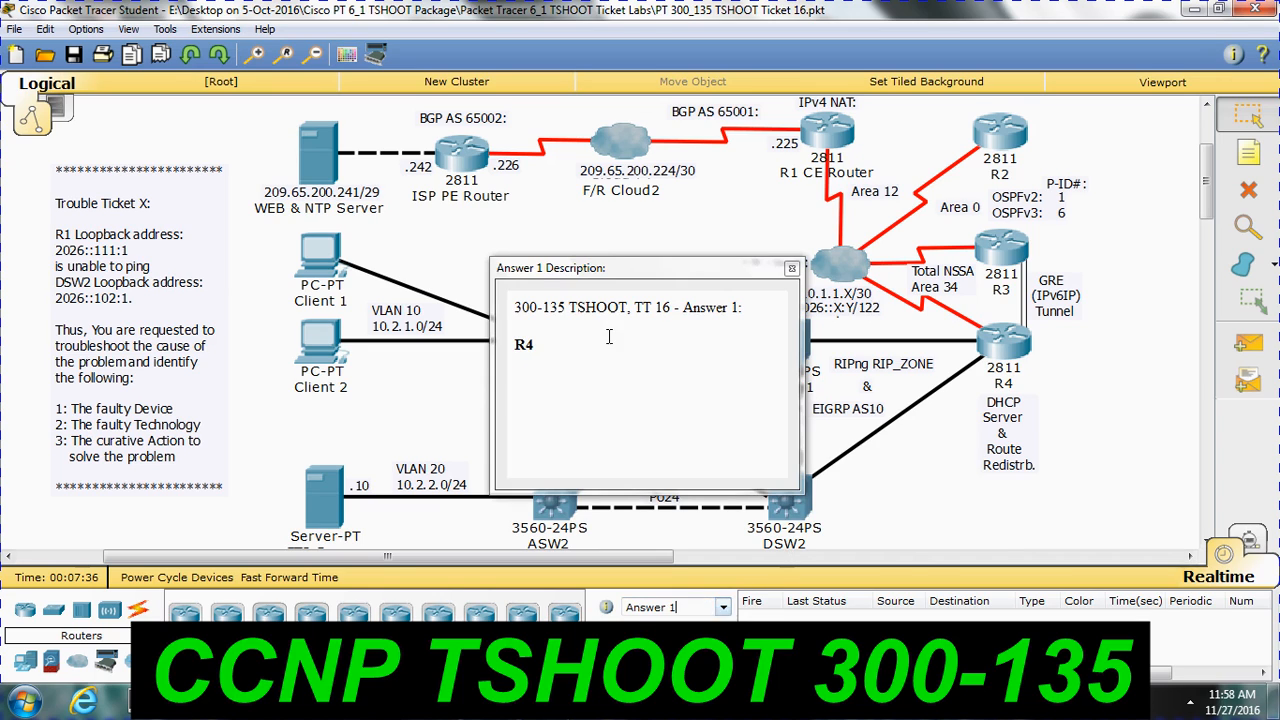
left_click(792, 268)
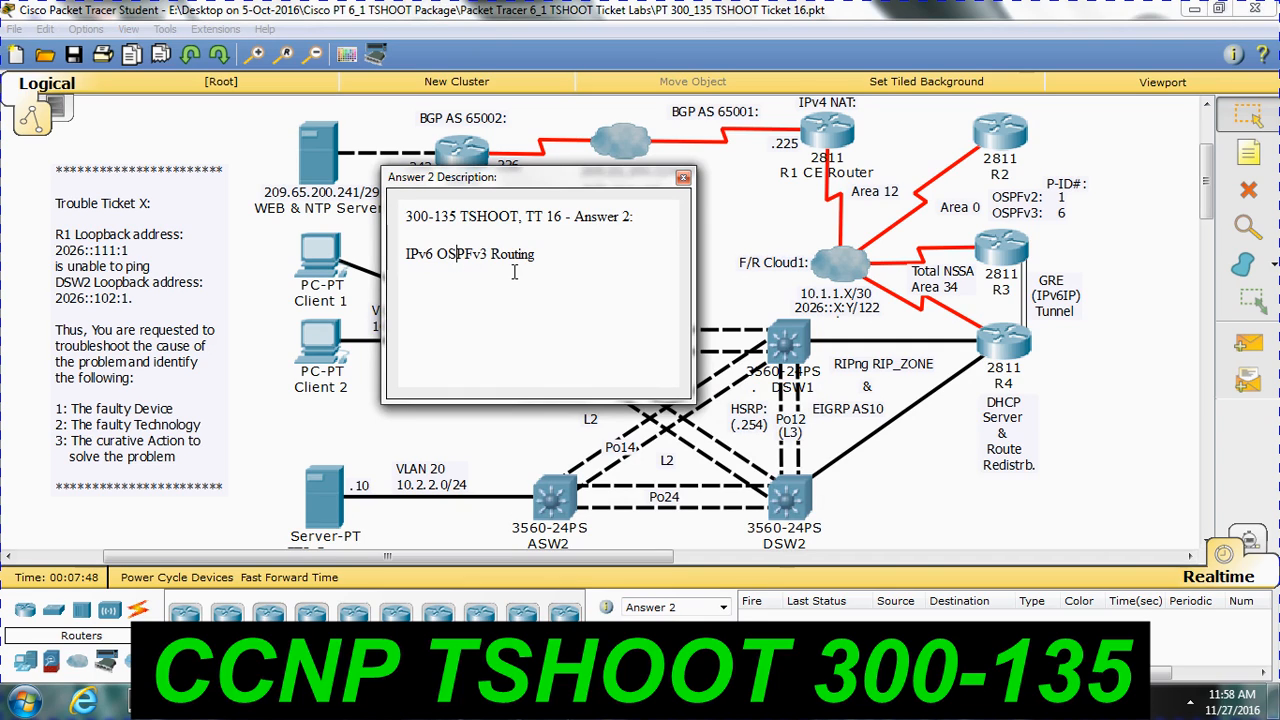
left_click_drag(456, 252, 532, 252)
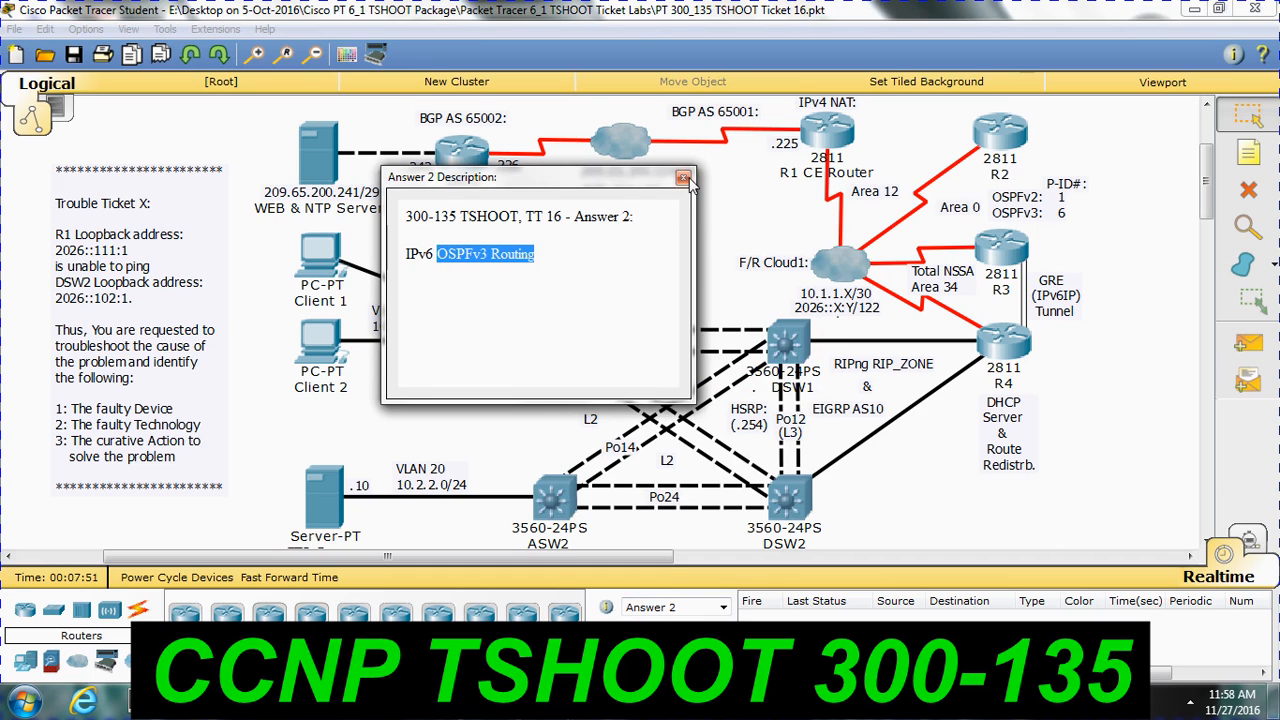
left_click(684, 176)
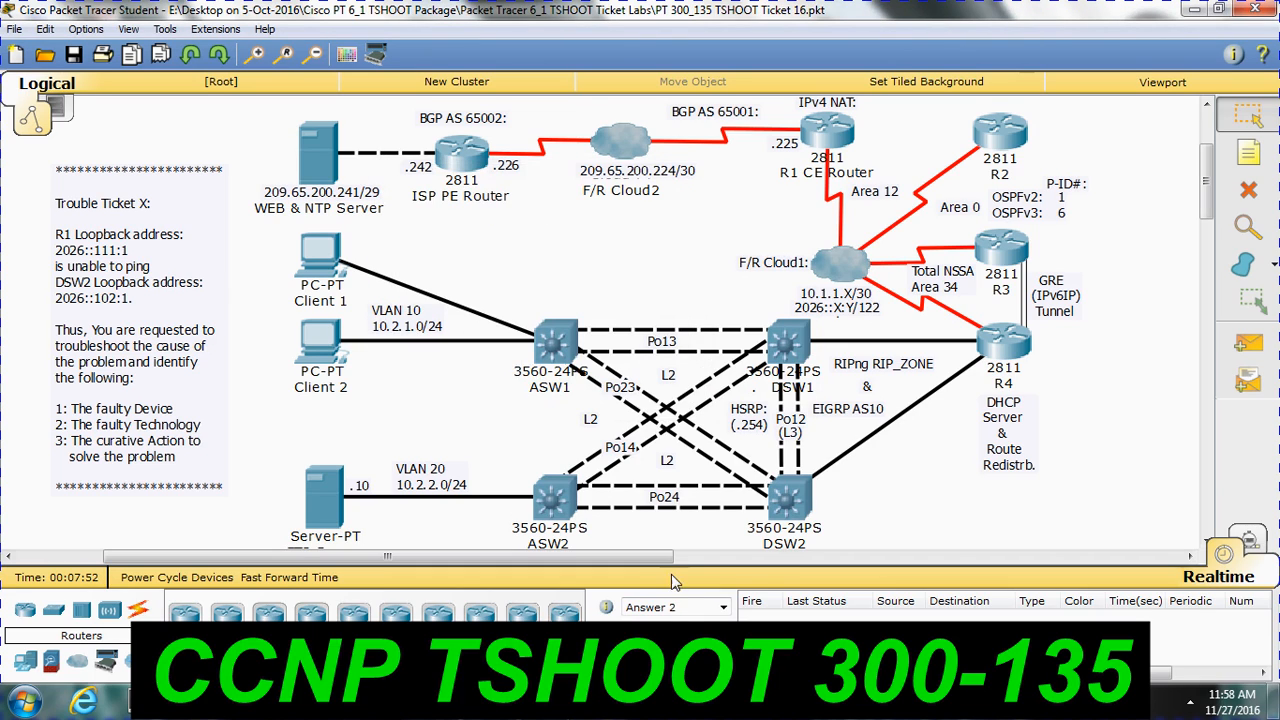
left_click(720, 608)
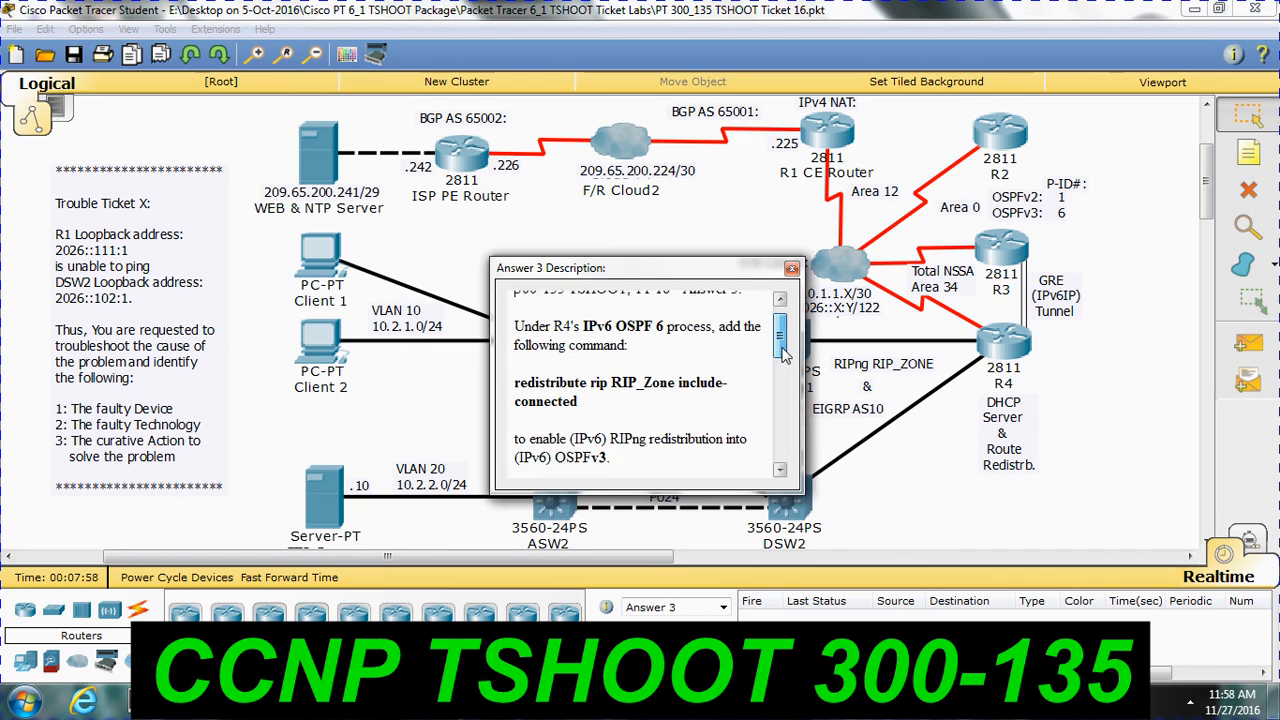
scroll("down", 3)
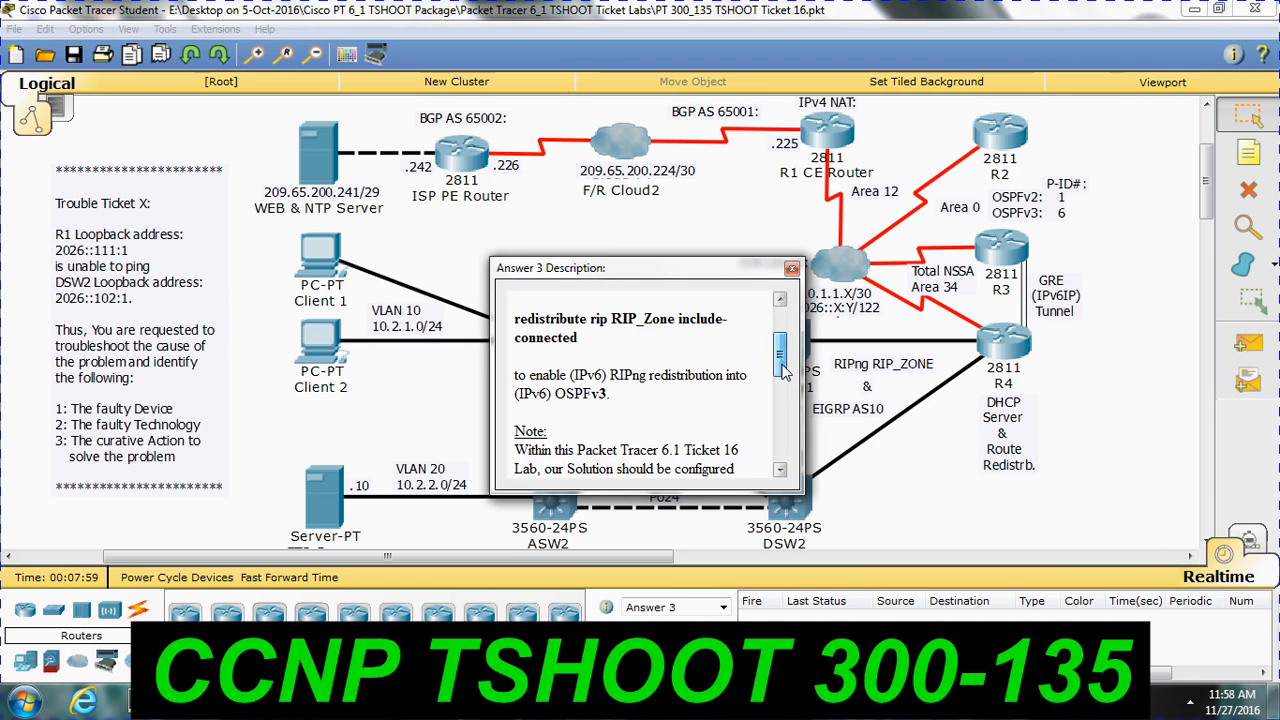
left_click_drag(580, 318, 670, 318)
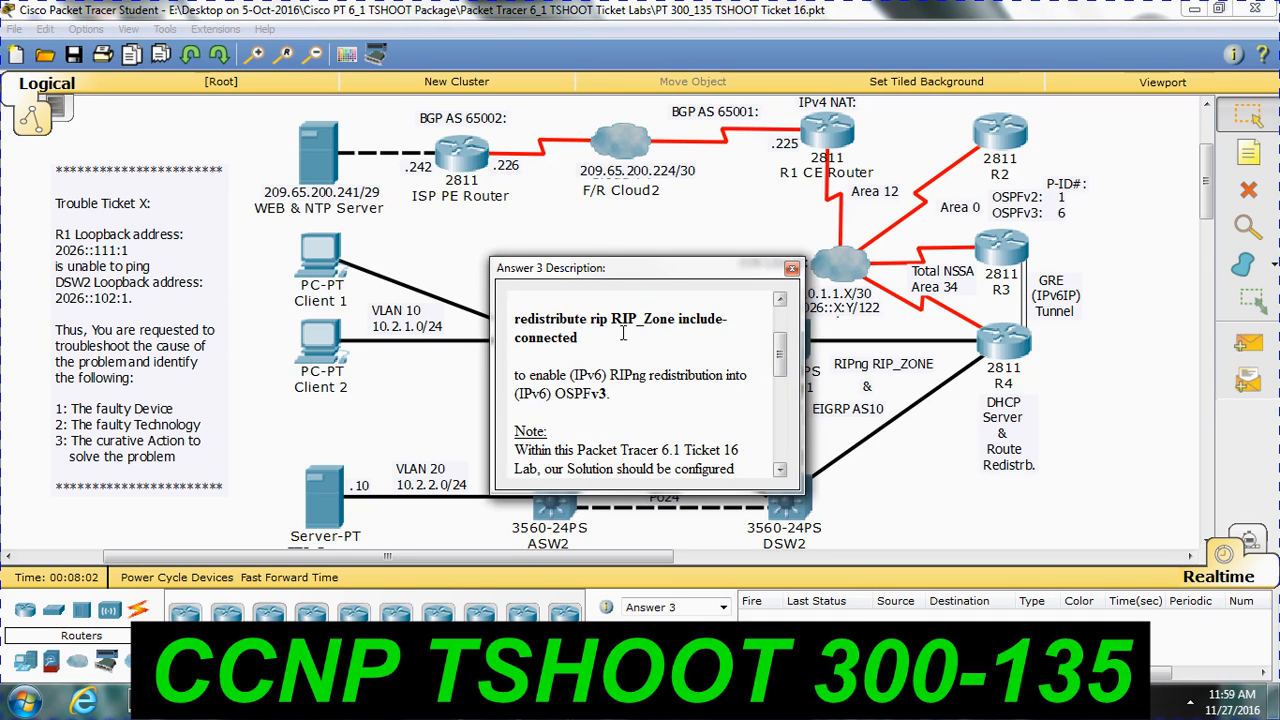
double_click(546, 336)
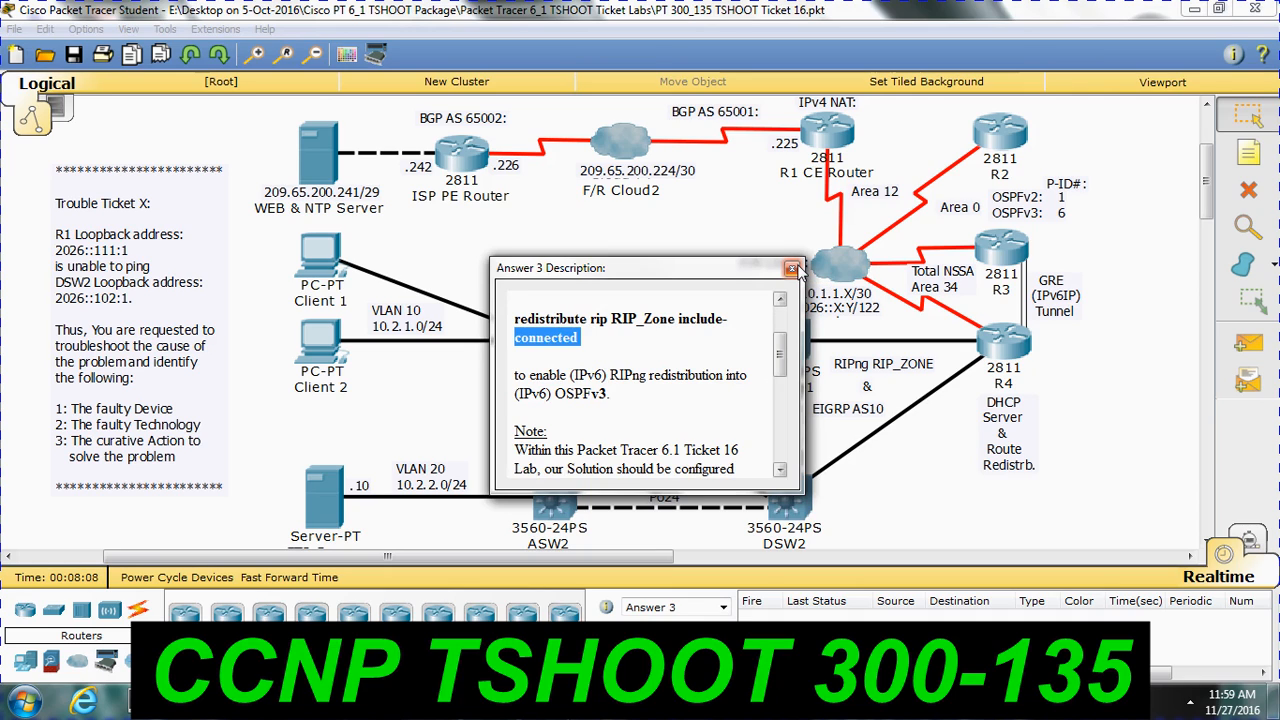
left_click(792, 268)
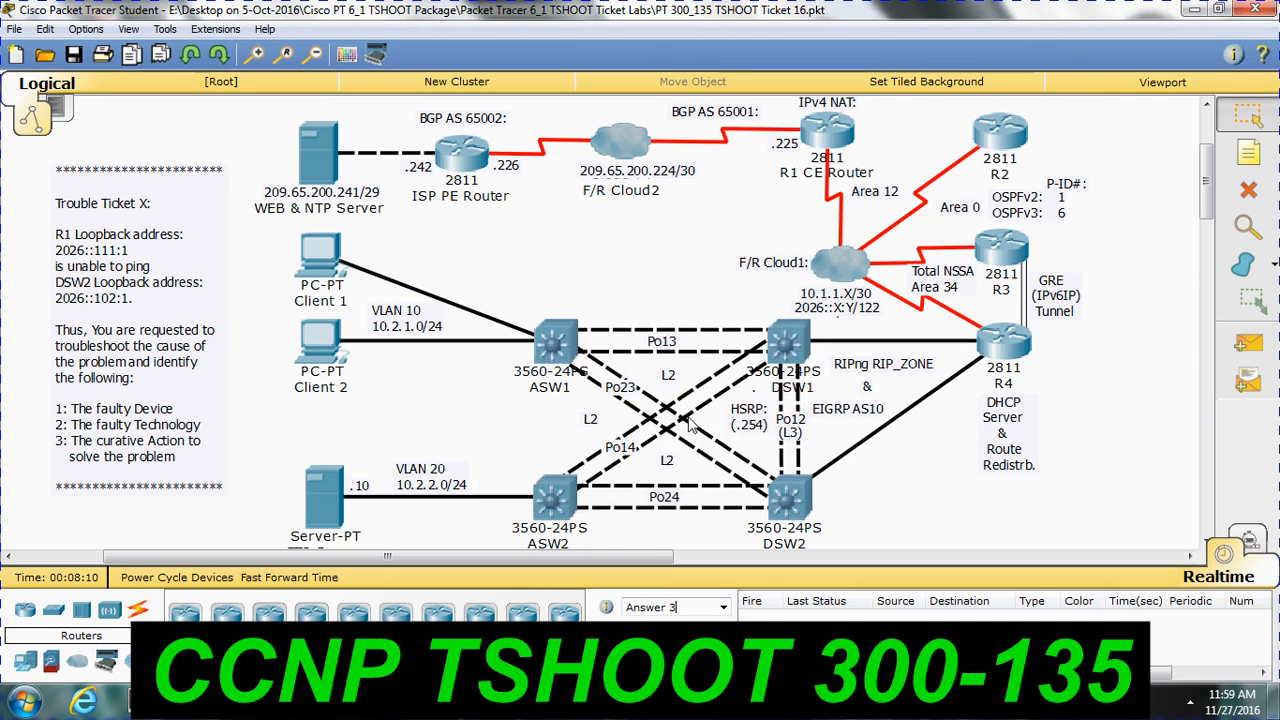